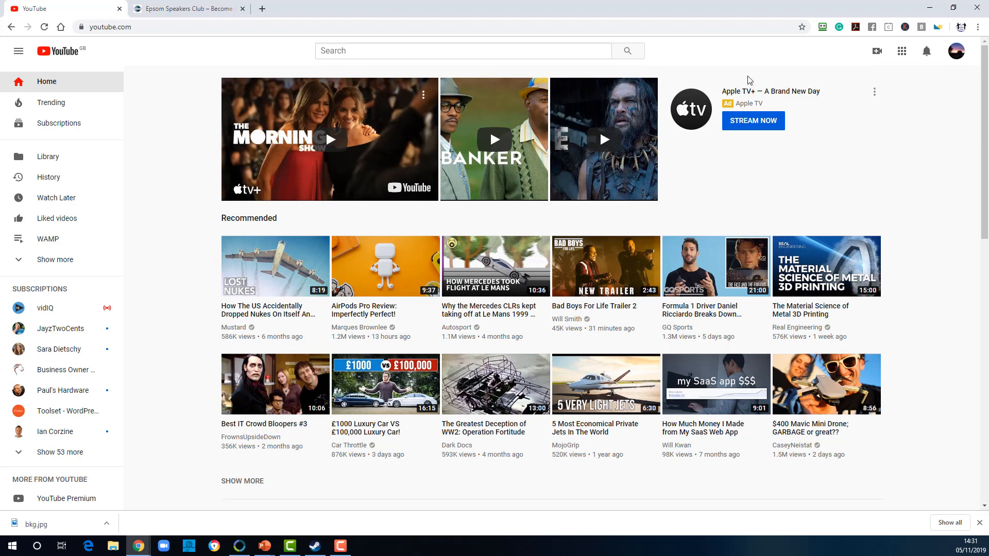
pyautogui.moveTo(752, 80)
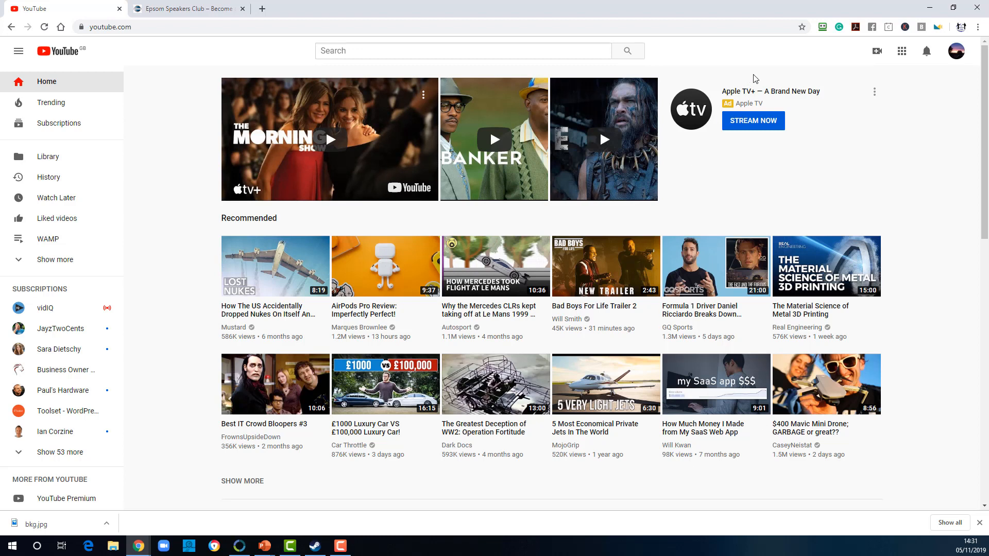
pyautogui.moveTo(944, 59)
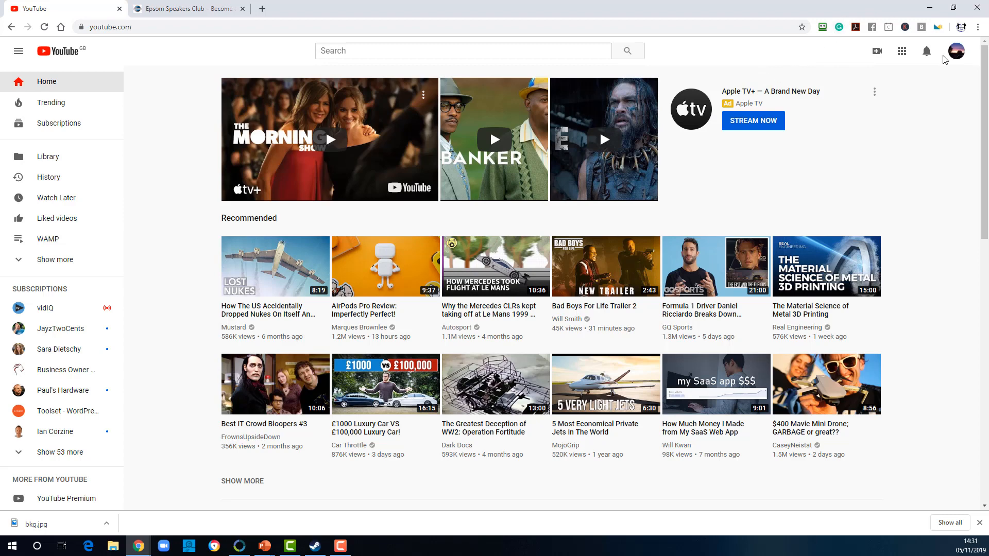
# From the avatar menu reach Settings and the channel switcher listing all channels and Brand Accounts.
pyautogui.click(955, 52)
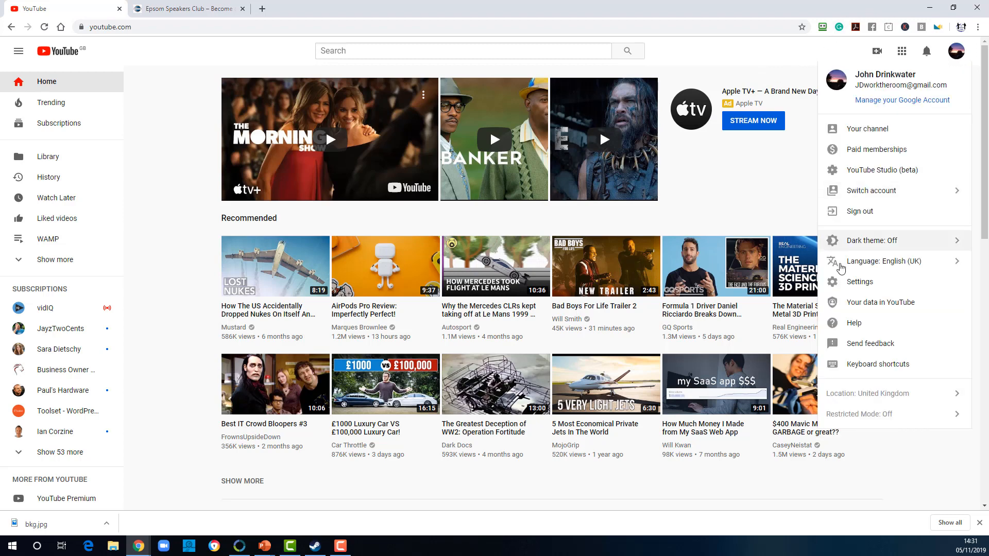
pyautogui.click(860, 281)
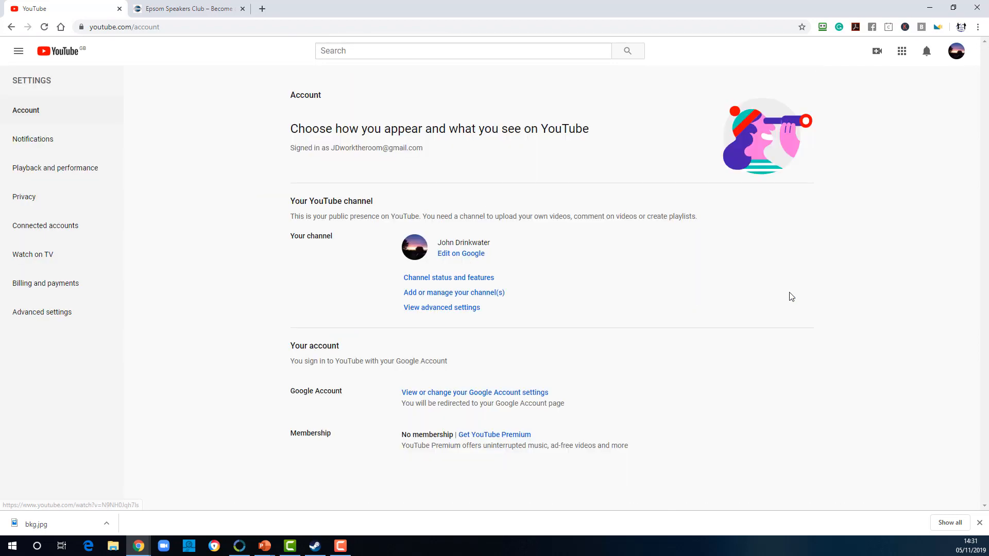
pyautogui.click(453, 291)
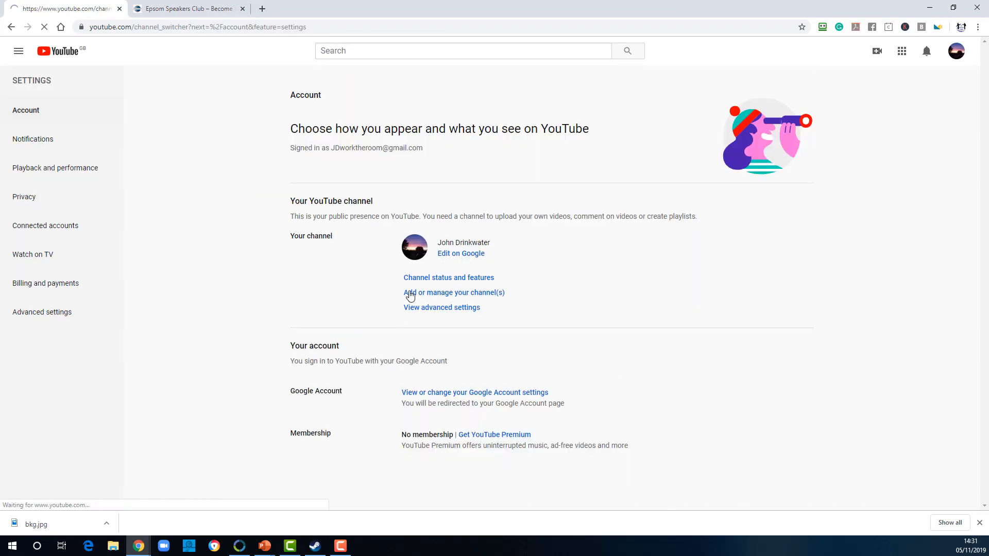
pyautogui.click(453, 292)
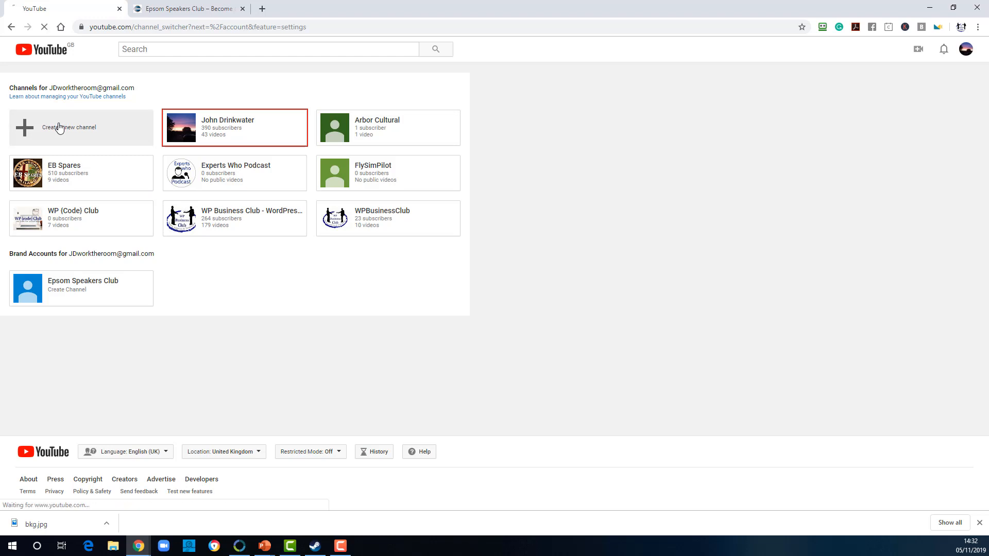
# Create a new channel named 'Experts Who Convert', correcting the capital W before confirming.
pyautogui.click(69, 127)
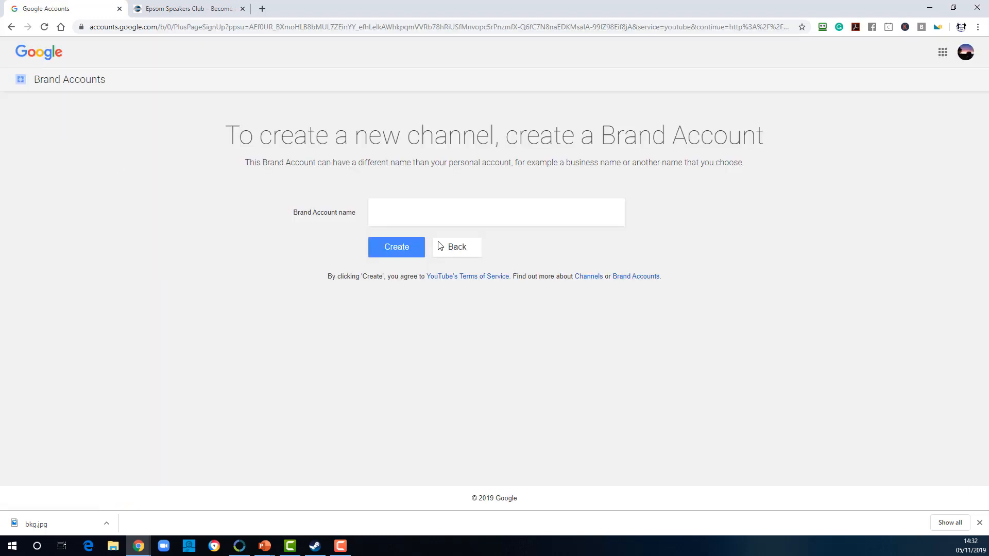
pyautogui.write('Experts who co')
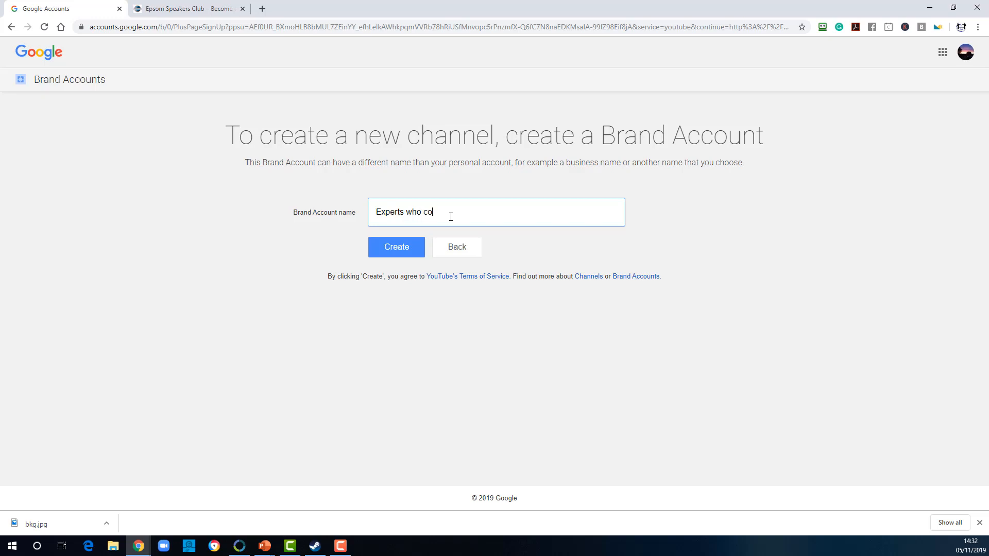
pyautogui.write('nvert')
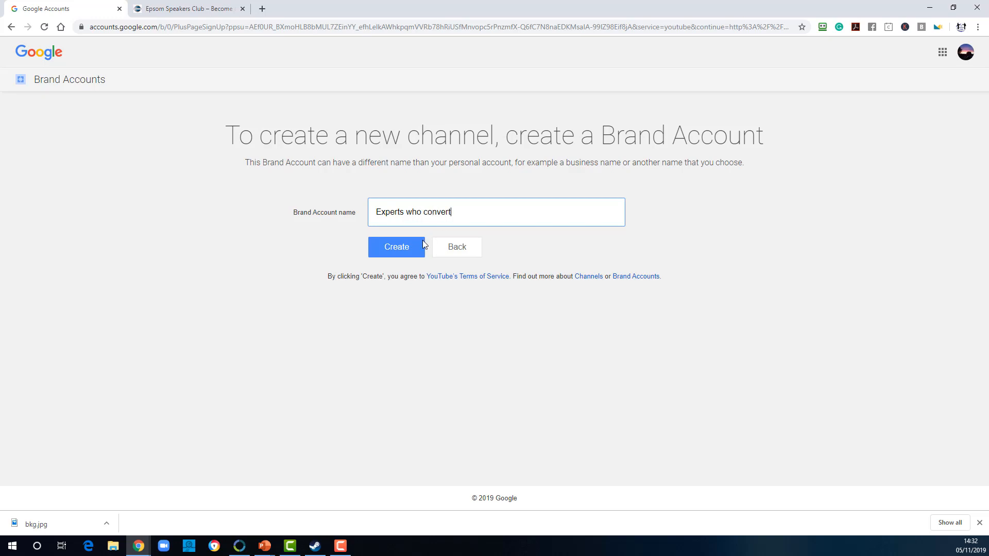
pyautogui.moveTo(408, 214)
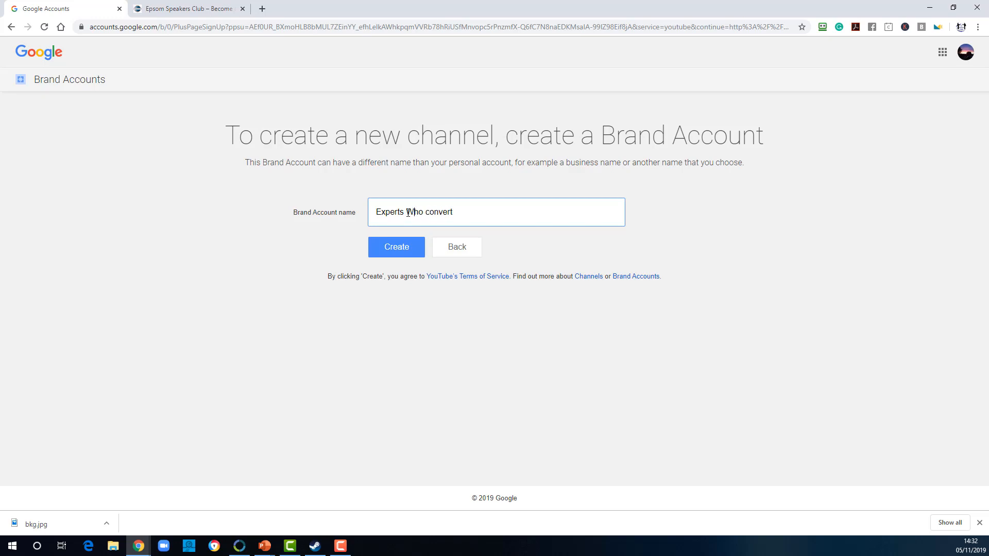
pyautogui.press('Backspace')
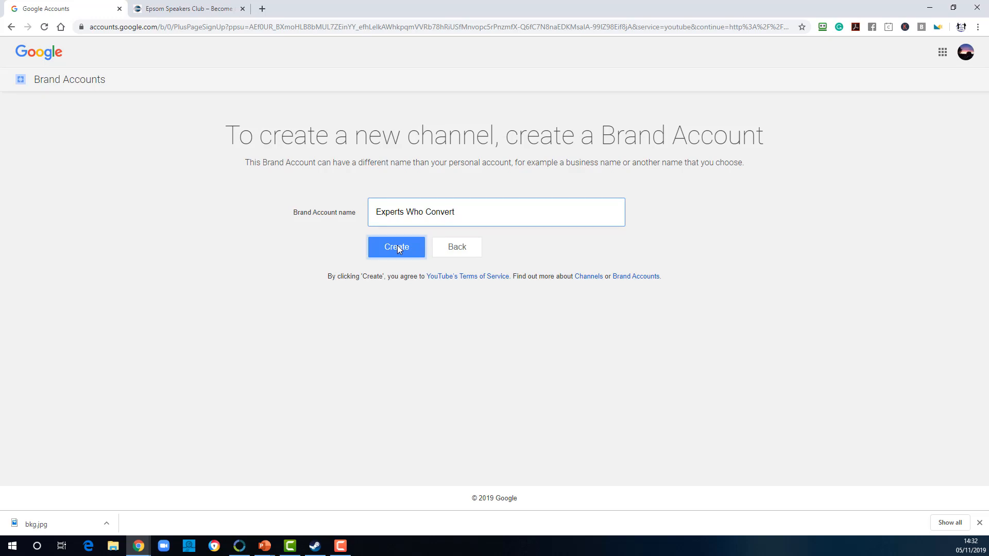
pyautogui.click(395, 246)
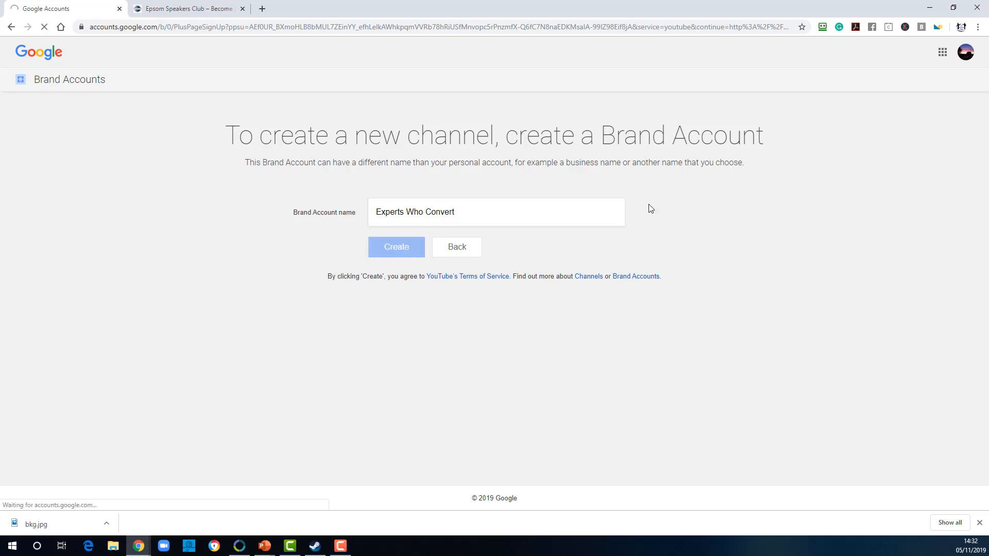
pyautogui.click(395, 246)
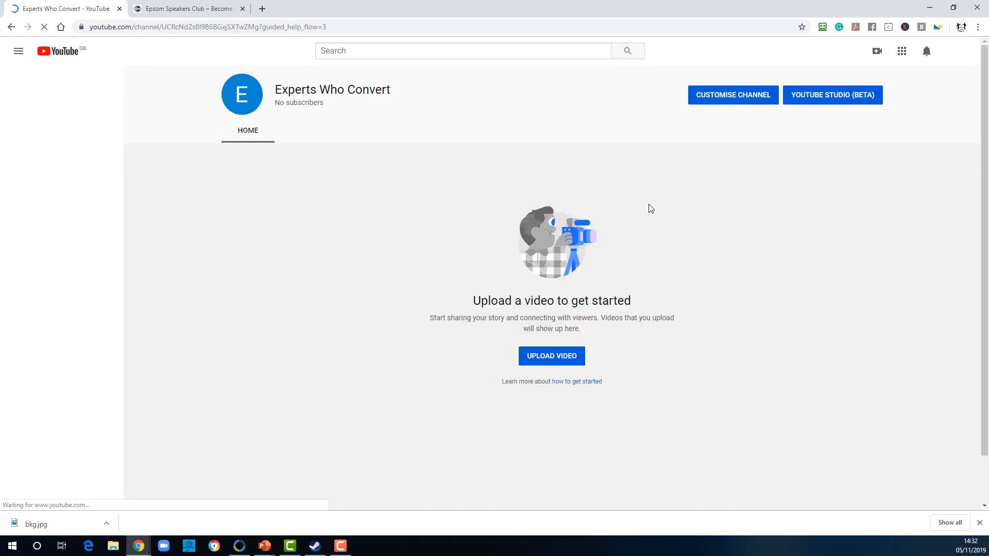
# View the new Experts Who Convert channel and its account settings.
pyautogui.click(18, 52)
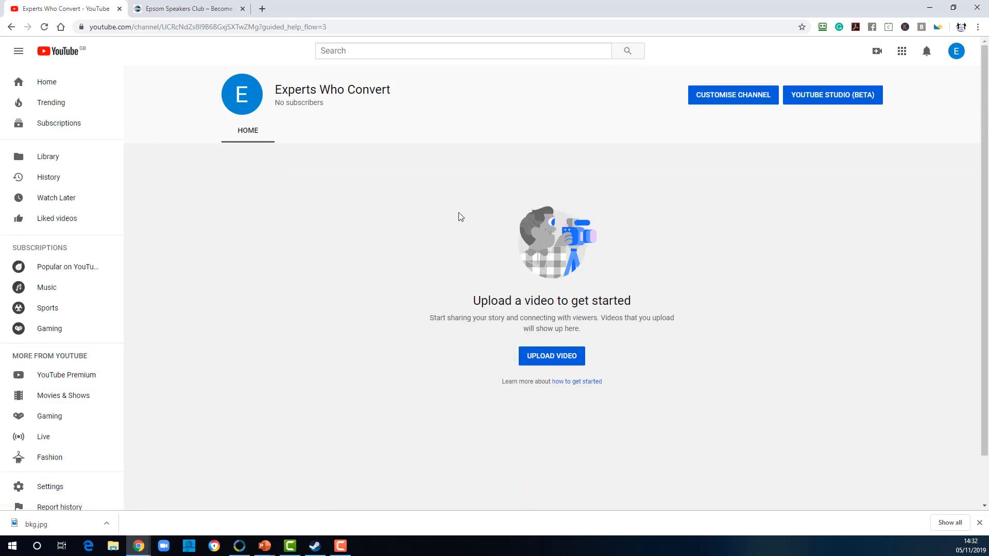
pyautogui.moveTo(858, 126)
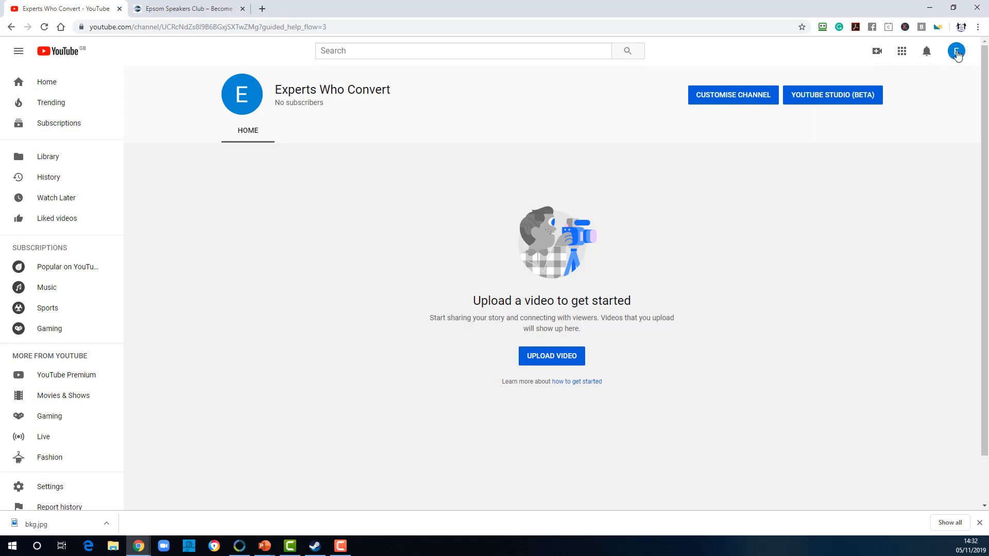
pyautogui.click(956, 51)
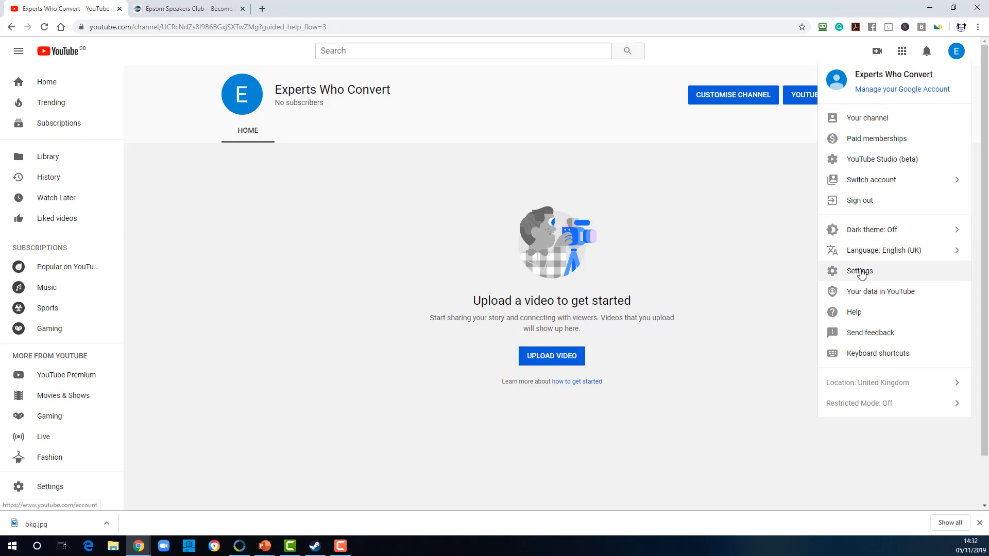
pyautogui.click(859, 271)
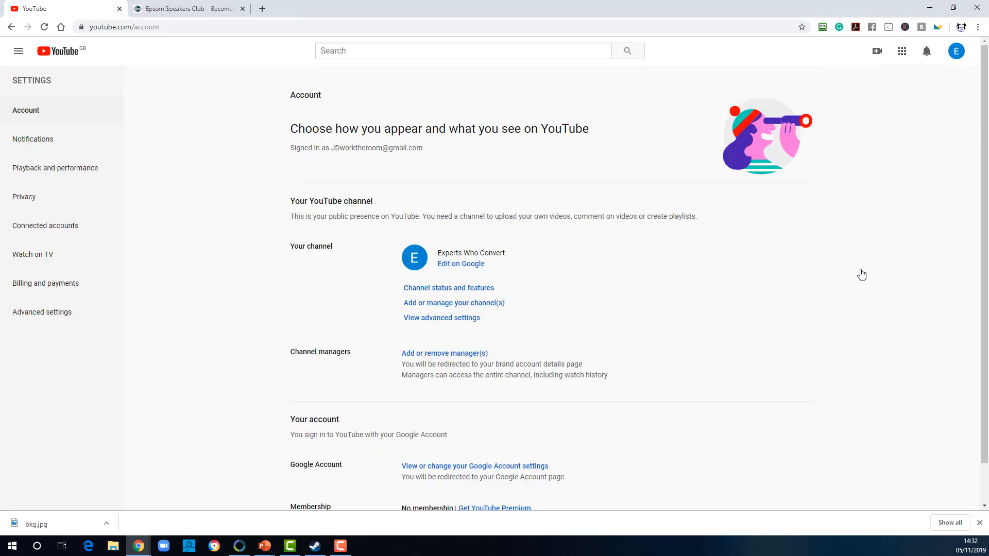
pyautogui.moveTo(619, 368)
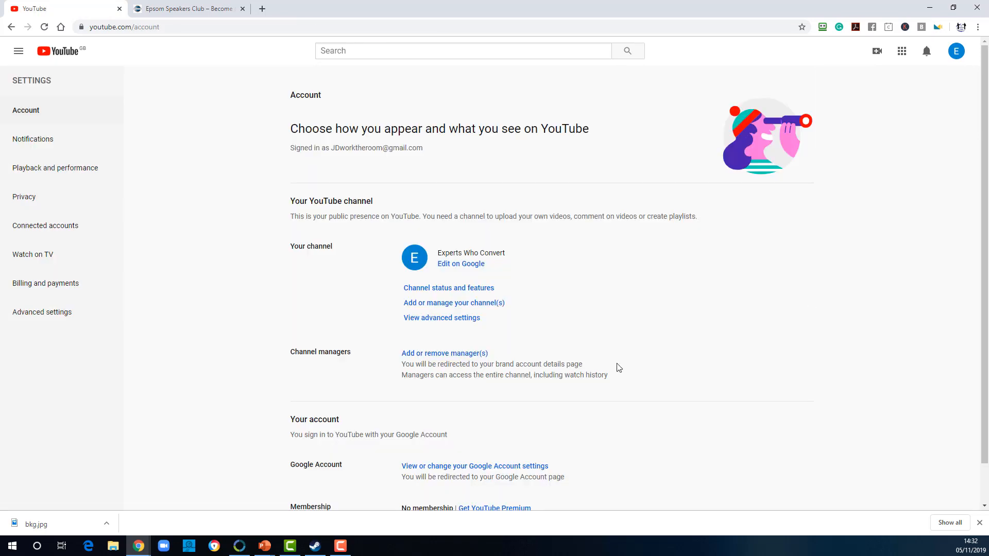
pyautogui.moveTo(870, 111)
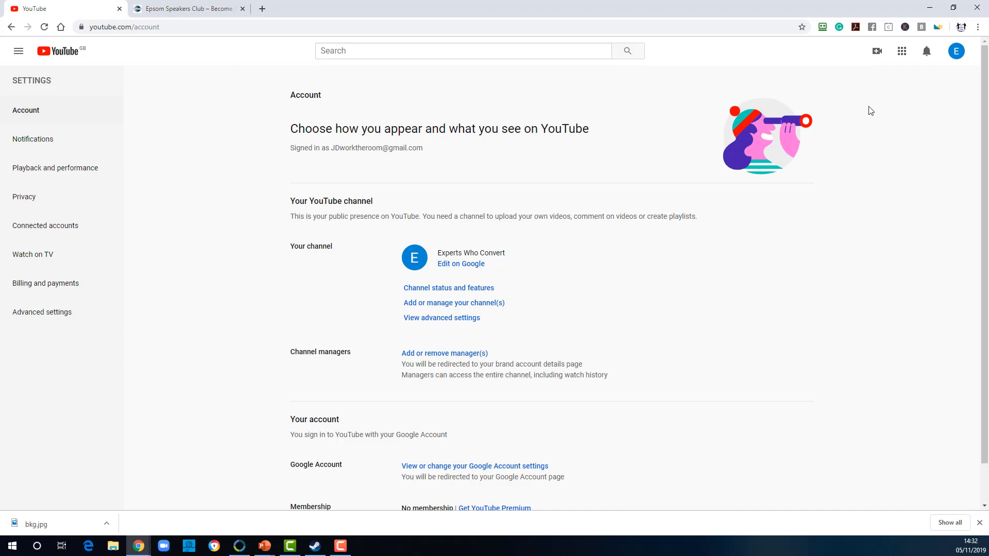
# Switch the active identity back to the personal John Drinkwater channel.
pyautogui.click(955, 51)
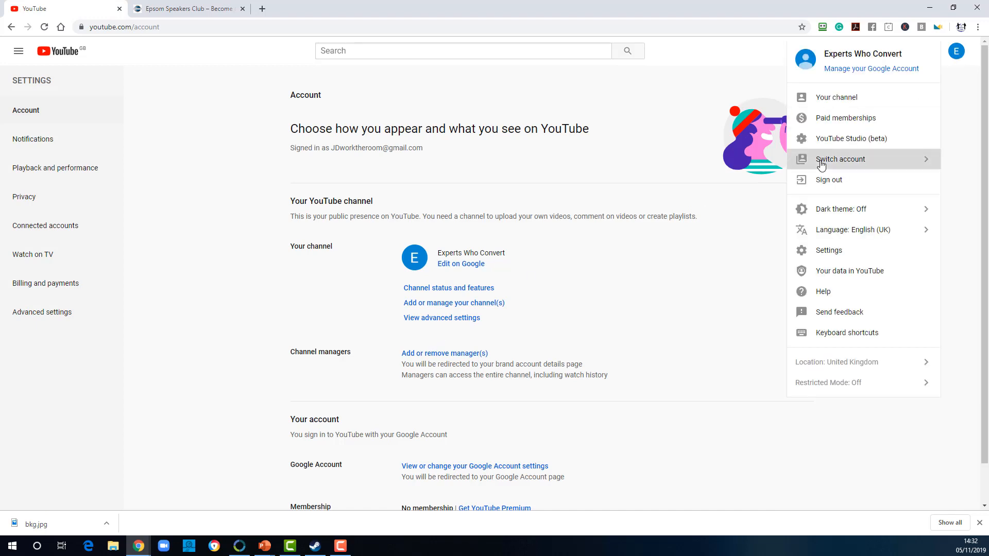
pyautogui.click(841, 158)
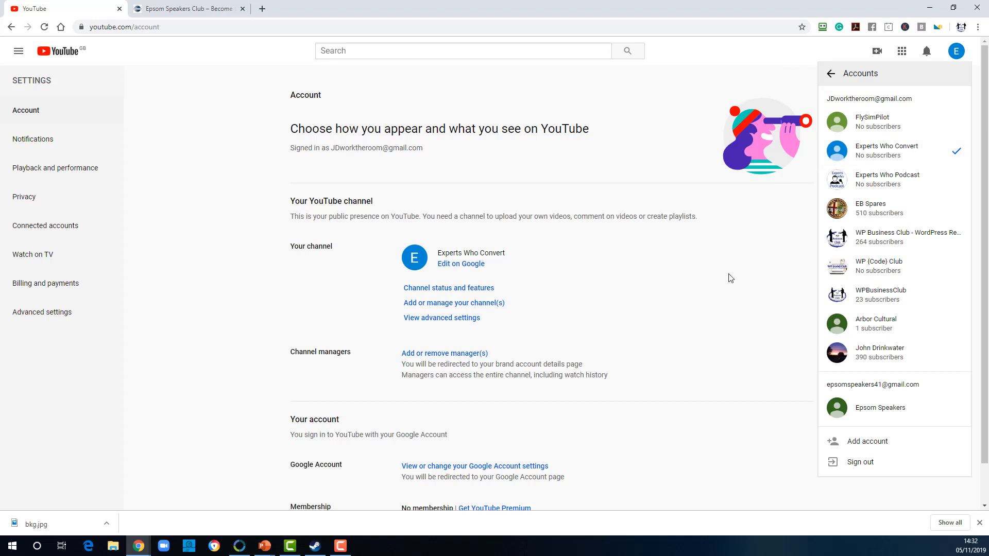
pyautogui.click(879, 352)
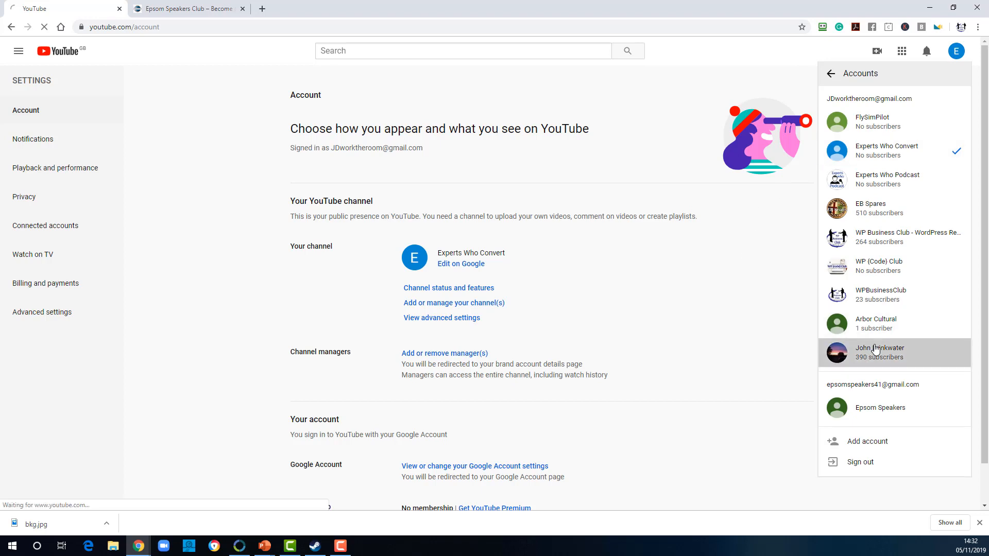
pyautogui.click(880, 352)
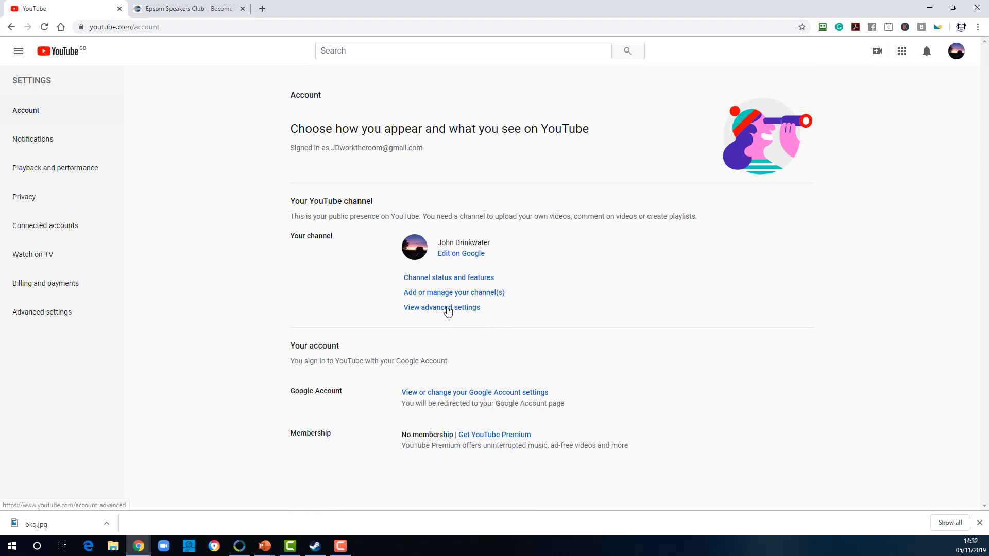
# From advanced settings begin moving the John Drinkwater channel to a Brand Account.
pyautogui.click(442, 306)
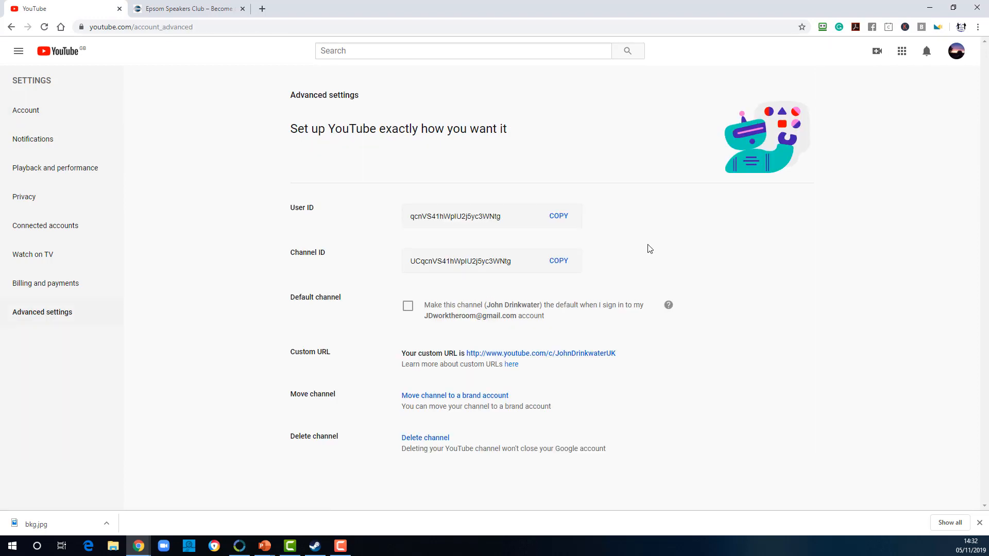
pyautogui.moveTo(400, 400)
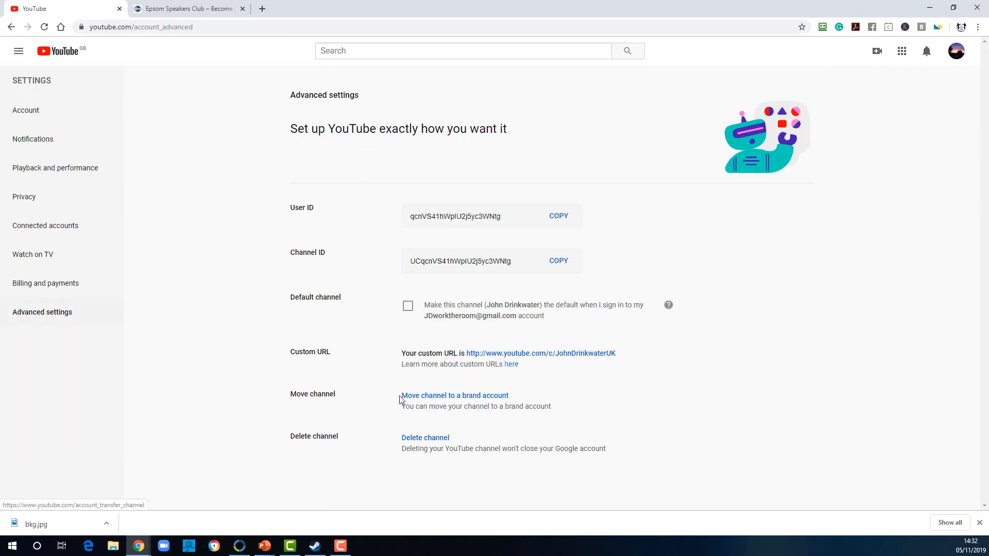
pyautogui.moveTo(427, 400)
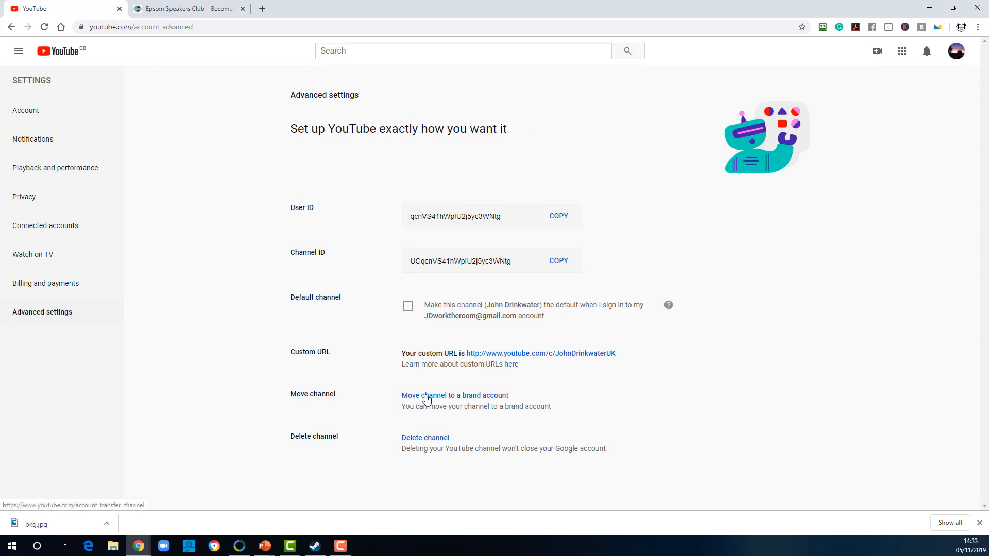
pyautogui.click(454, 396)
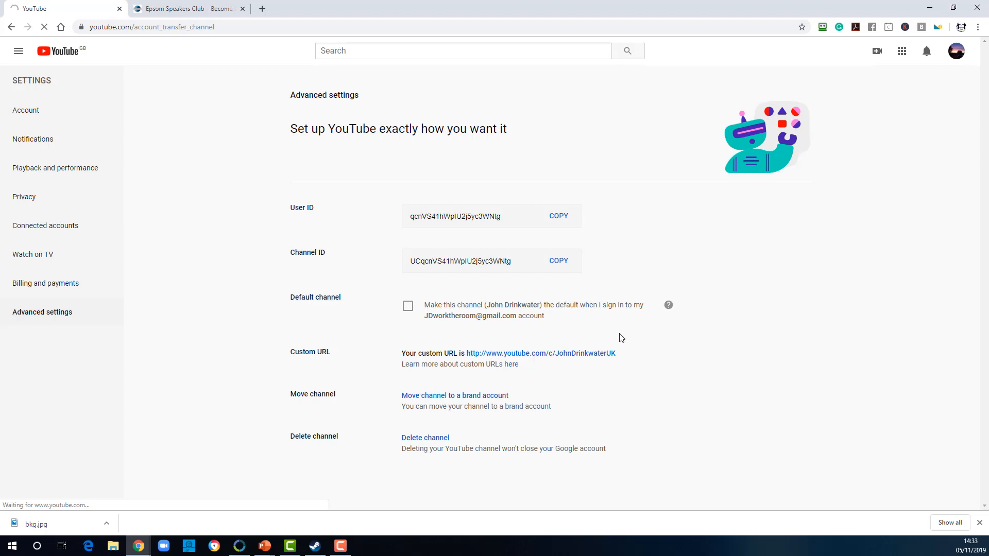
# Choose Experts Who Convert as destination and delete its empty channel to resolve the conflict.
pyautogui.click(454, 395)
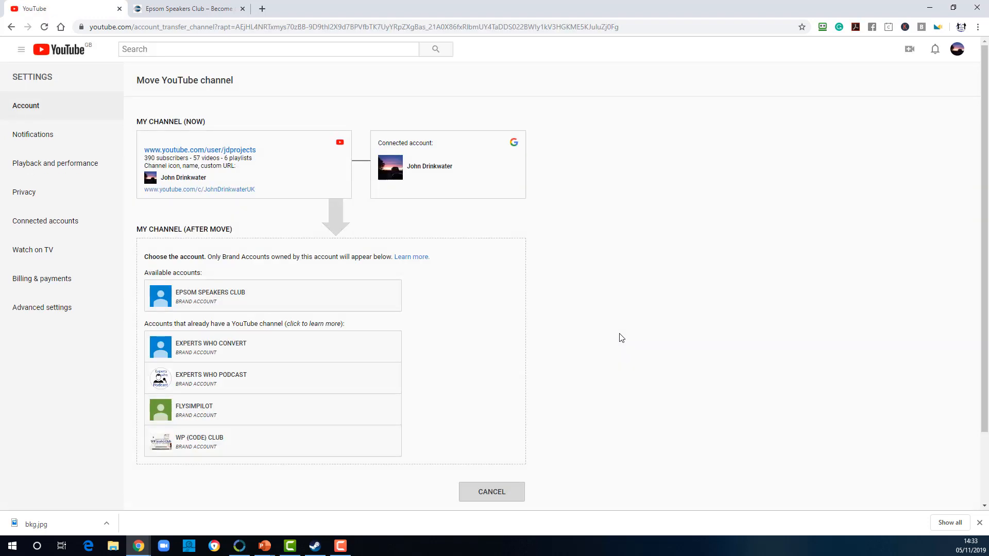
pyautogui.moveTo(420, 302)
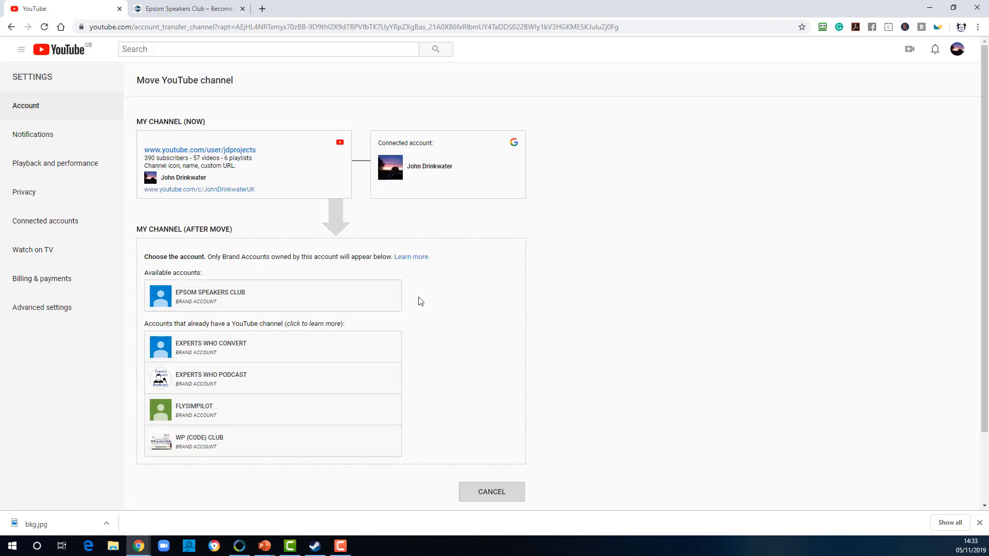
pyautogui.click(210, 347)
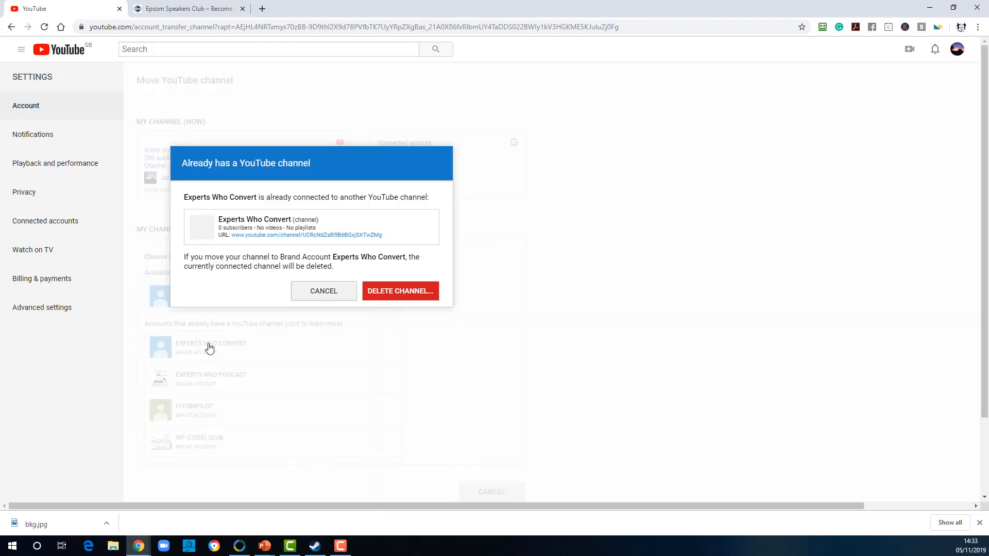
pyautogui.moveTo(237, 268)
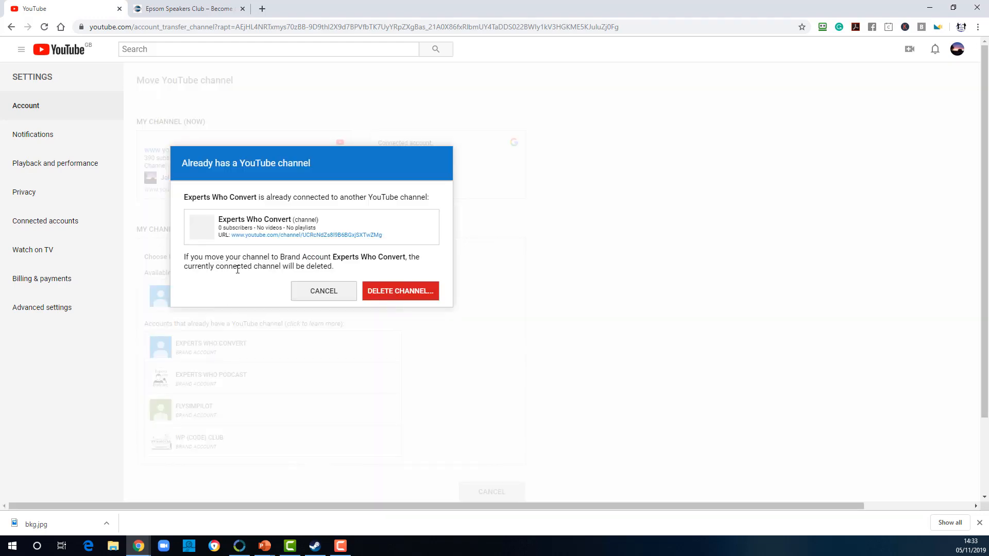
pyautogui.moveTo(352, 207)
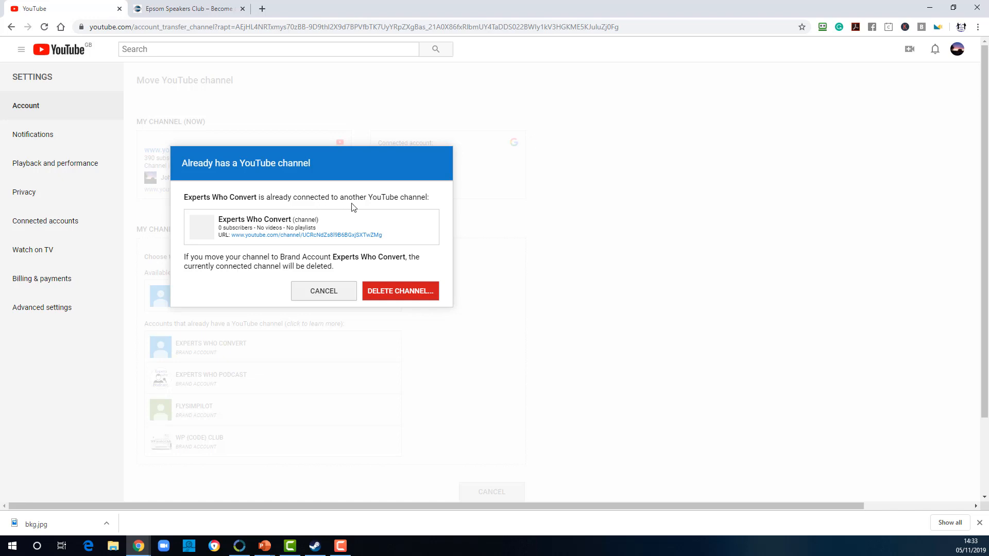
pyautogui.moveTo(226, 262)
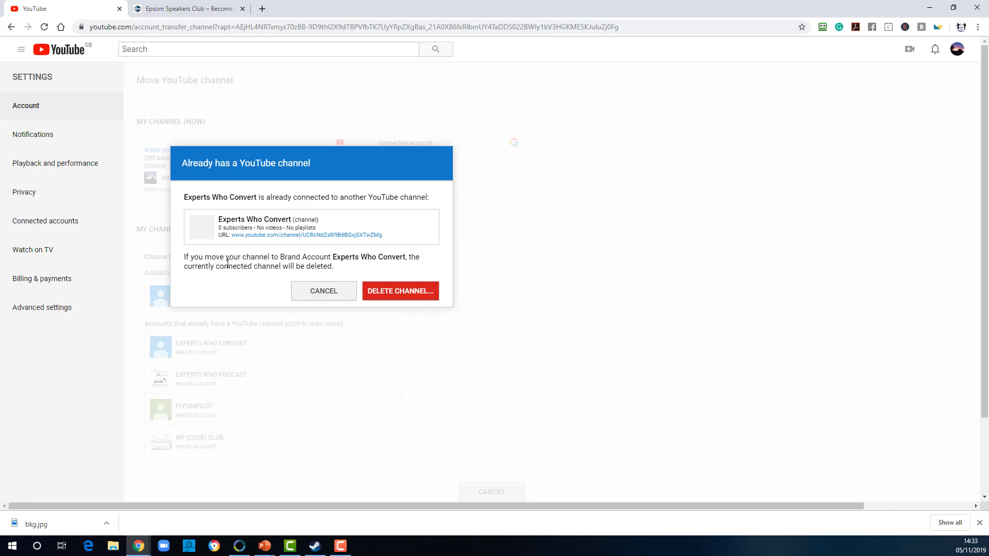
pyautogui.moveTo(268, 280)
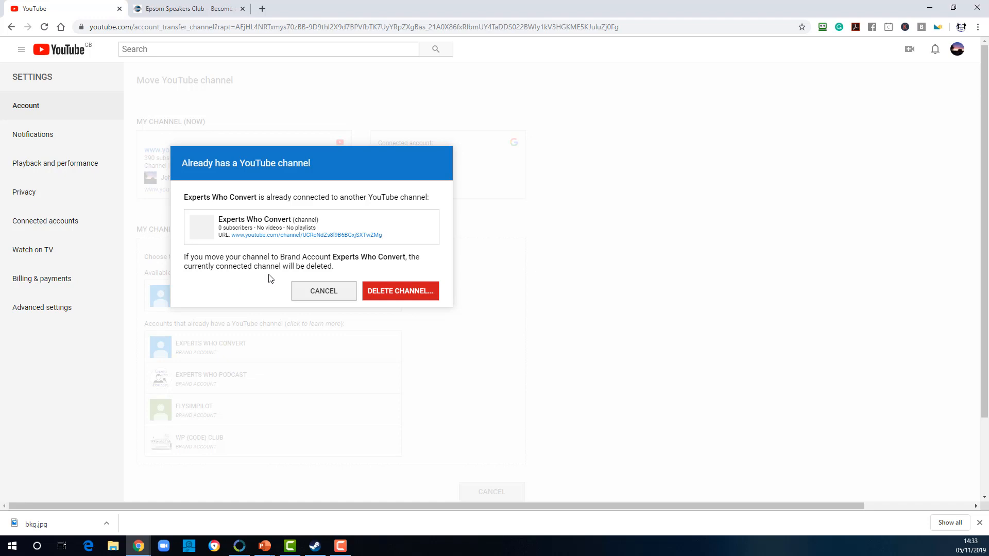
pyautogui.moveTo(374, 324)
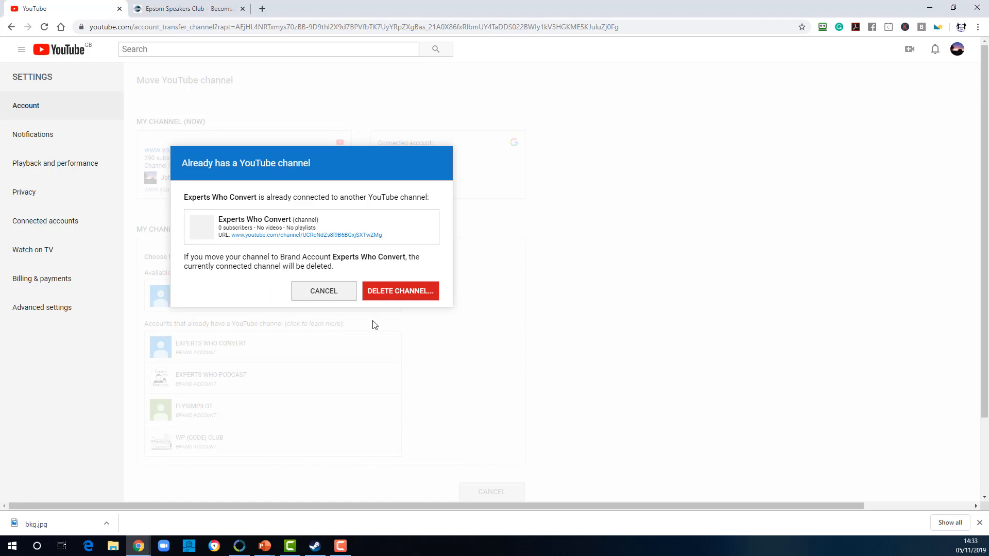
pyautogui.moveTo(400, 290)
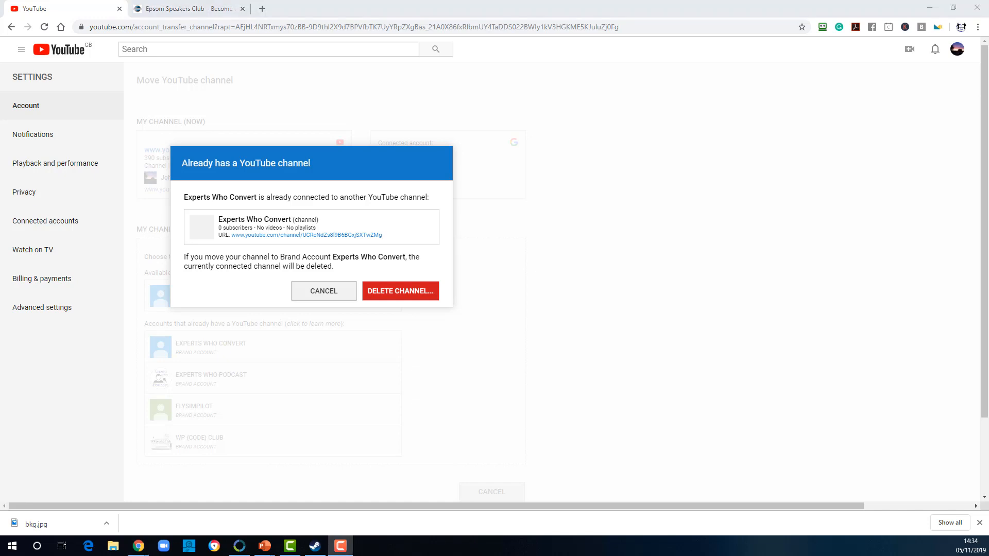
pyautogui.click(322, 290)
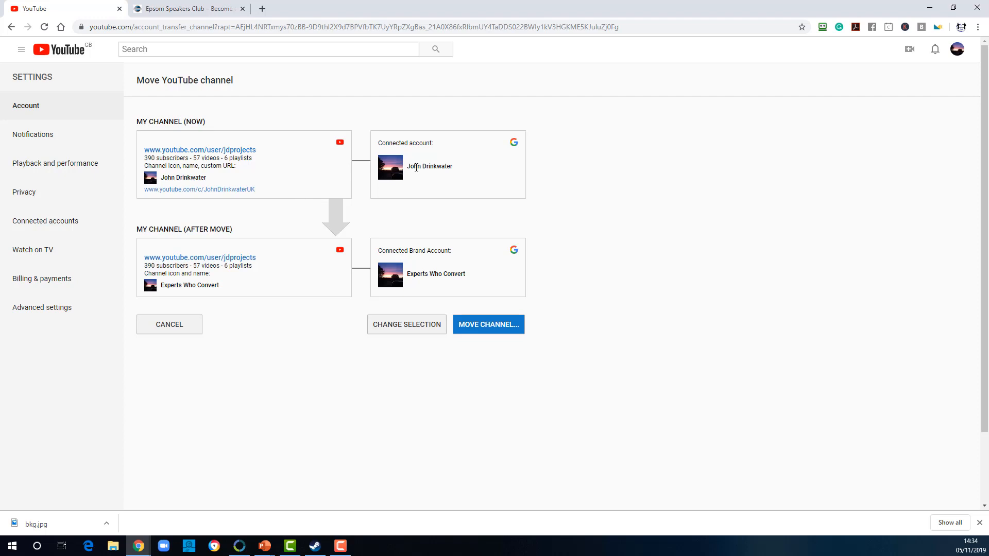
pyautogui.moveTo(274, 276)
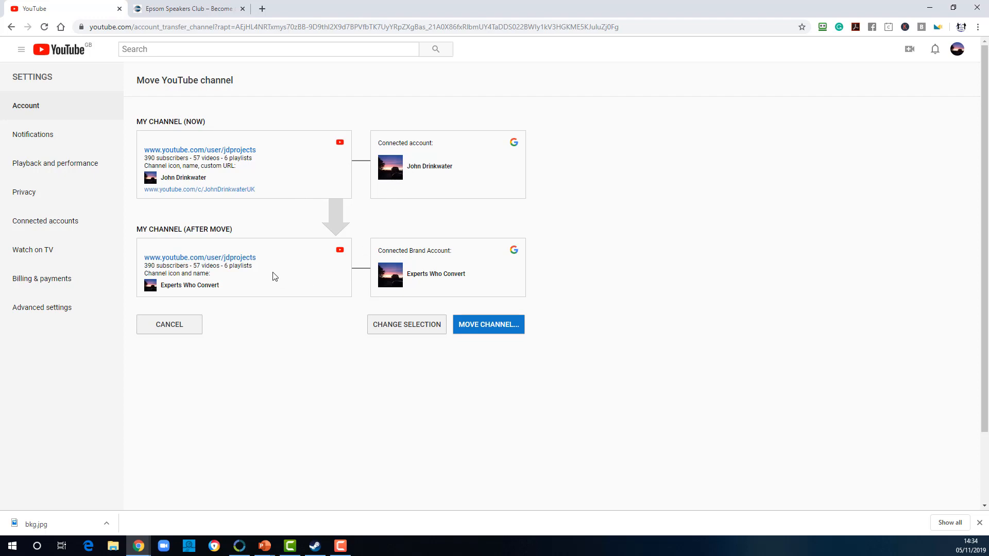
pyautogui.moveTo(408, 277)
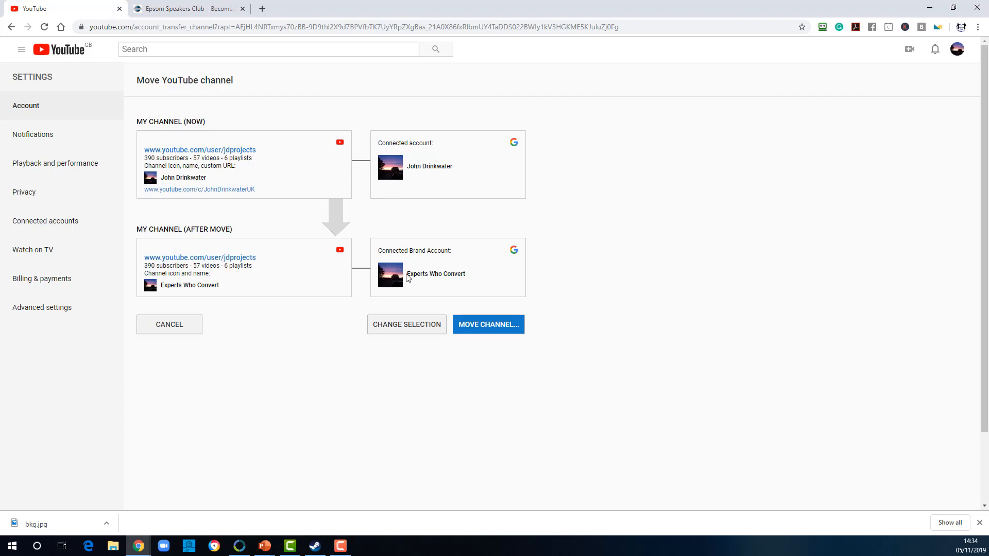
pyautogui.moveTo(327, 298)
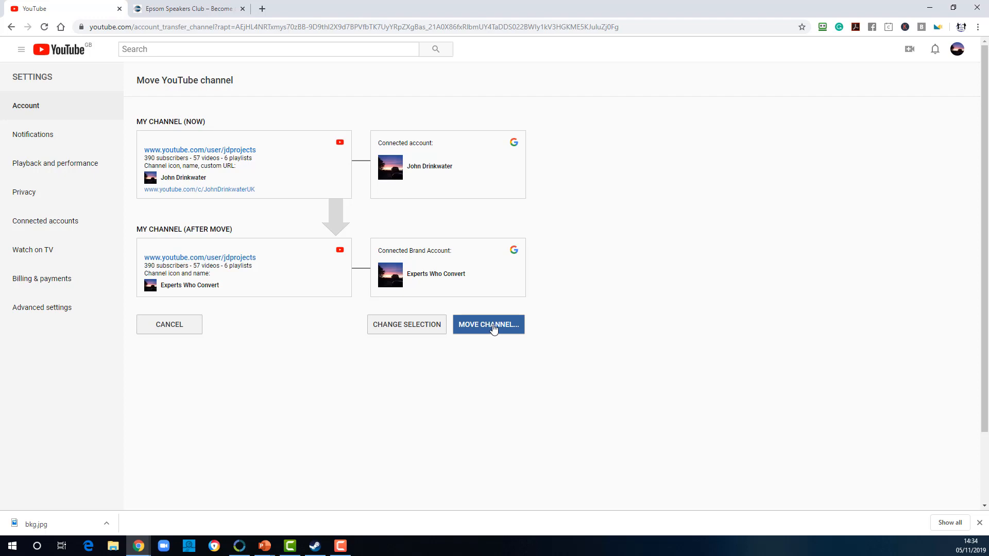
# Move the channel to Experts Who Convert, accepting the custom URL and comments warnings.
pyautogui.click(488, 325)
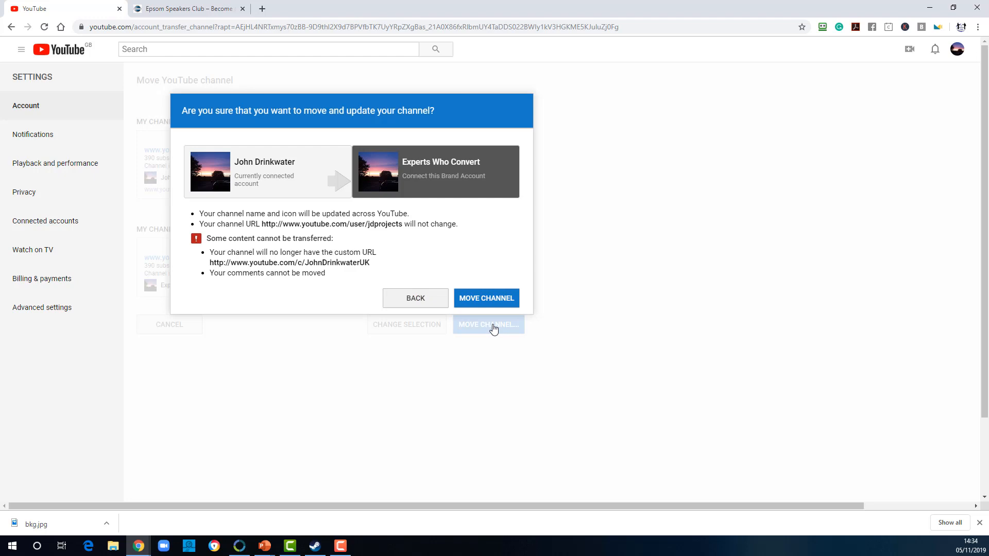
pyautogui.moveTo(198, 240)
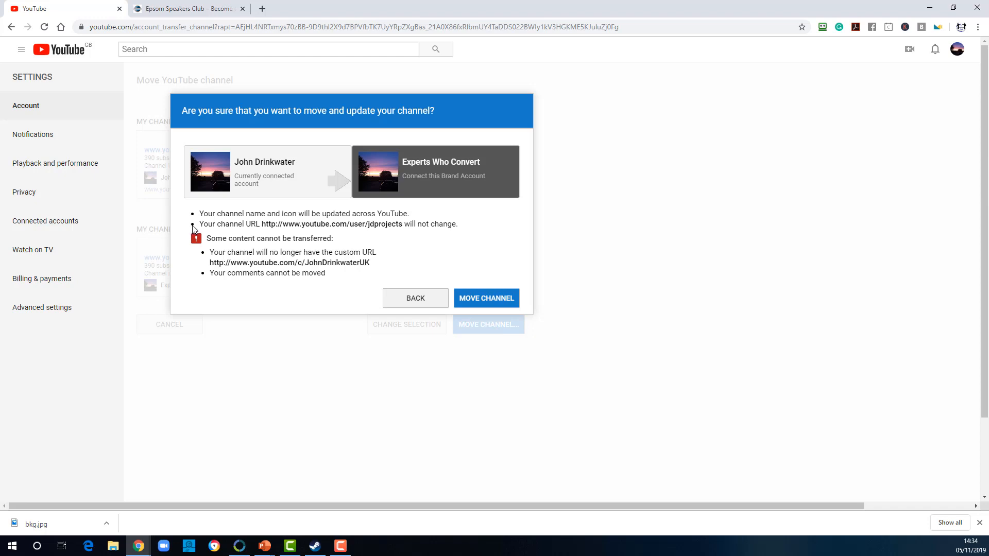
pyautogui.moveTo(196, 258)
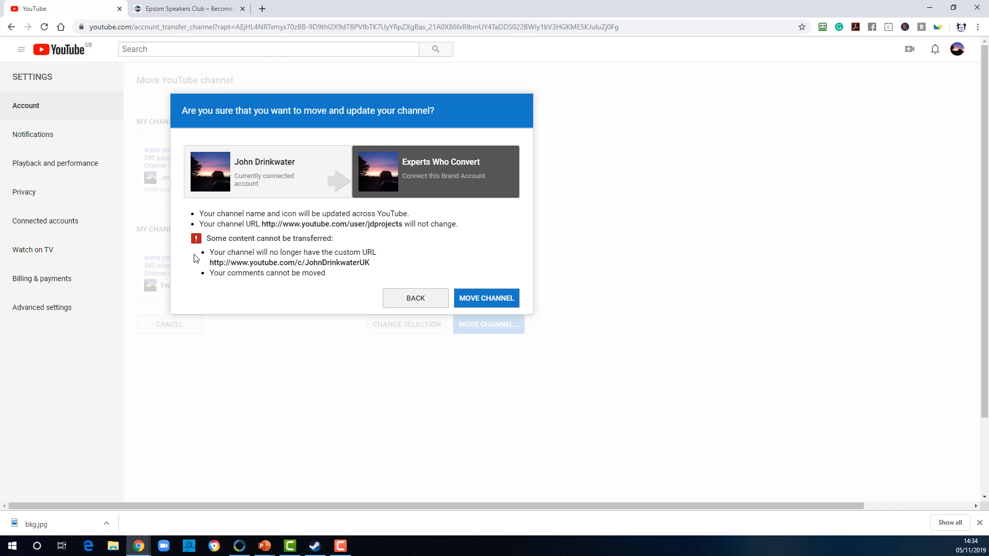
pyautogui.moveTo(199, 266)
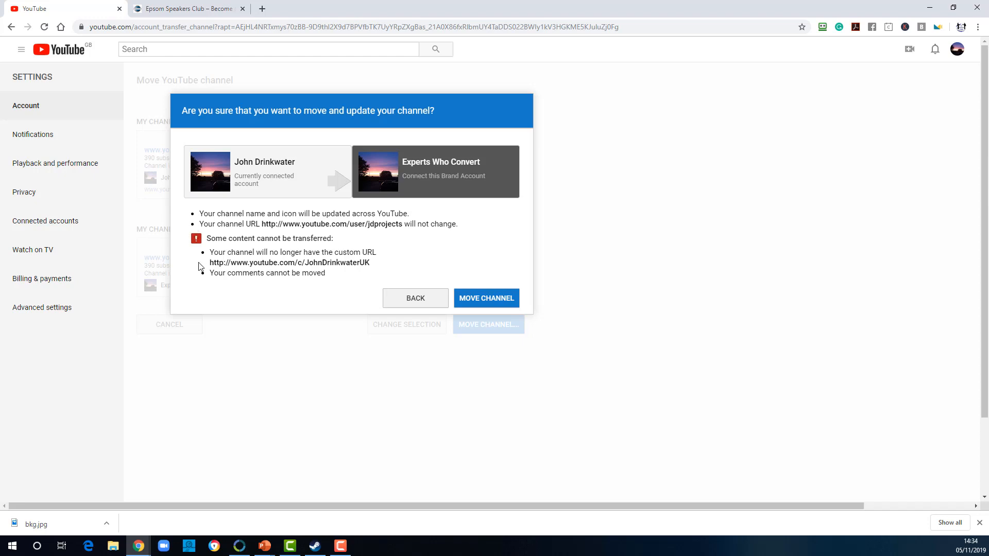
pyautogui.moveTo(198, 285)
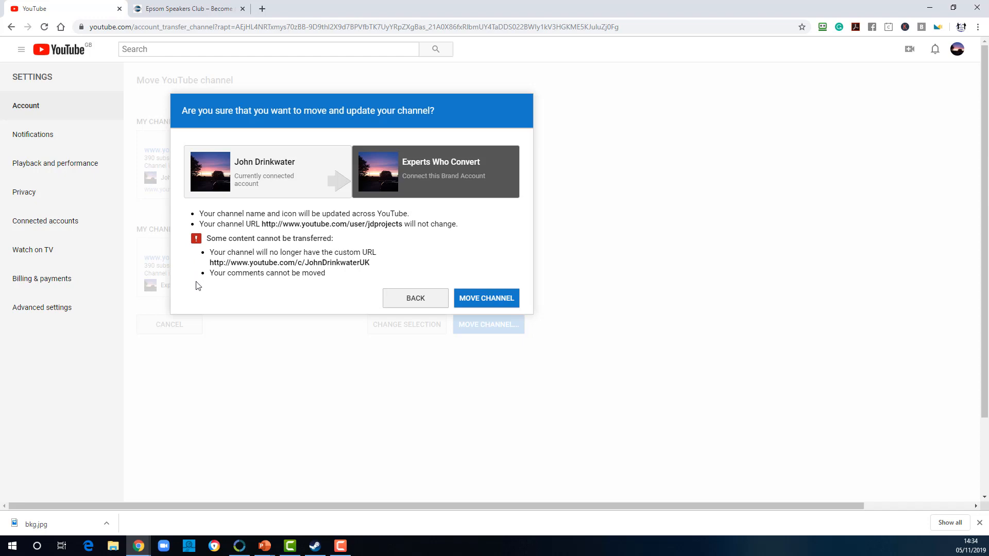
pyautogui.moveTo(458, 279)
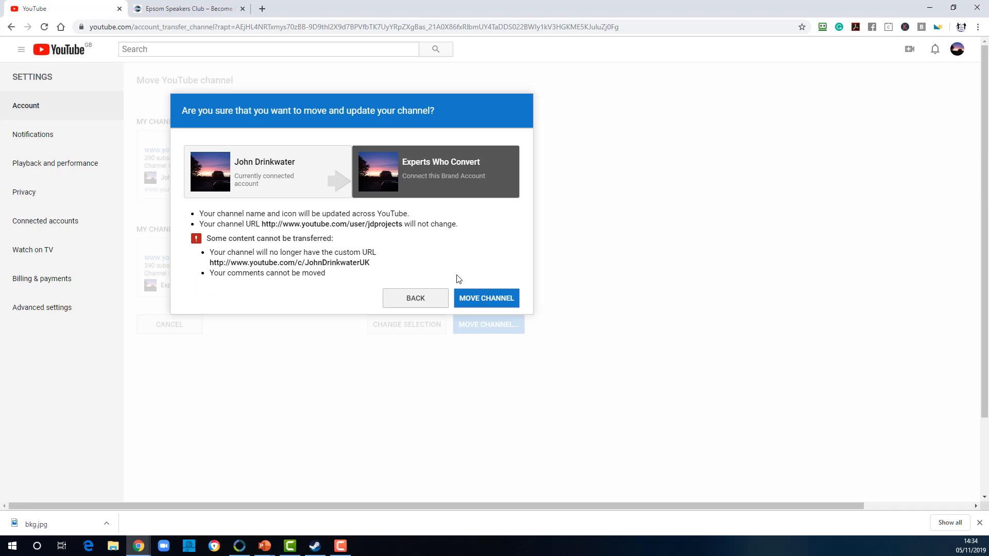
pyautogui.moveTo(485, 298)
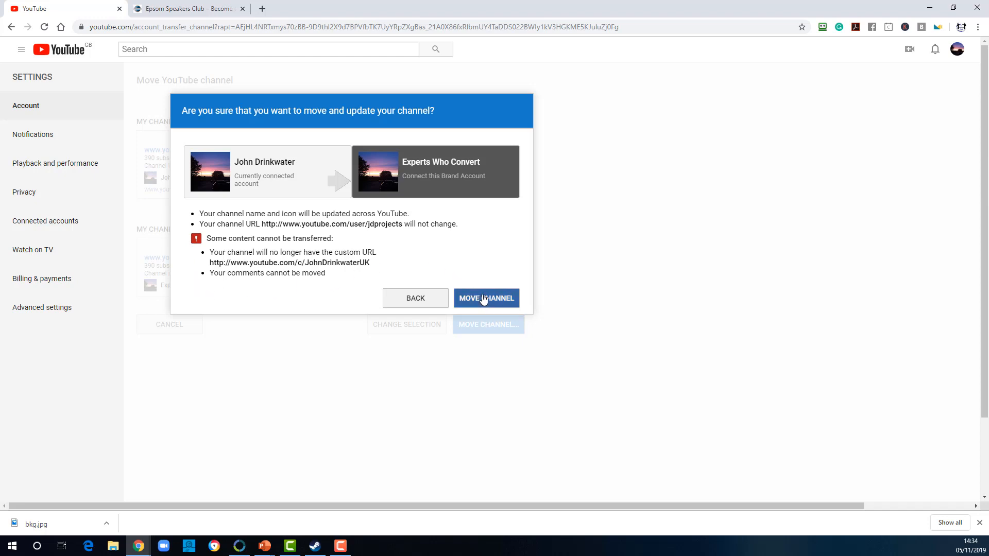
pyautogui.click(485, 298)
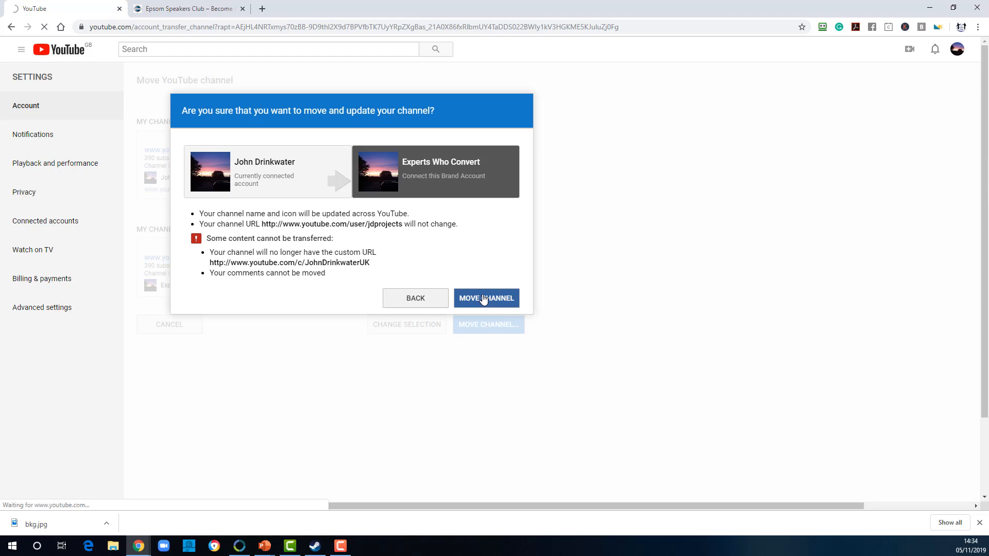
pyautogui.moveTo(495, 307)
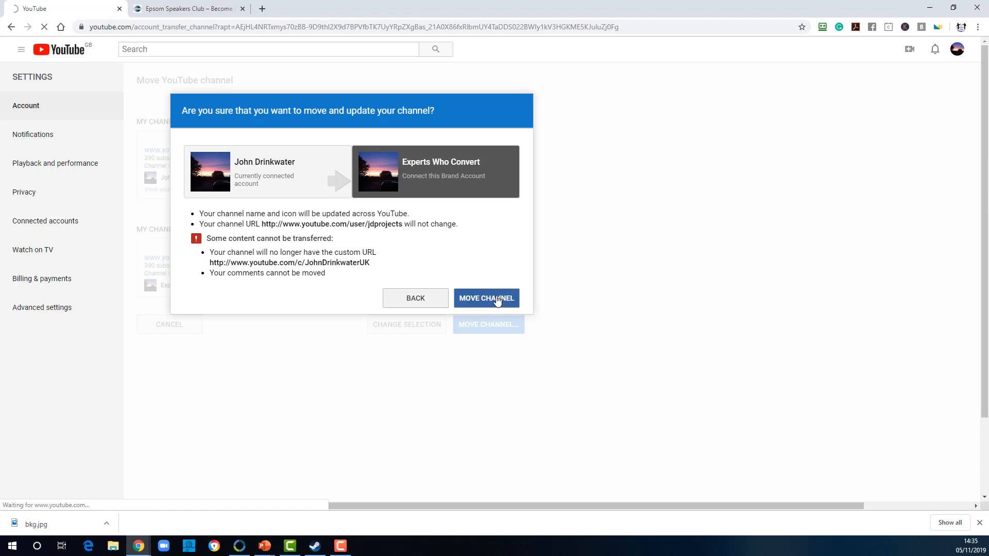
# Acknowledge the successful move with OK, returning to Advanced settings.
pyautogui.click(485, 297)
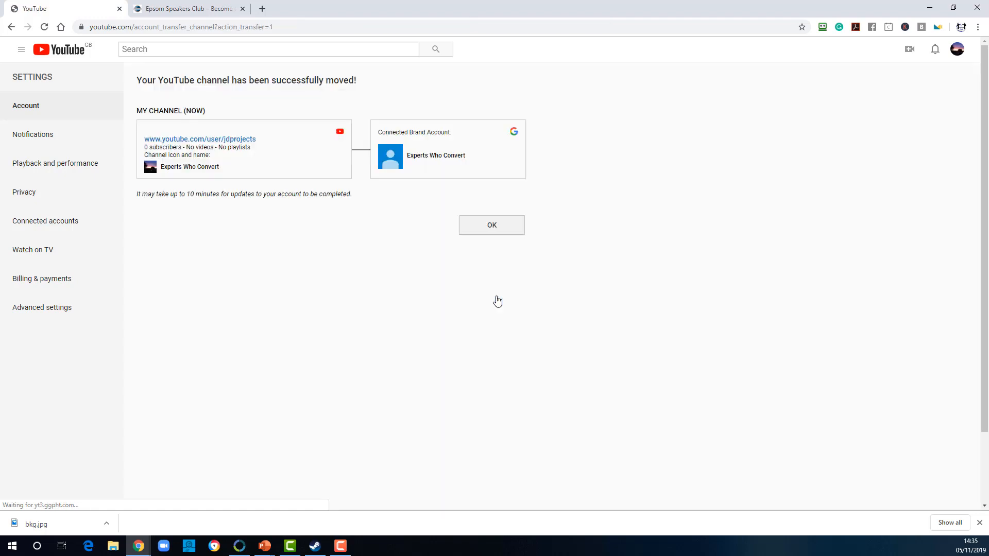
pyautogui.moveTo(489, 310)
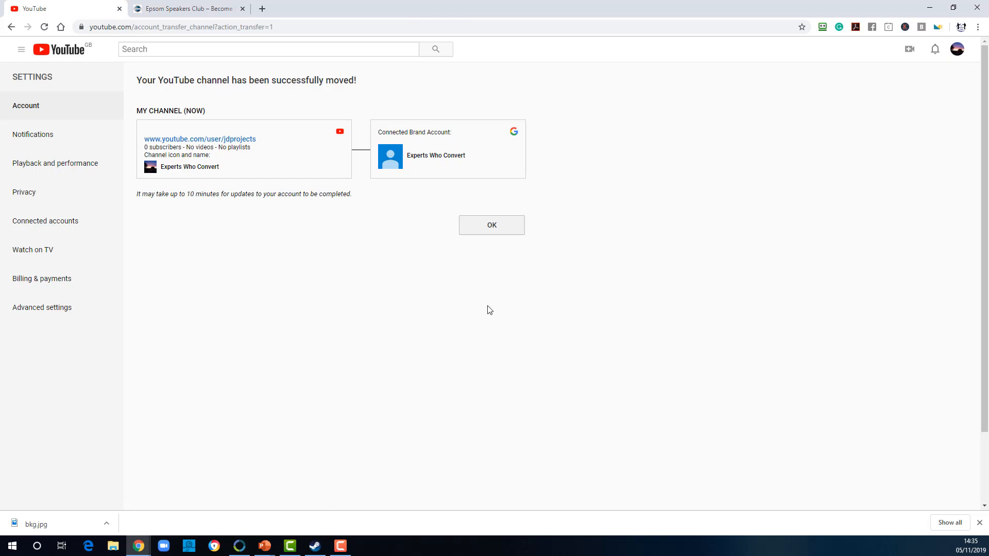
pyautogui.moveTo(453, 264)
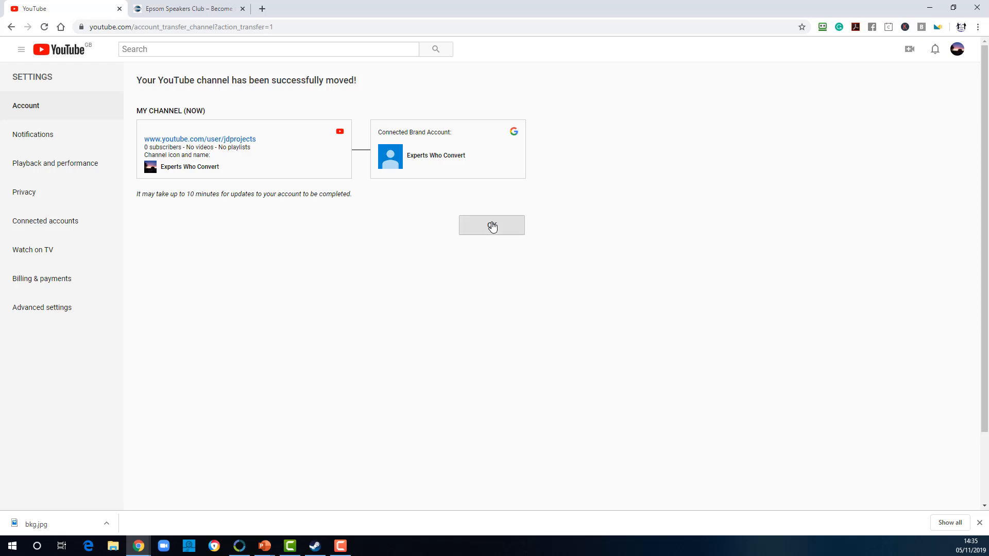
pyautogui.click(491, 225)
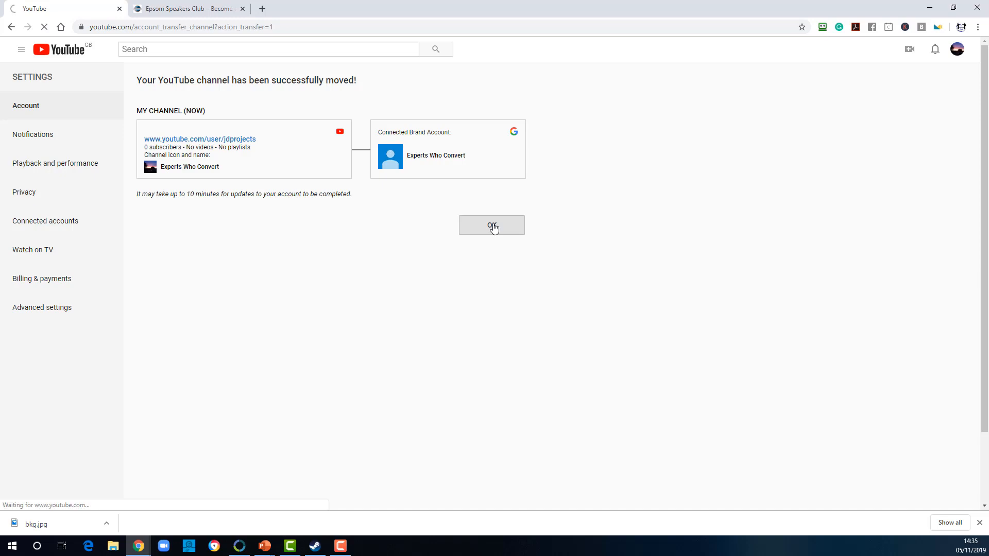
pyautogui.click(491, 225)
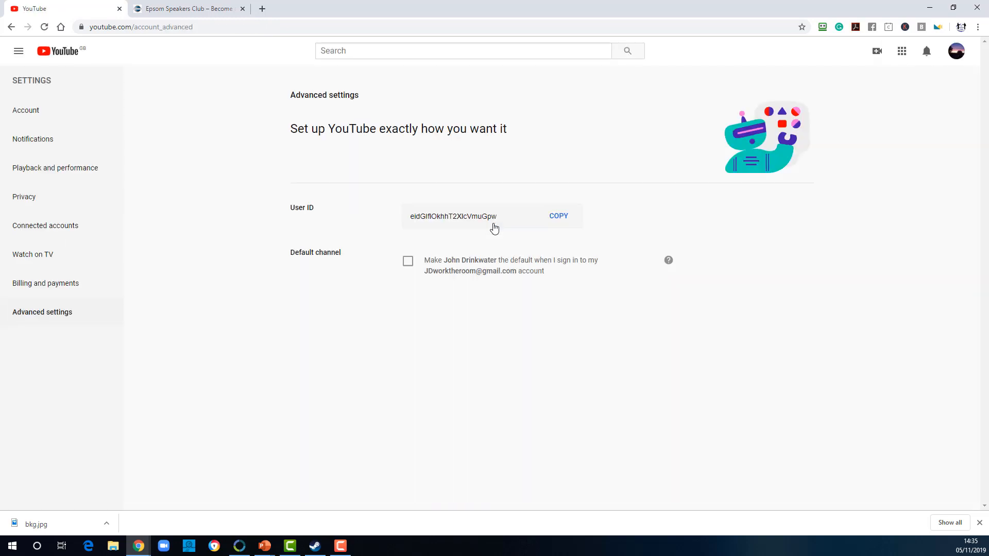
pyautogui.moveTo(486, 318)
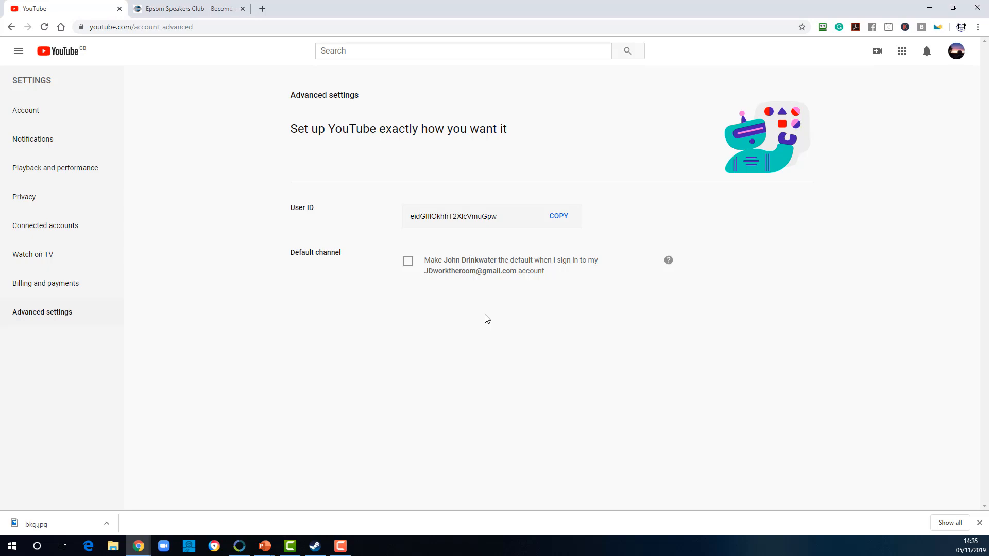
pyautogui.moveTo(695, 350)
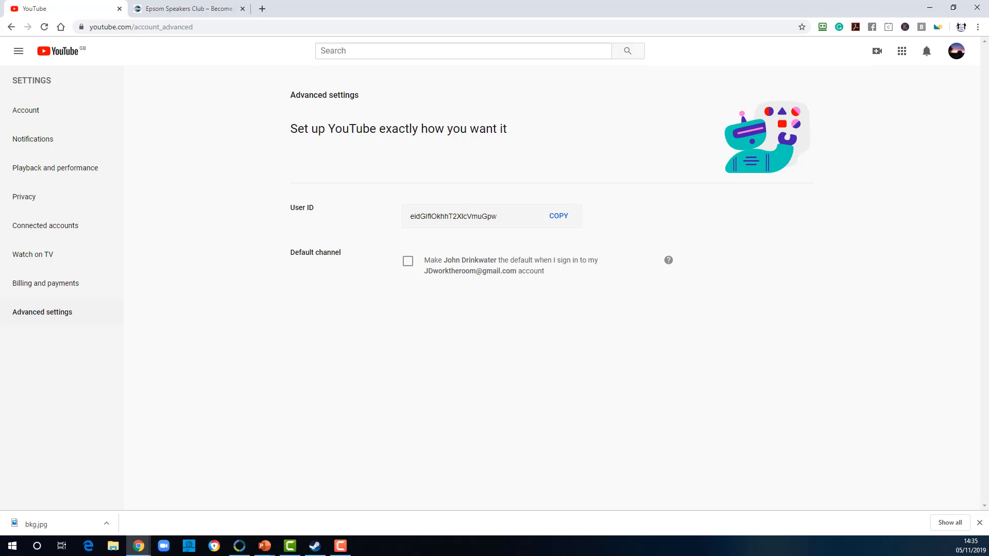
# From the YouTube home page return to the John Drinkwater channel's advanced settings.
pyautogui.click(60, 51)
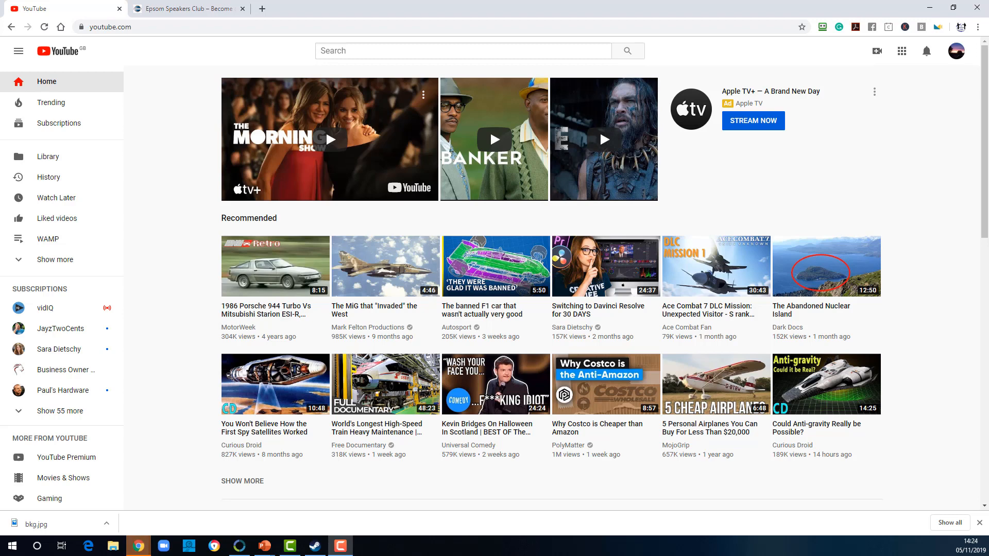
pyautogui.moveTo(936, 33)
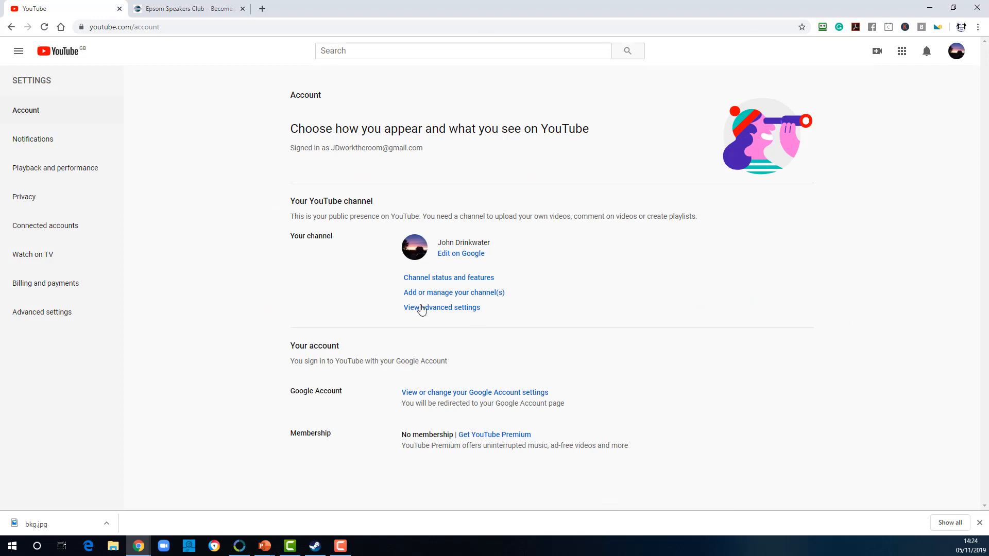
pyautogui.click(441, 307)
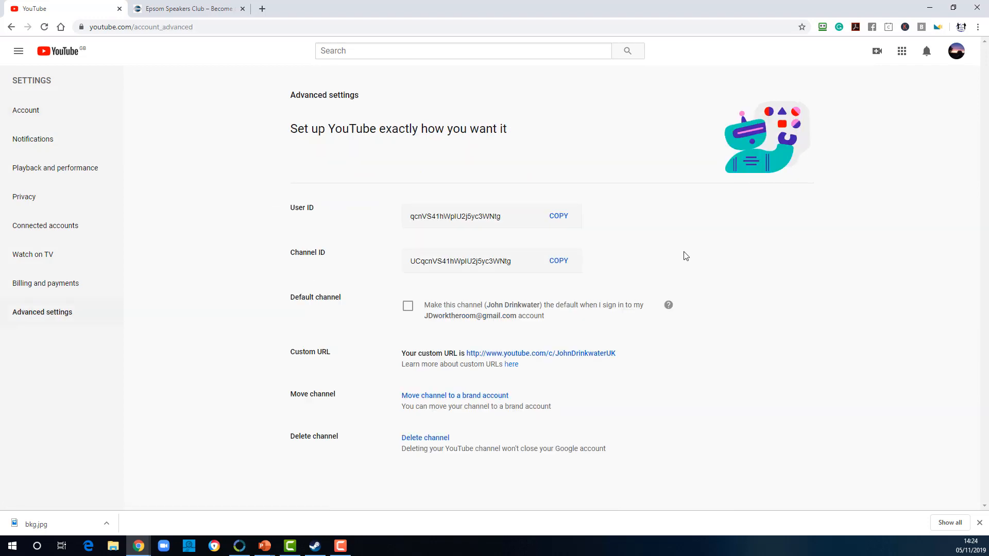
pyautogui.moveTo(392, 206)
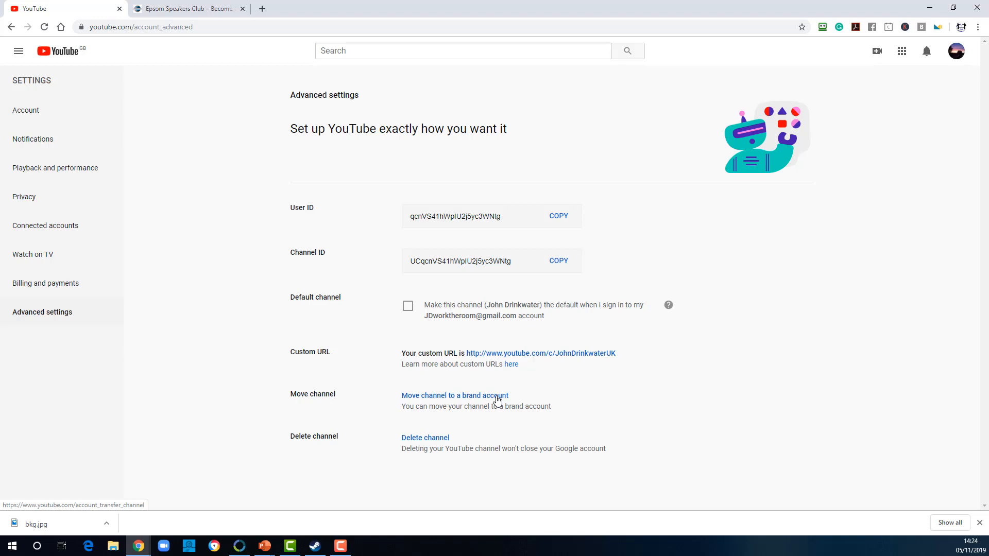
pyautogui.moveTo(346, 369)
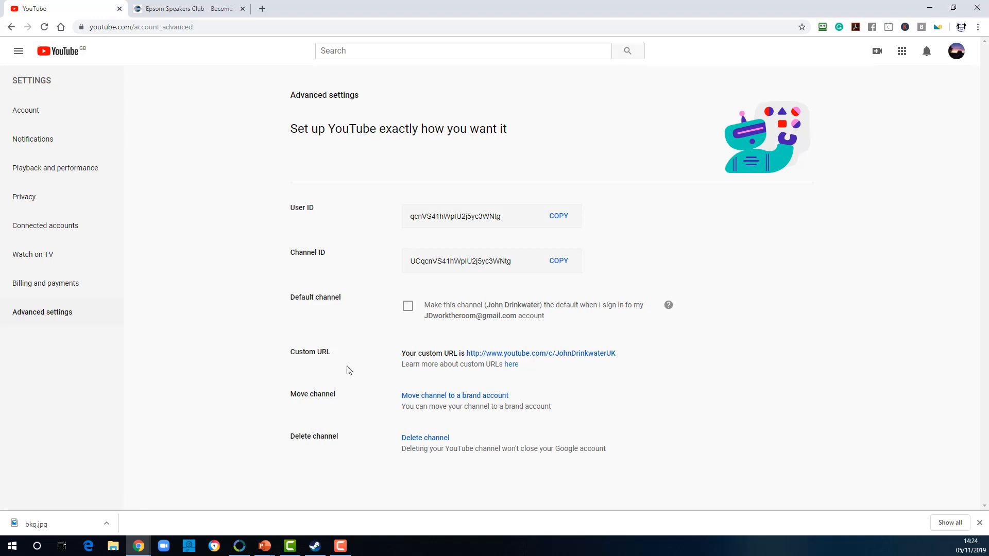
# Switch the active channel to WP Business Club via the account switcher.
pyautogui.click(956, 52)
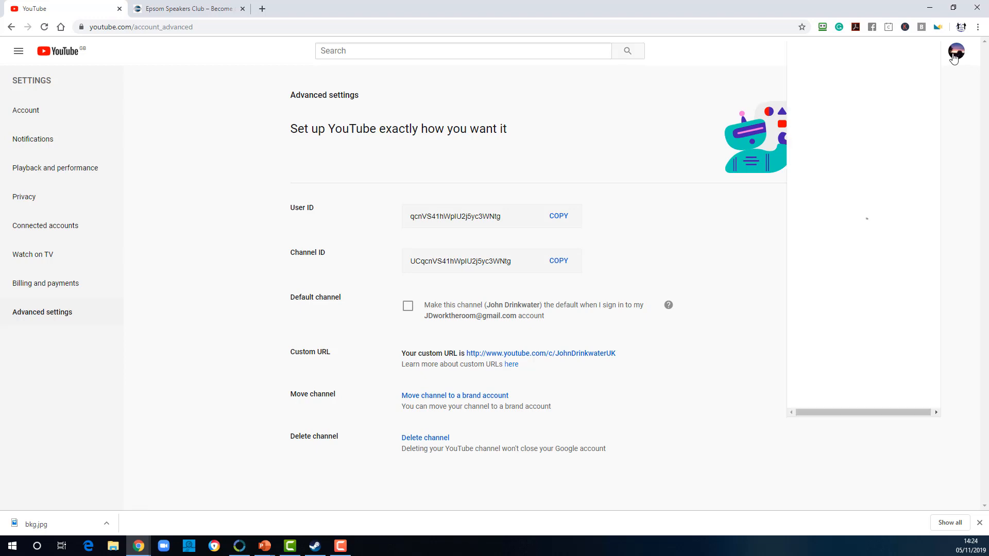
pyautogui.click(956, 51)
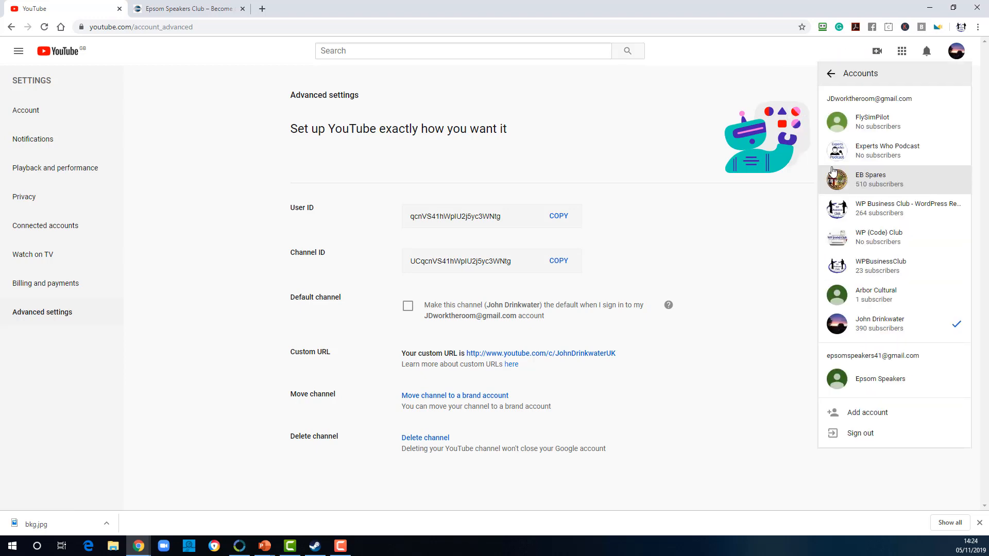
pyautogui.click(894, 208)
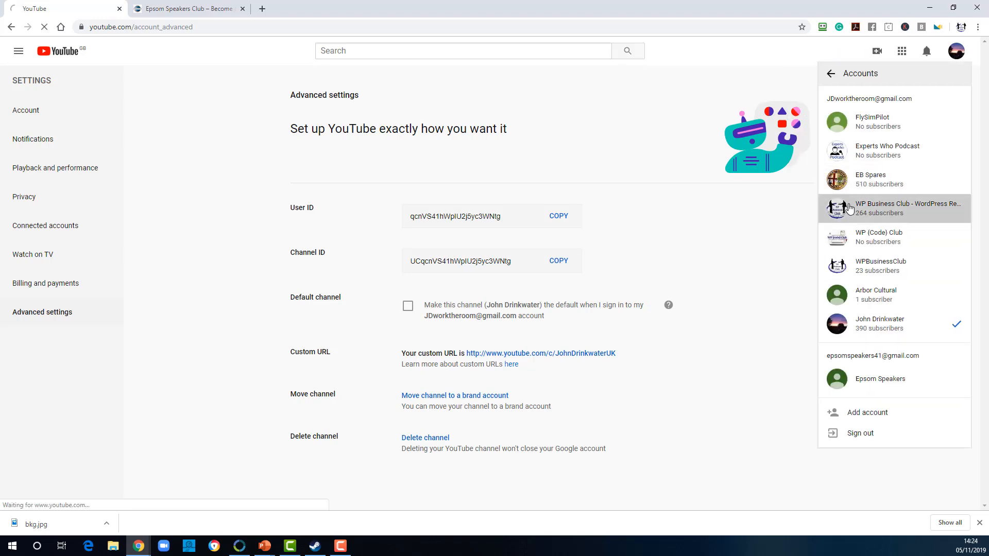
pyautogui.click(892, 208)
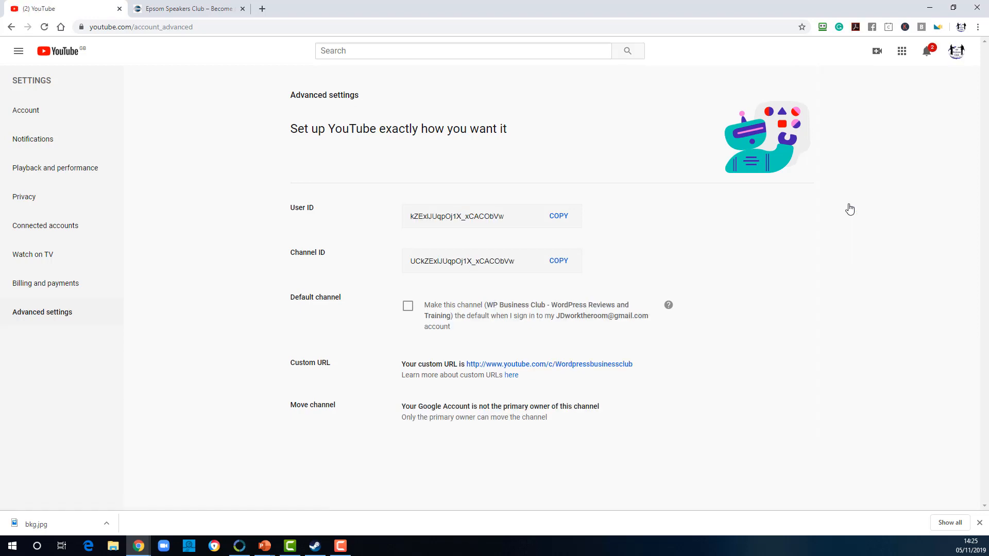
pyautogui.moveTo(330, 366)
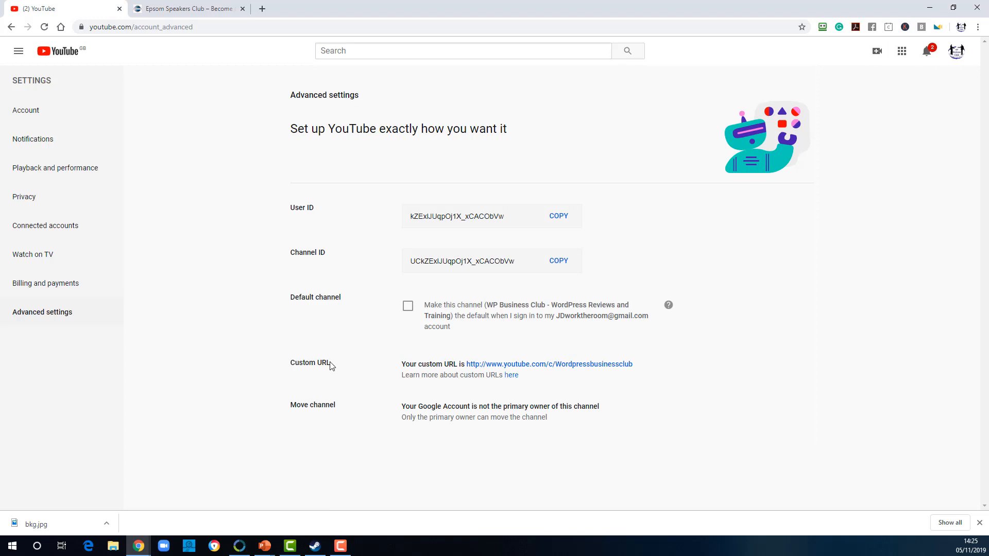
pyautogui.moveTo(383, 425)
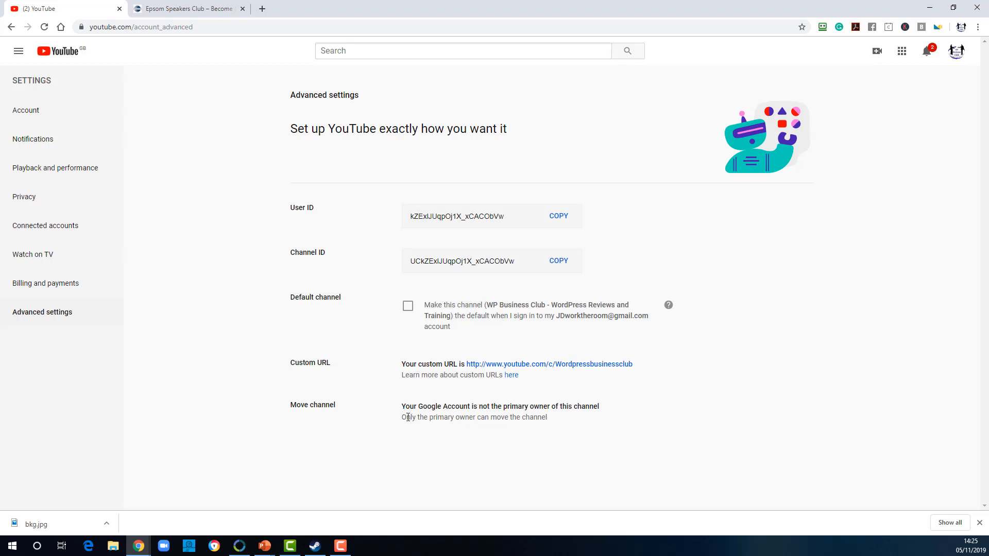
pyautogui.moveTo(514, 417)
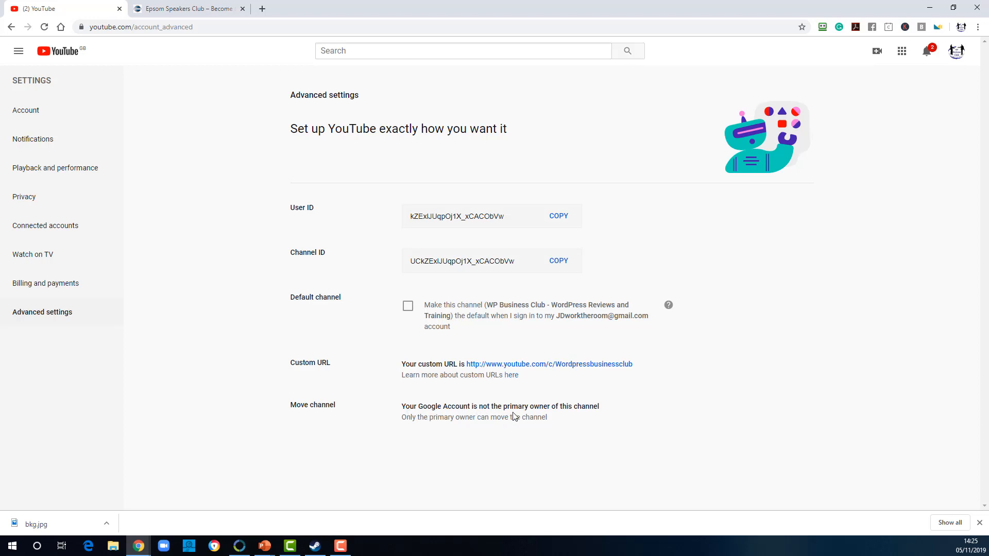
pyautogui.moveTo(406, 426)
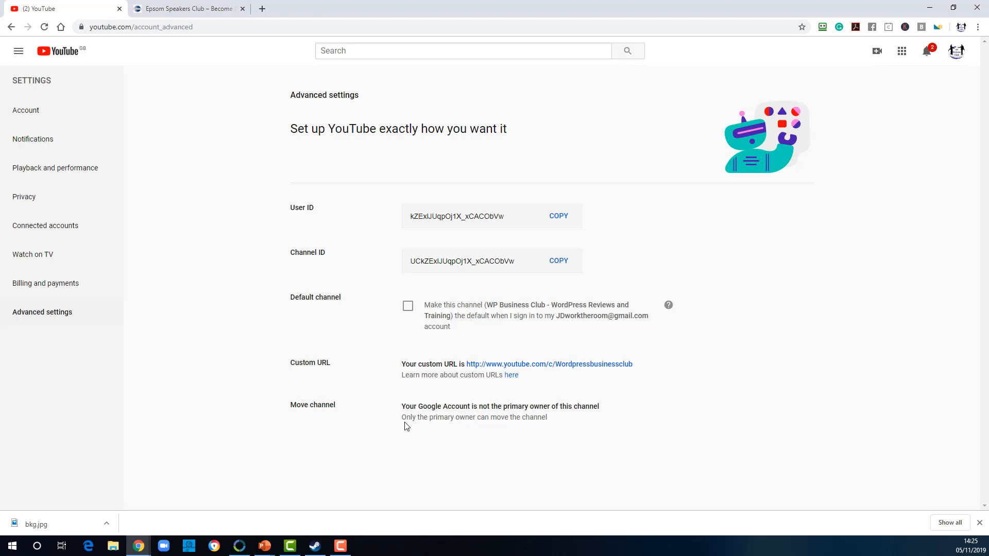
pyautogui.moveTo(445, 415)
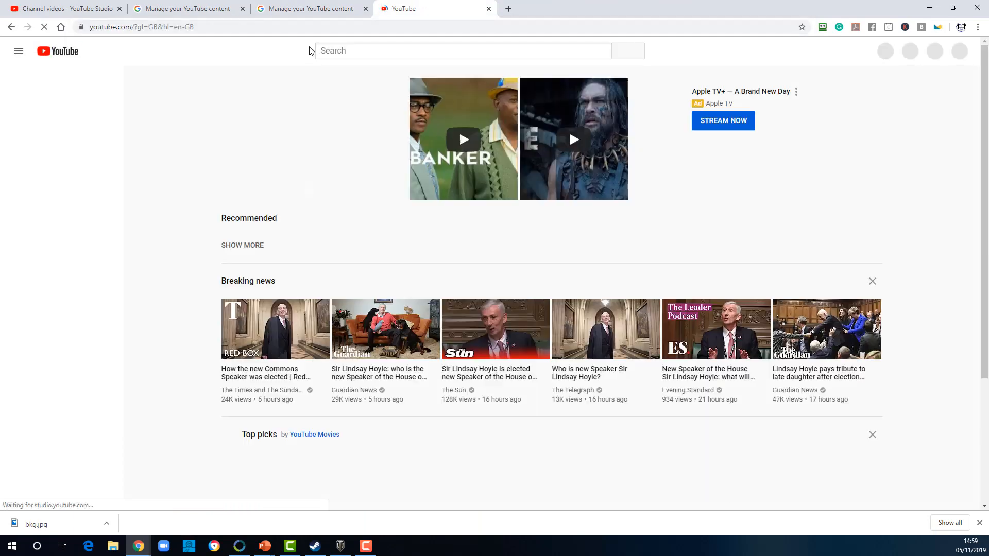
# As Epsom Speakers, reach account settings and the channel switcher listing its channel and Brand Accounts.
pyautogui.click(959, 52)
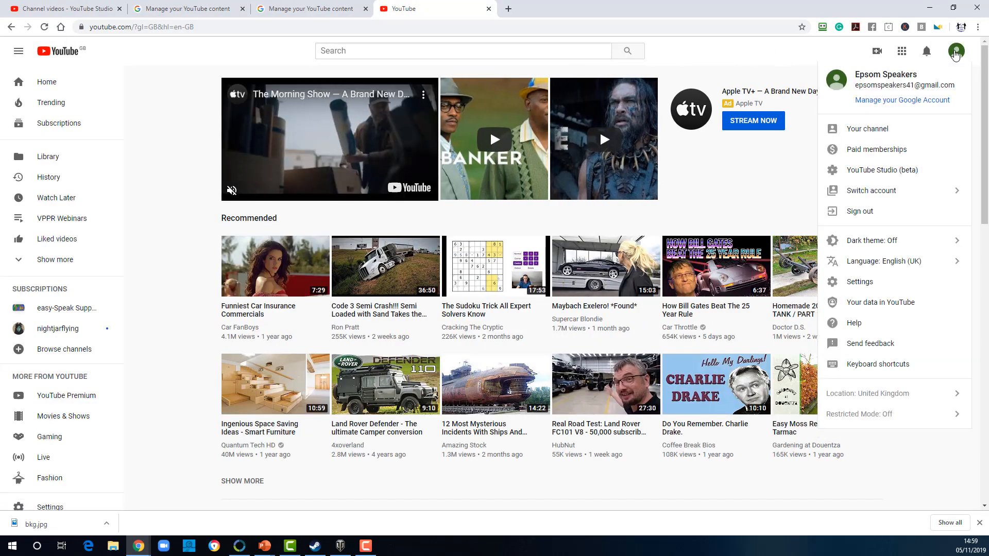
pyautogui.click(866, 128)
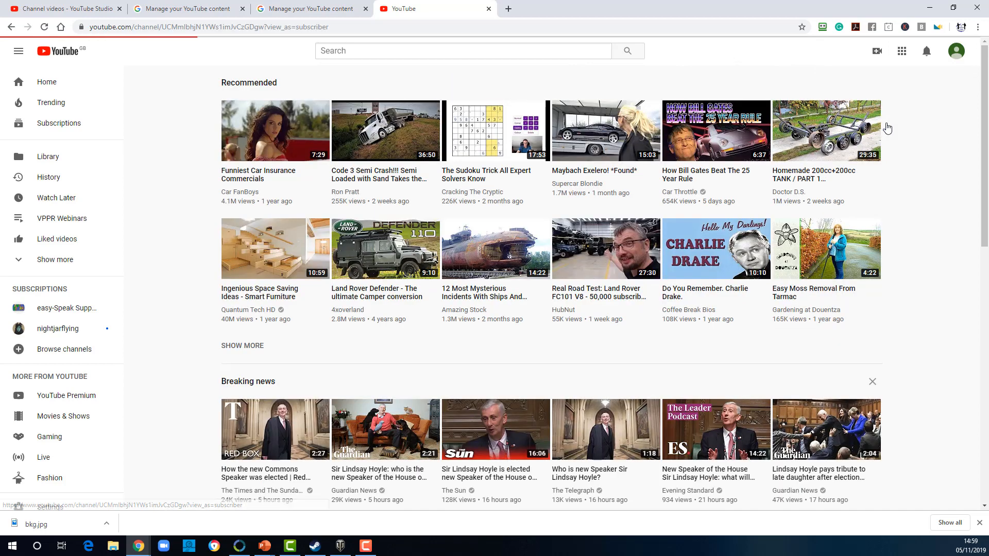
pyautogui.click(956, 51)
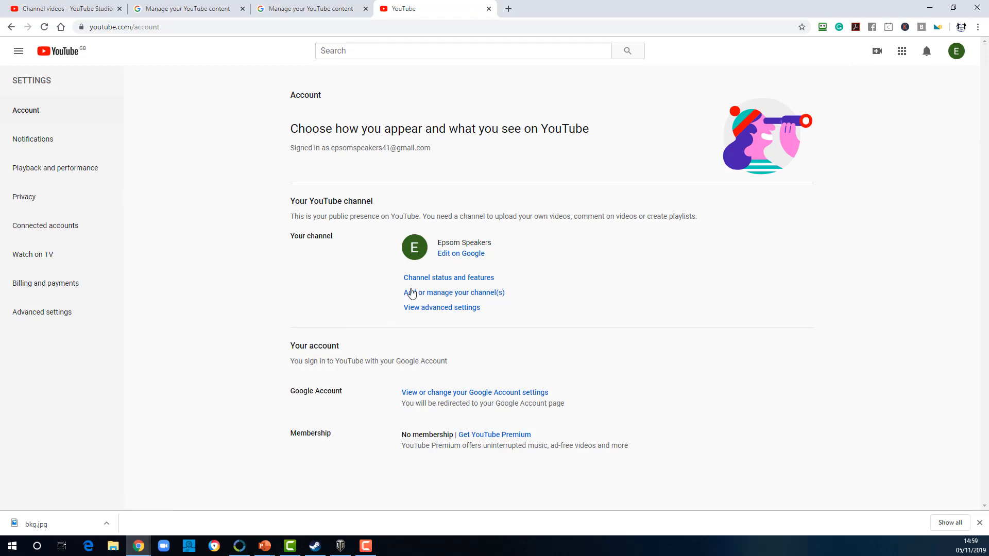
pyautogui.click(453, 291)
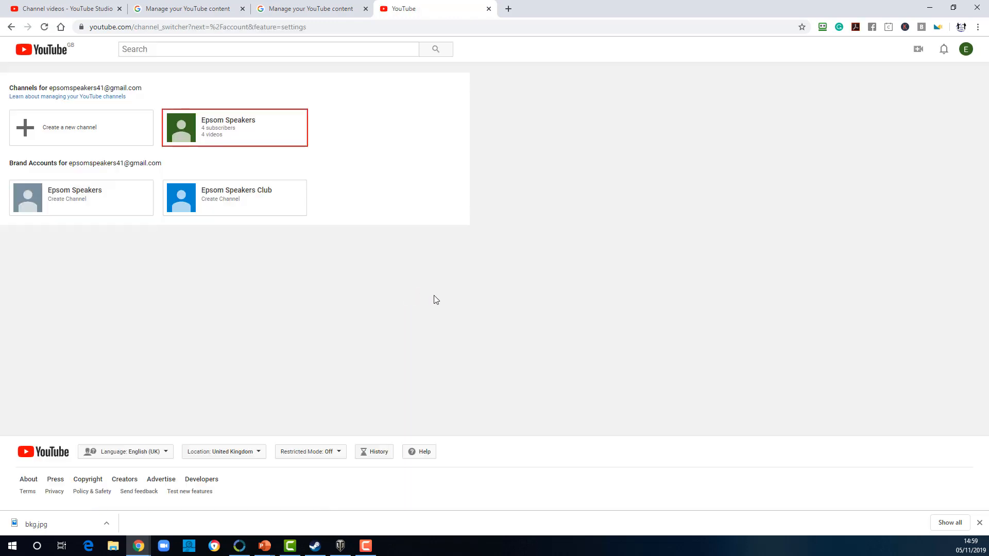
pyautogui.moveTo(208, 215)
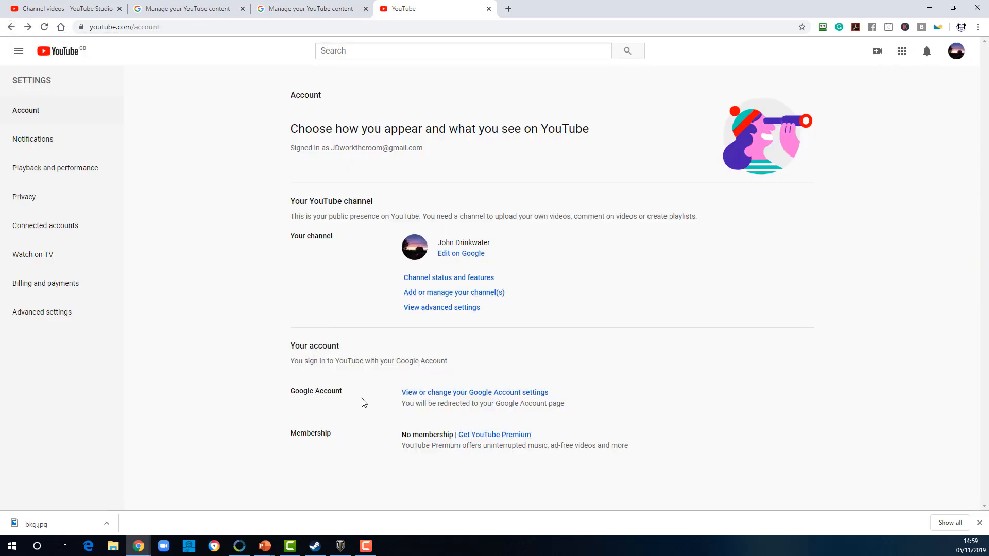
# From the channel's advanced settings, start moving the channel to a Brand Account.
pyautogui.click(442, 307)
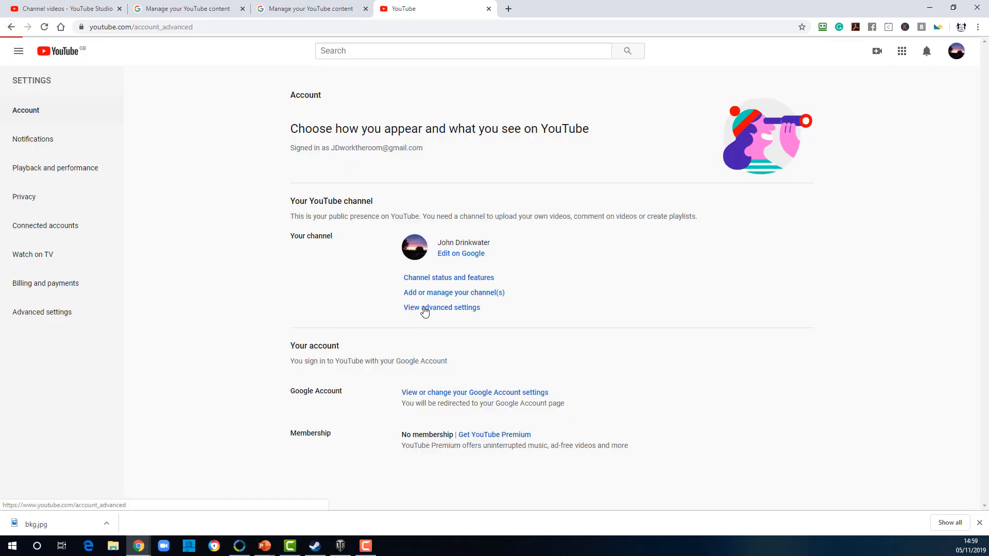
pyautogui.click(442, 306)
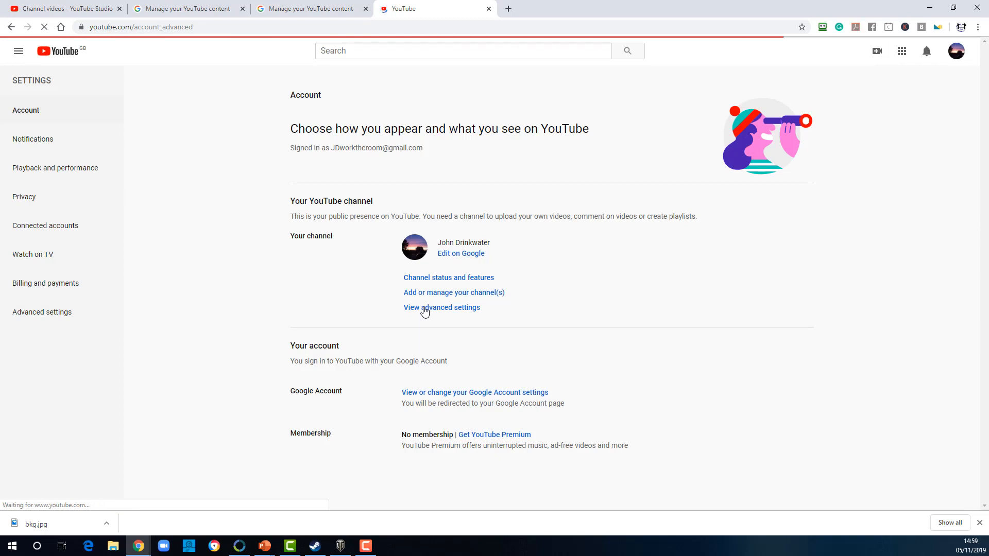
pyautogui.click(441, 307)
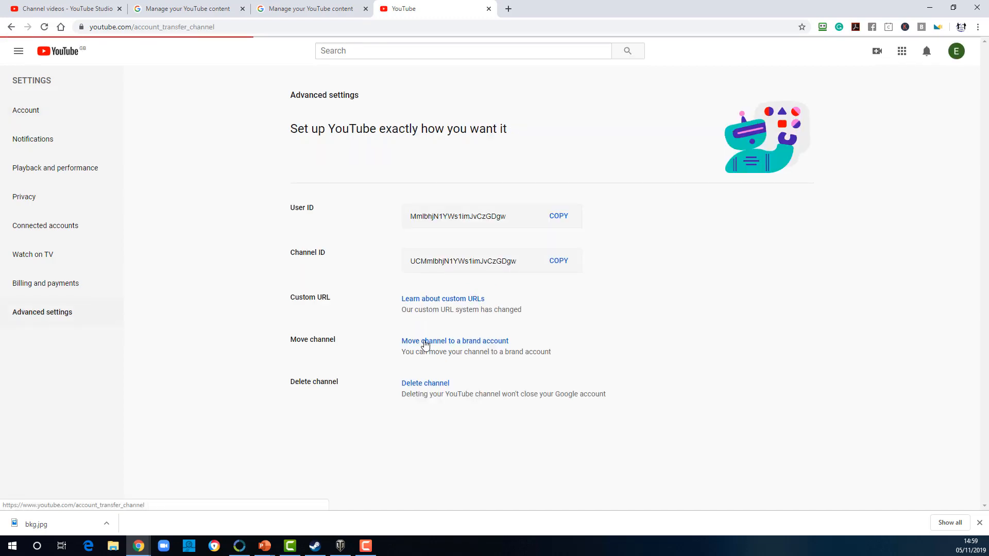
pyautogui.click(455, 341)
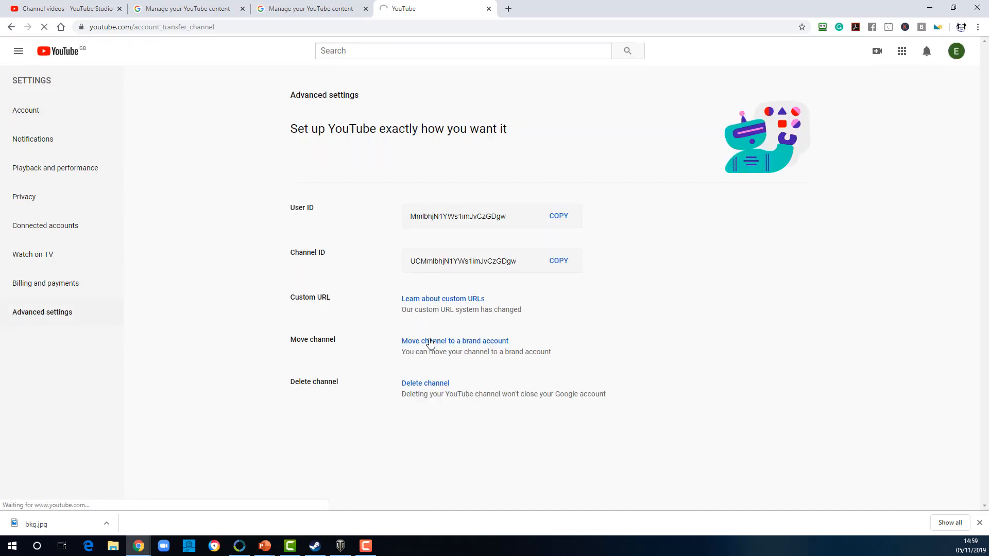
pyautogui.click(454, 341)
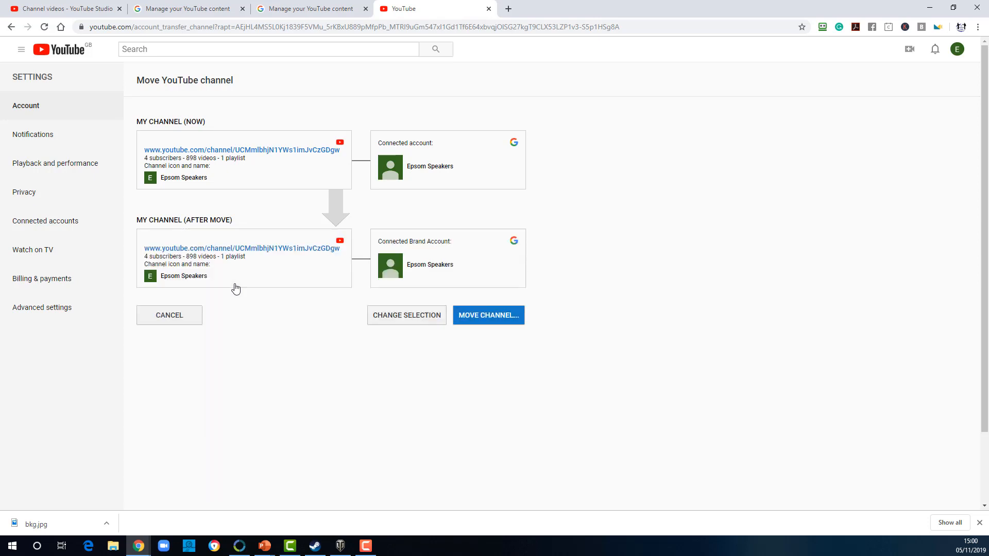
pyautogui.moveTo(433, 343)
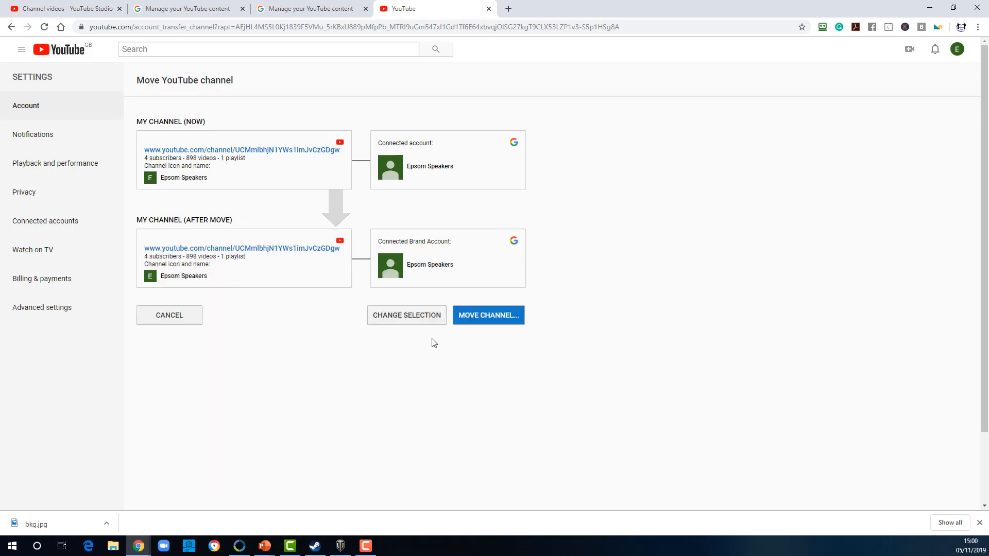
pyautogui.moveTo(195, 339)
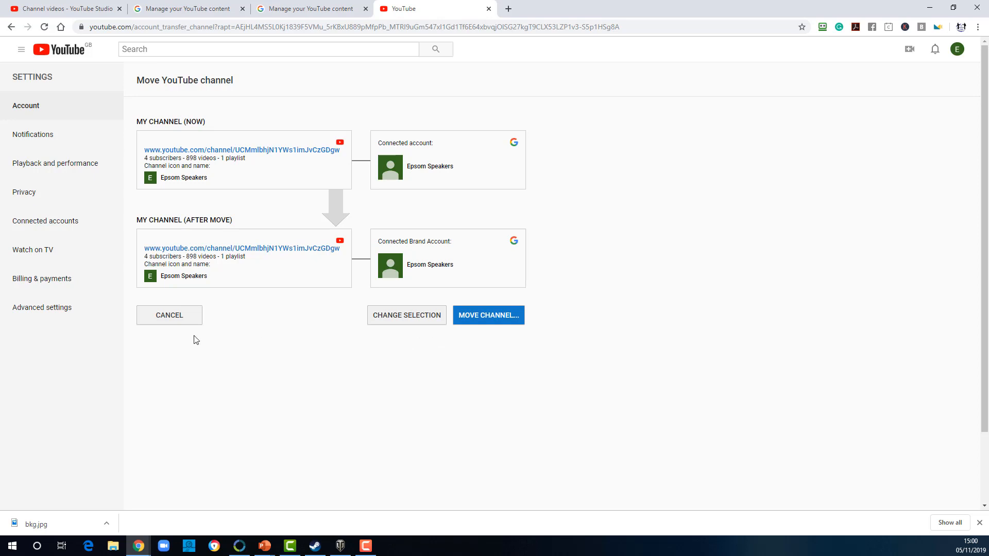
pyautogui.moveTo(156, 280)
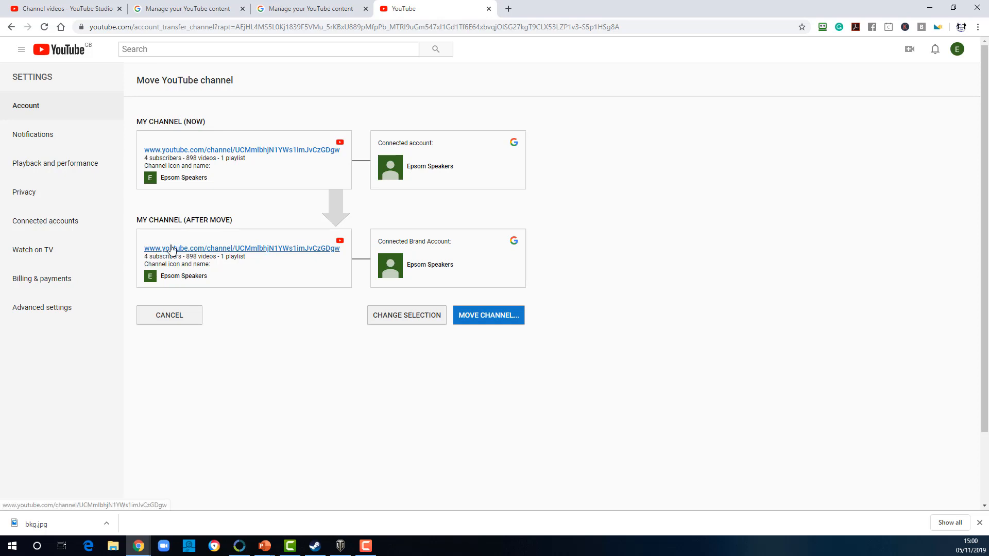
pyautogui.moveTo(406, 315)
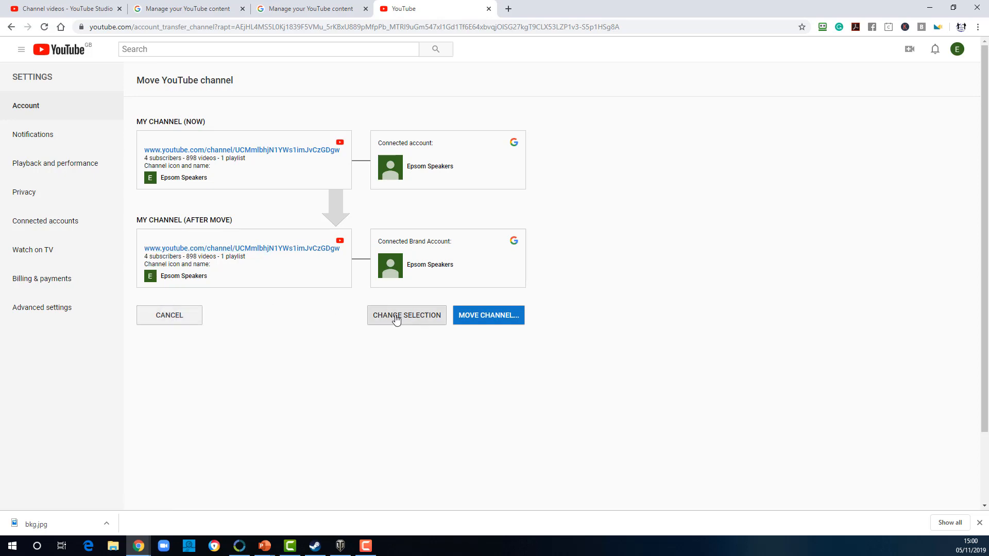
# Choose the Epsom Speakers Brand Account as destination and confirm the channel move.
pyautogui.click(406, 315)
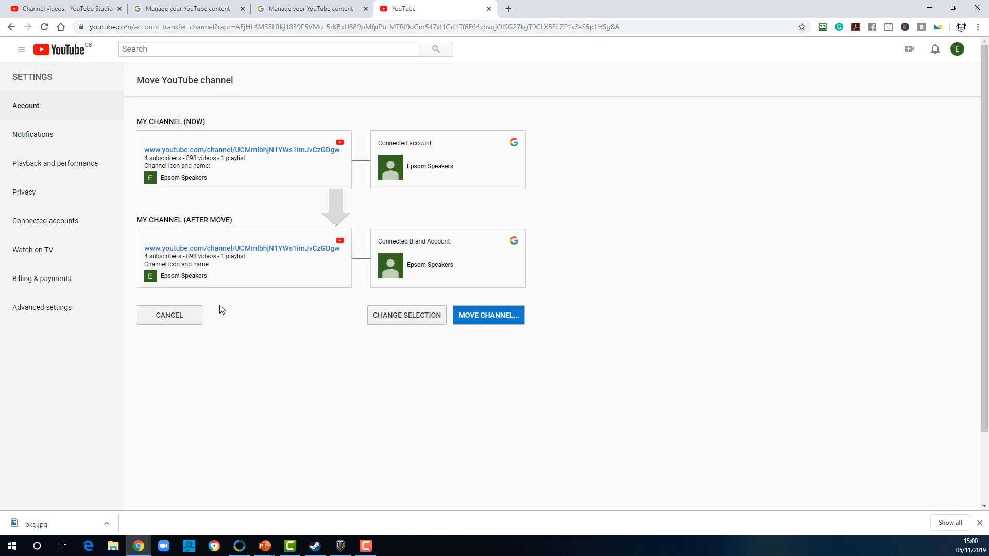
pyautogui.click(487, 315)
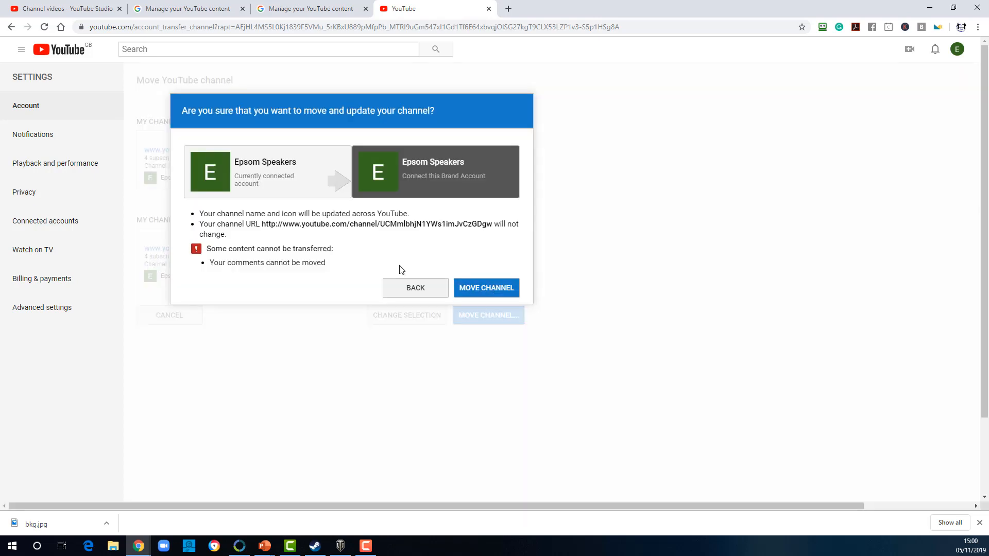
pyautogui.moveTo(259, 193)
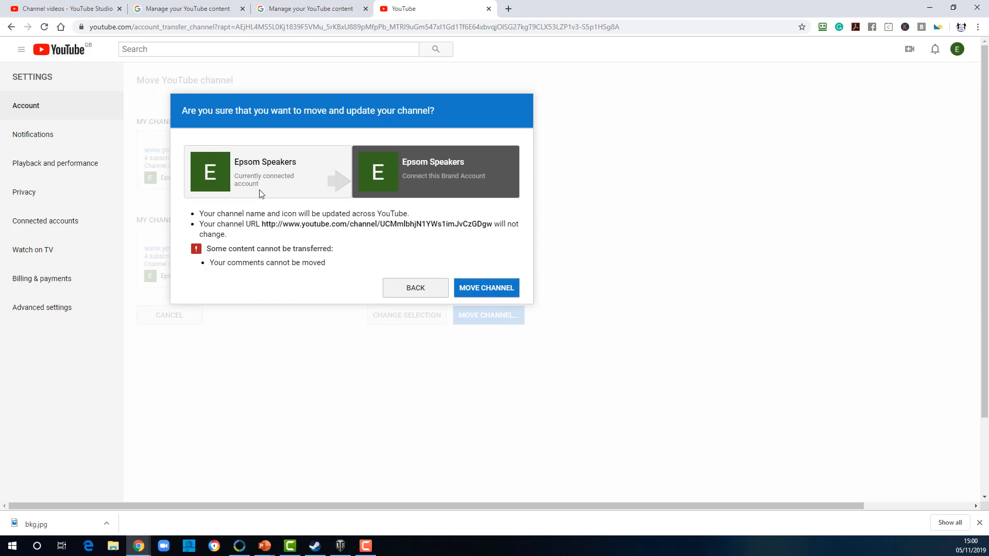
pyautogui.moveTo(462, 185)
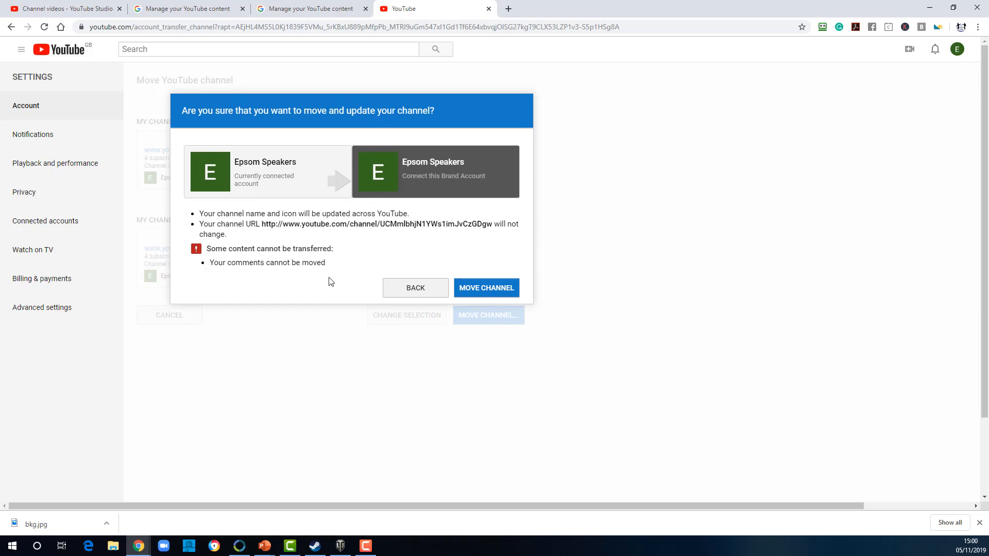
pyautogui.moveTo(284, 283)
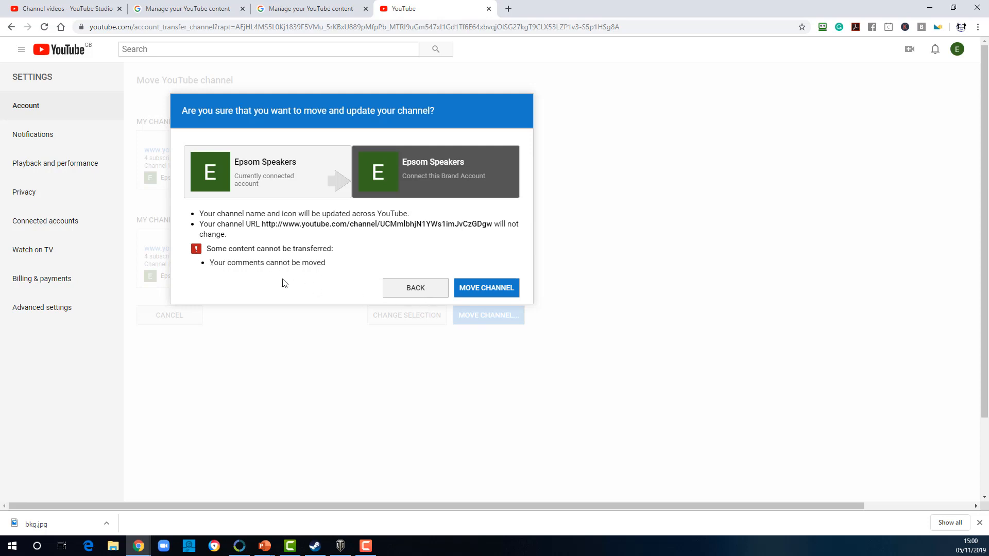
pyautogui.click(485, 287)
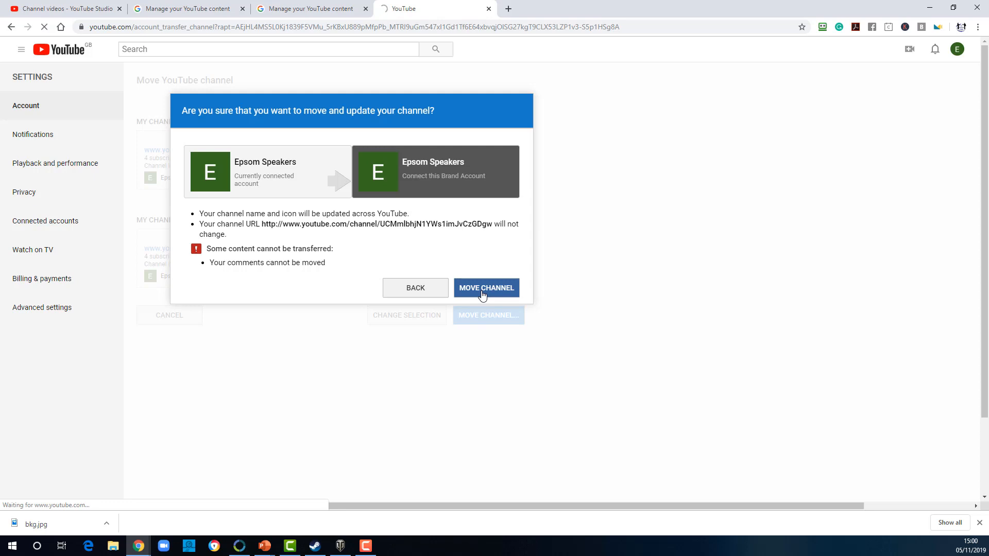
pyautogui.click(485, 288)
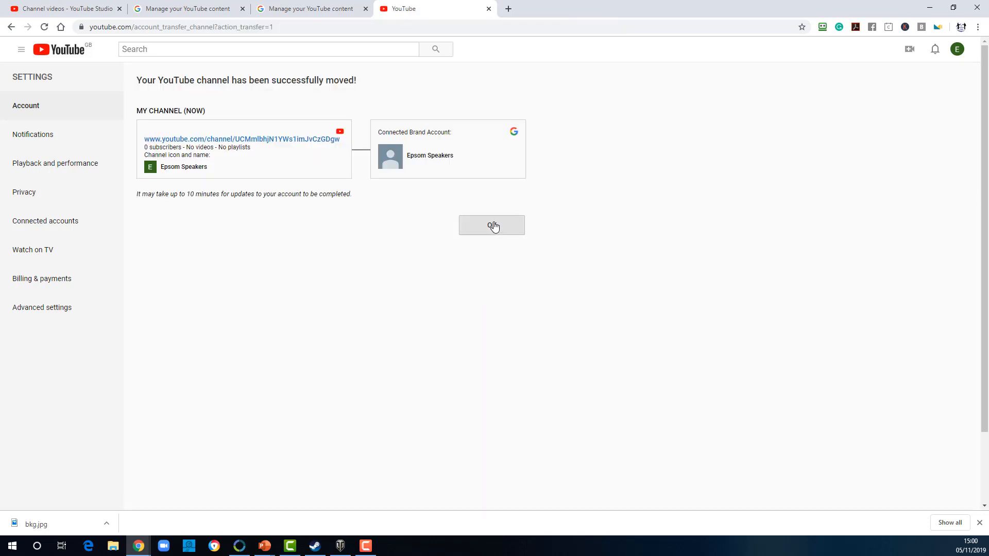
# Acknowledge the move, switch to the Epsom Speakers (4 subscribers) channel and go to its Account settings.
pyautogui.click(491, 225)
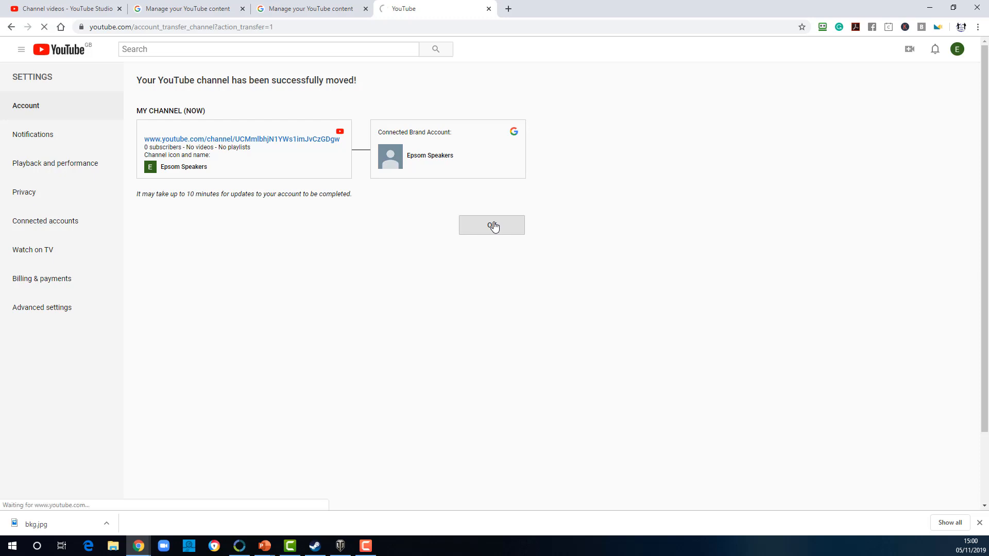
pyautogui.click(491, 226)
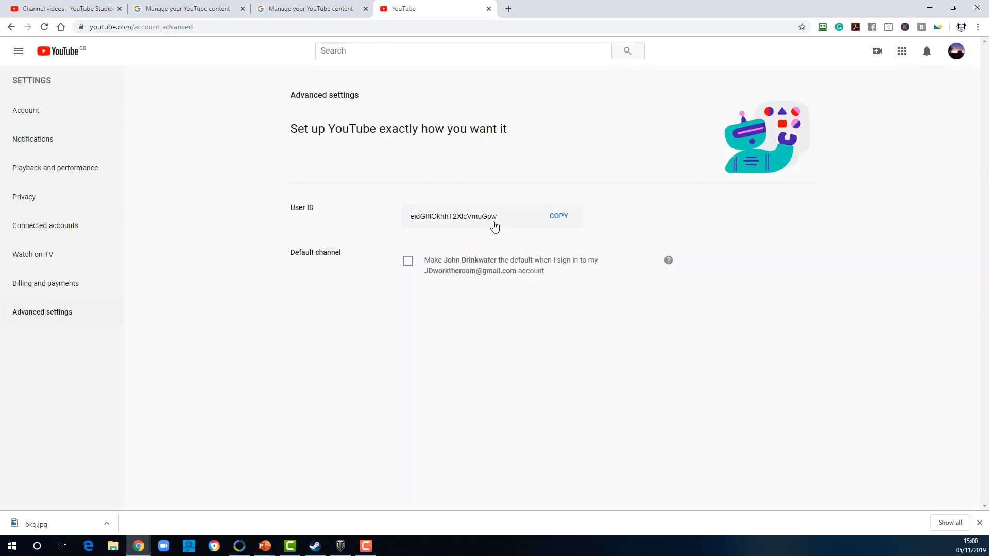
pyautogui.moveTo(511, 294)
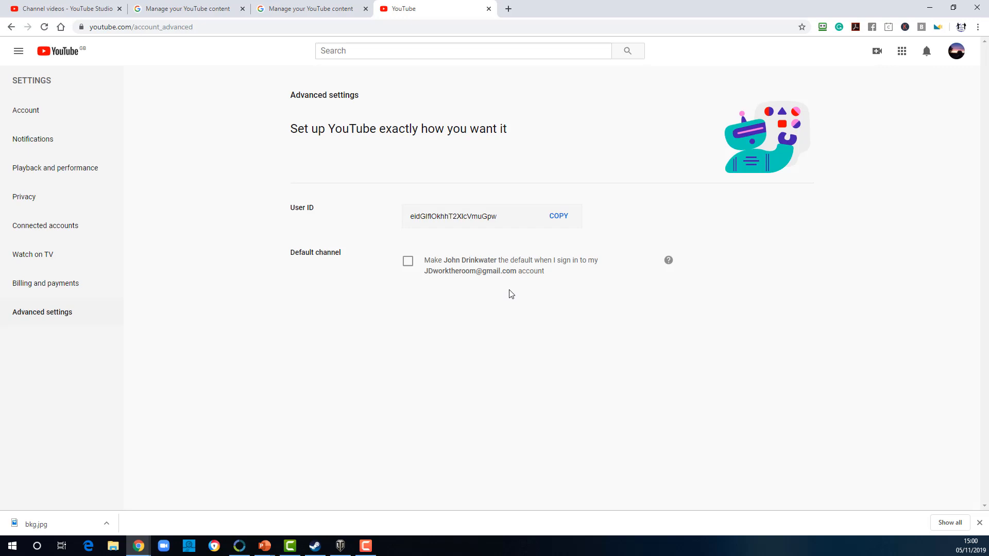
pyautogui.moveTo(687, 386)
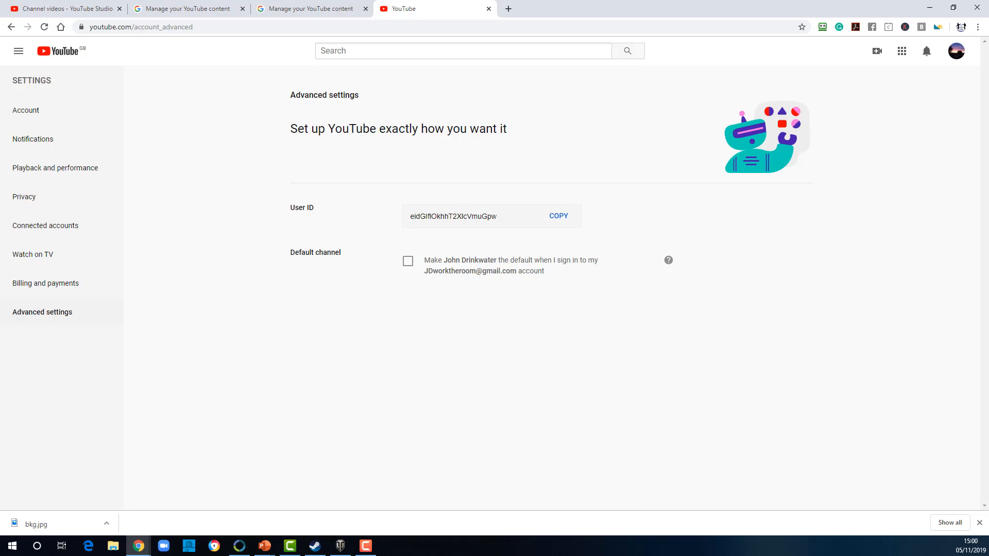
pyautogui.moveTo(736, 63)
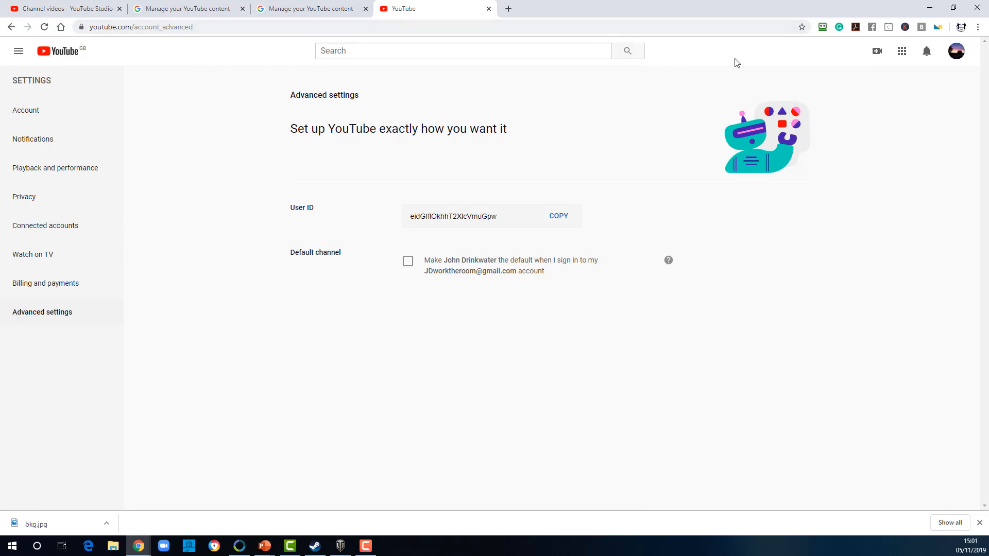
pyautogui.click(955, 51)
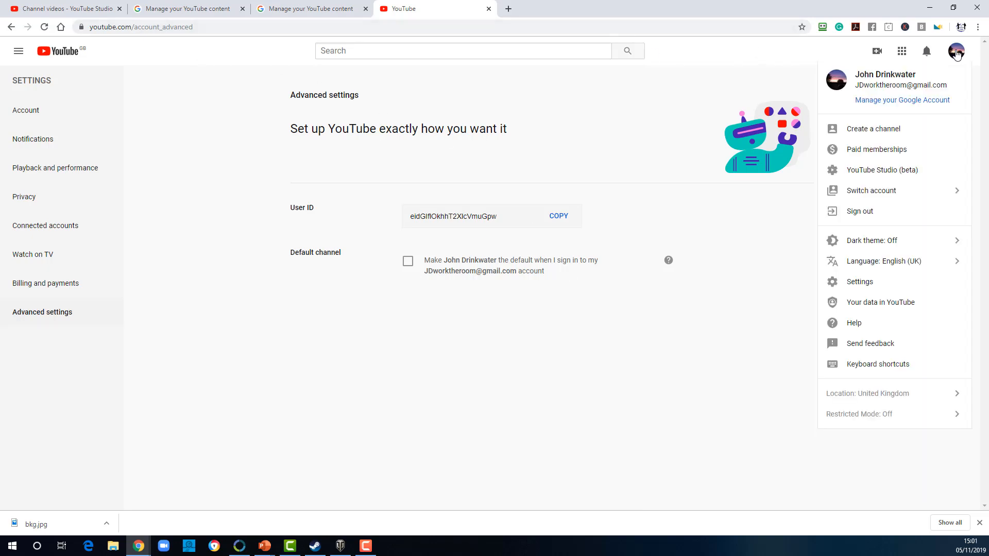
pyautogui.moveTo(871, 191)
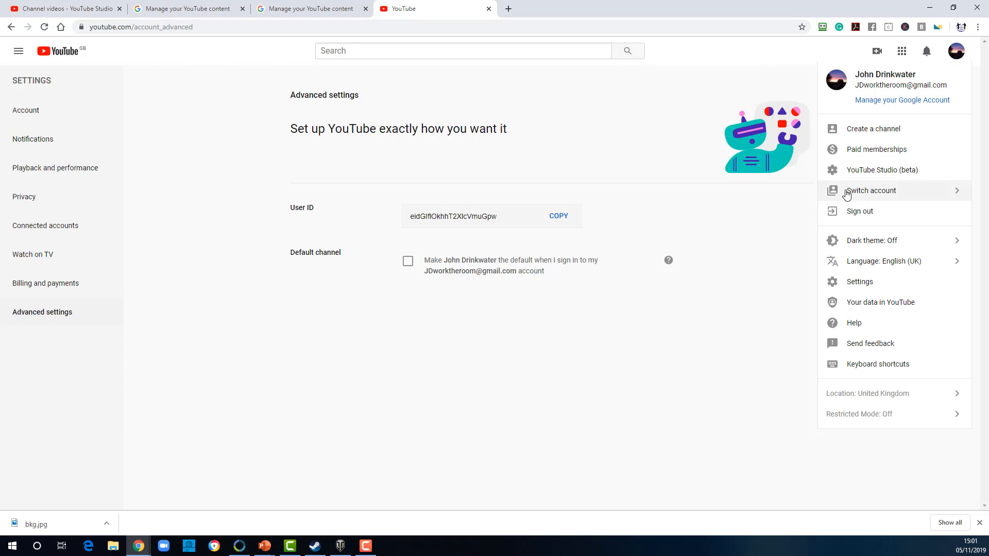
pyautogui.click(871, 190)
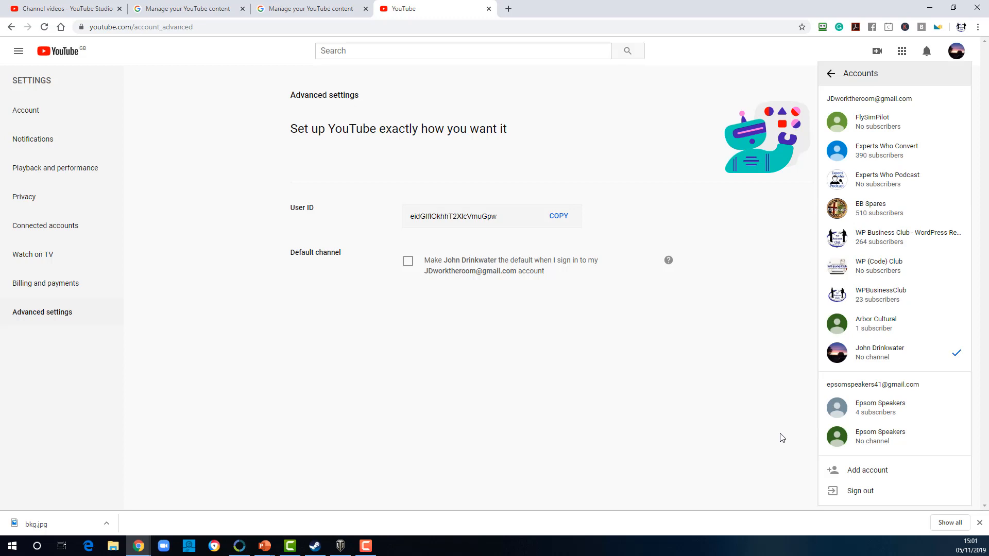
pyautogui.moveTo(902, 408)
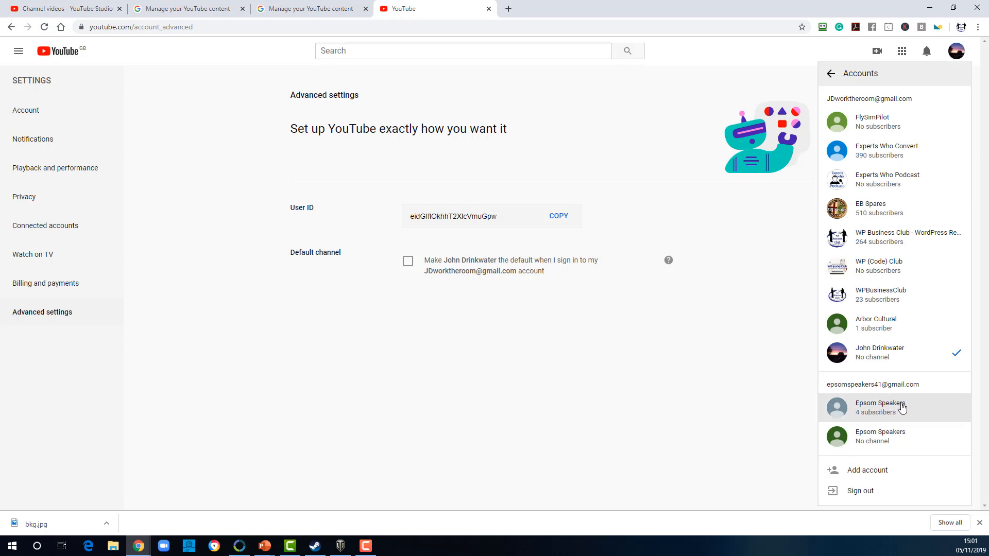
pyautogui.click(881, 407)
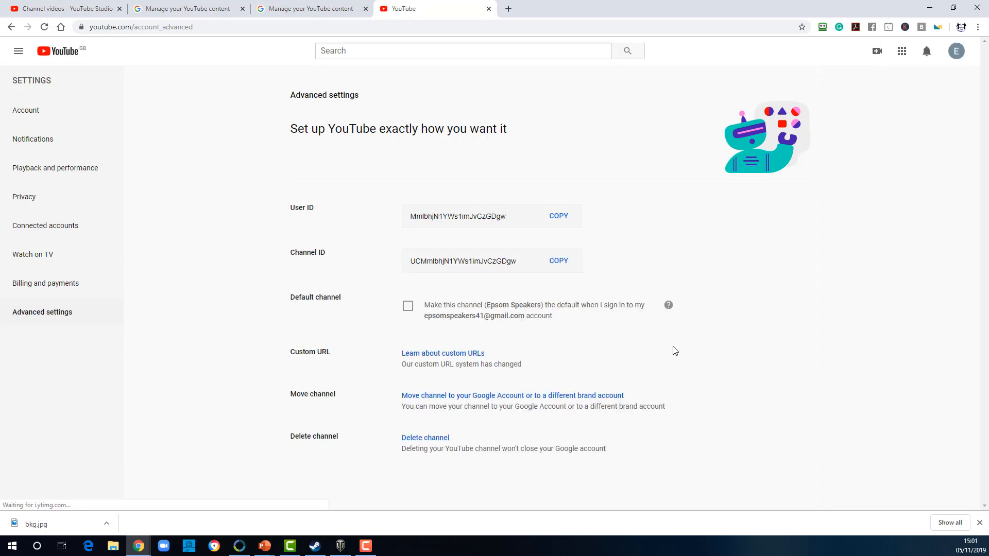
pyautogui.moveTo(381, 403)
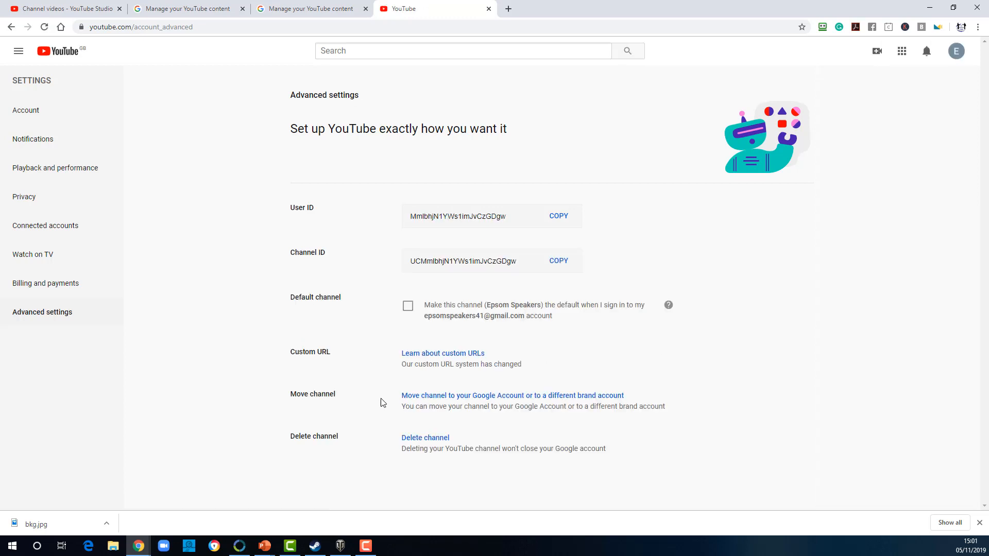
pyautogui.moveTo(241, 255)
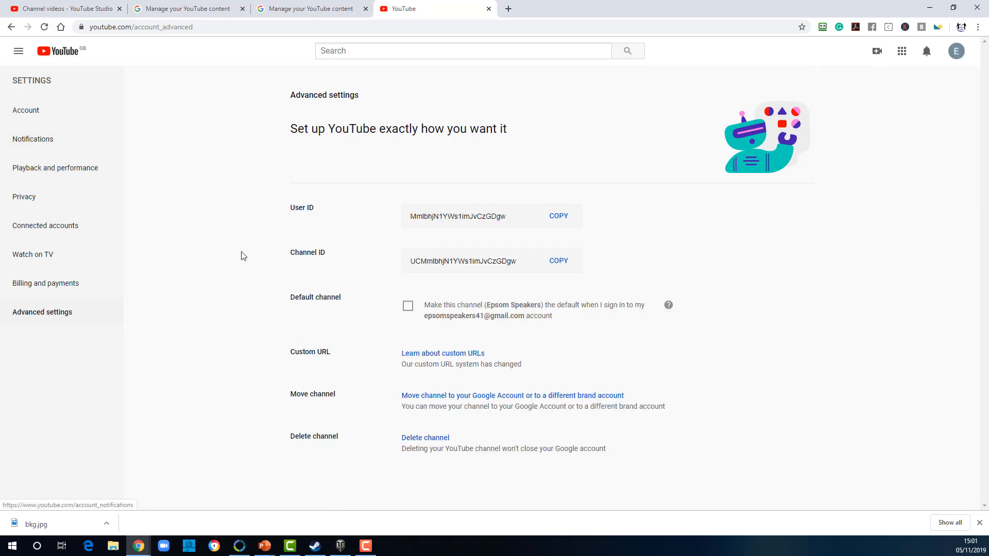
pyautogui.click(26, 110)
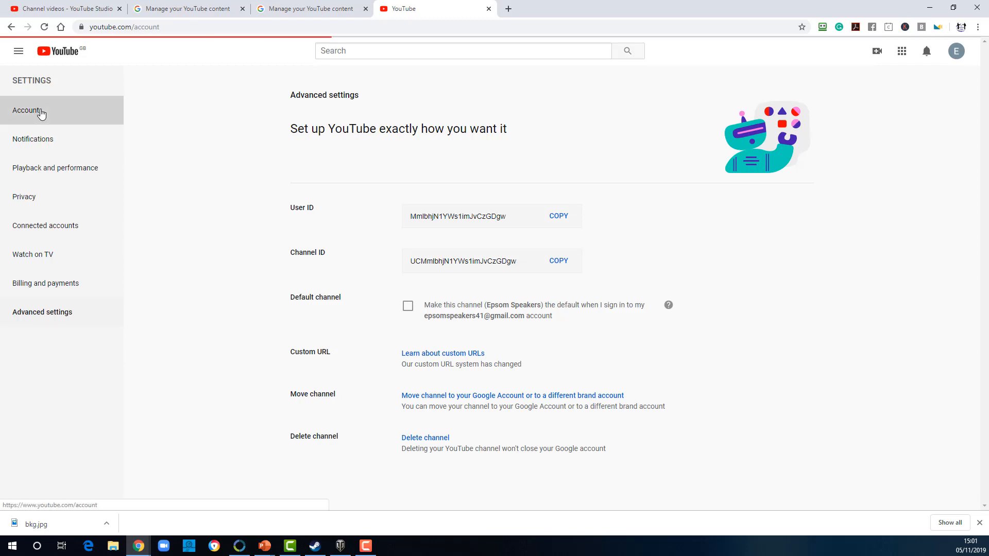
# Reach the Brand Account's Manage Permissions page and start adding a new user.
pyautogui.click(25, 110)
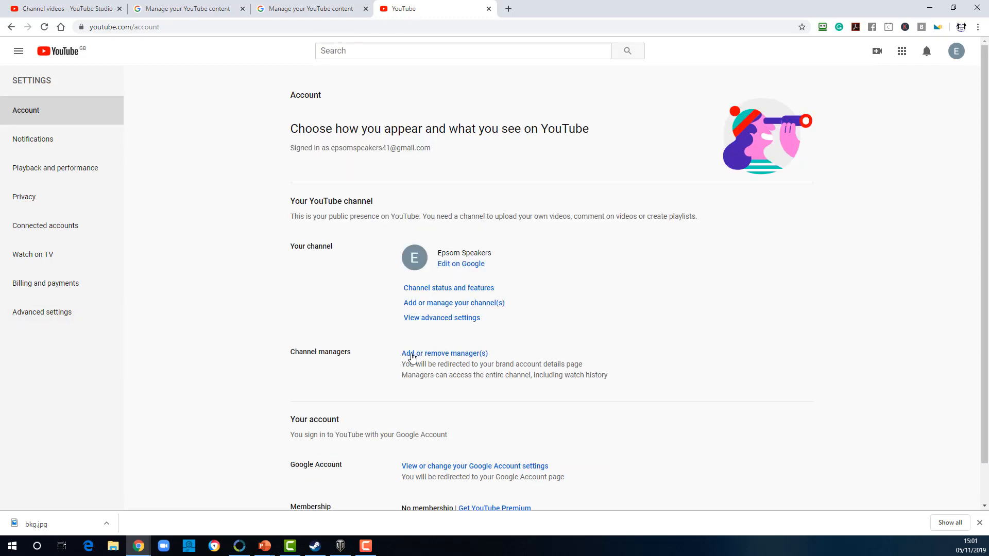
pyautogui.click(445, 354)
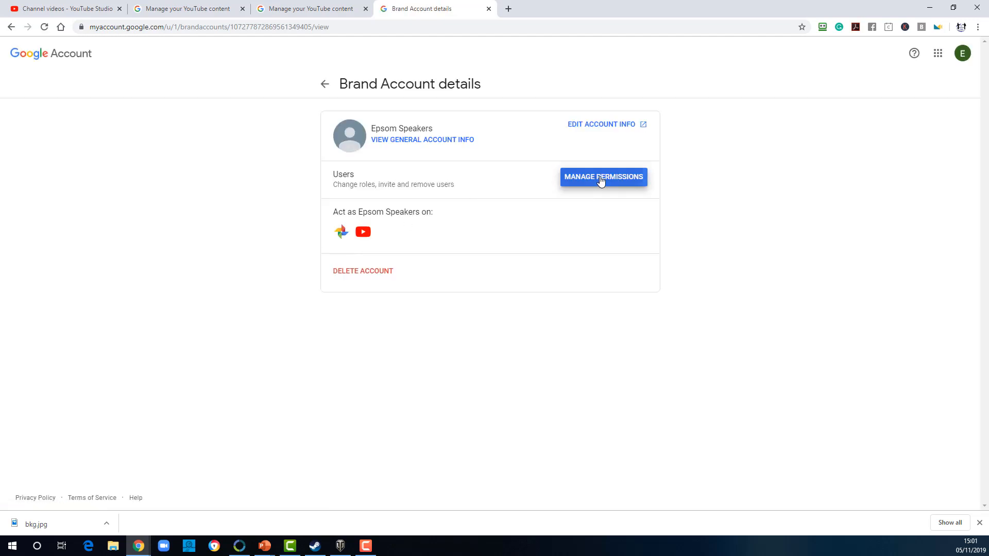
pyautogui.click(602, 176)
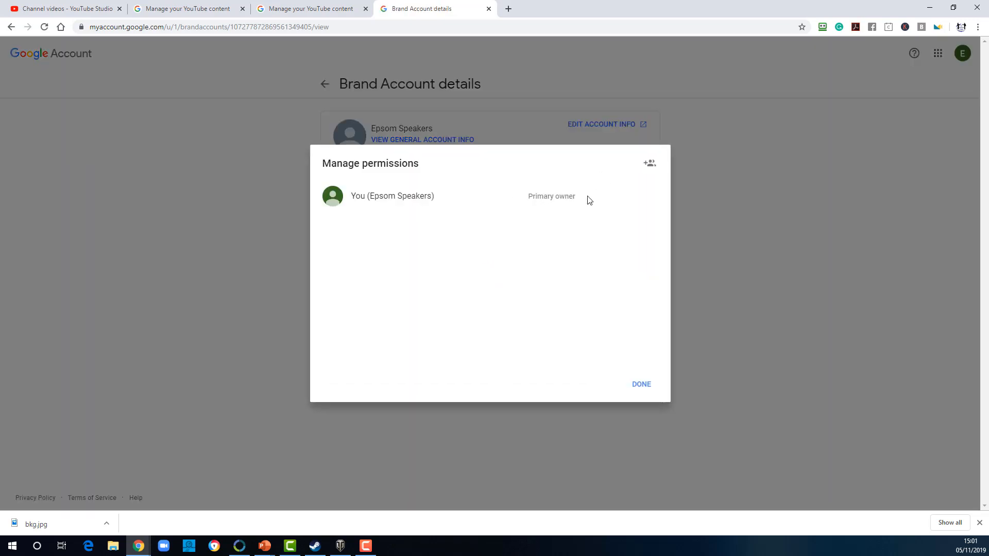
pyautogui.click(649, 163)
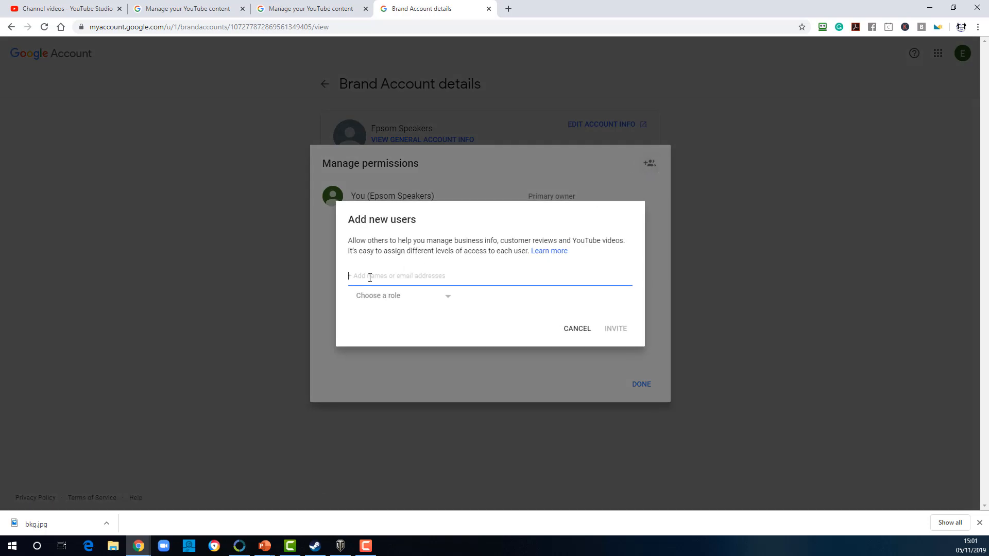
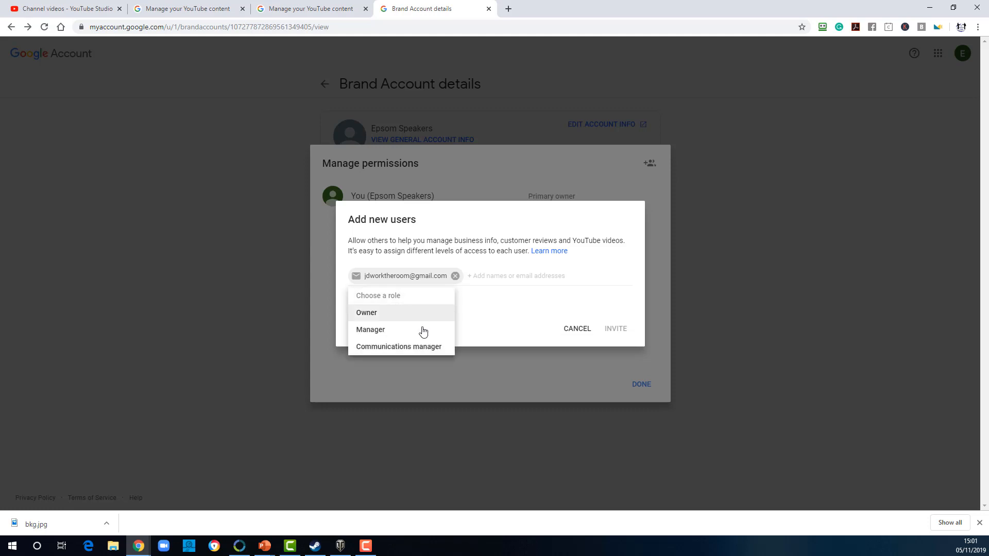
# Invite the personal Gmail address with the Manager role.
pyautogui.click(370, 330)
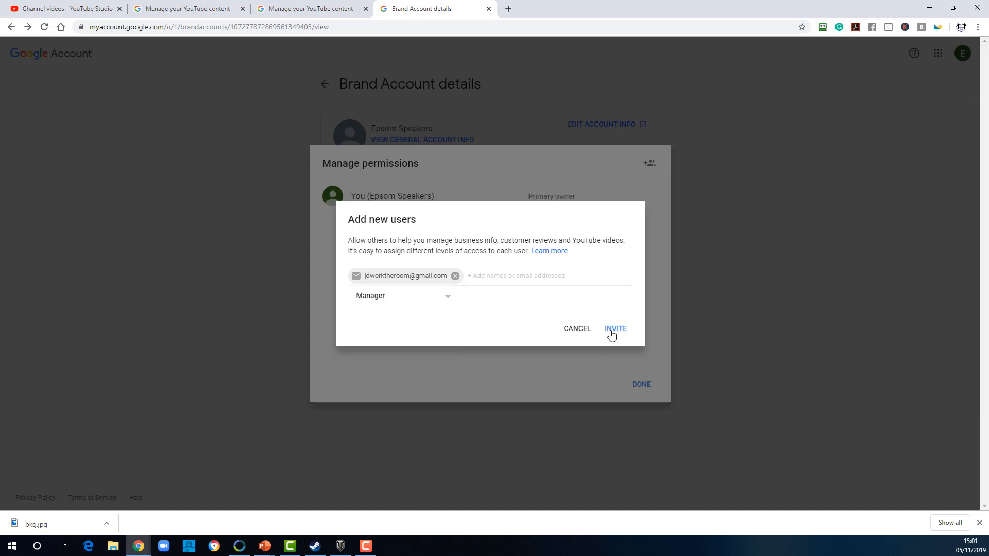
pyautogui.click(615, 329)
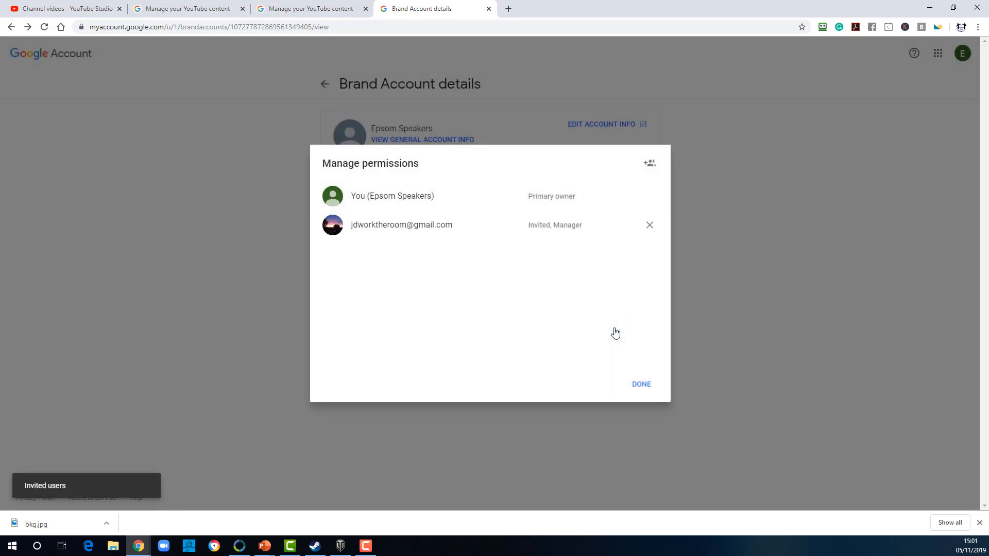
pyautogui.moveTo(578, 386)
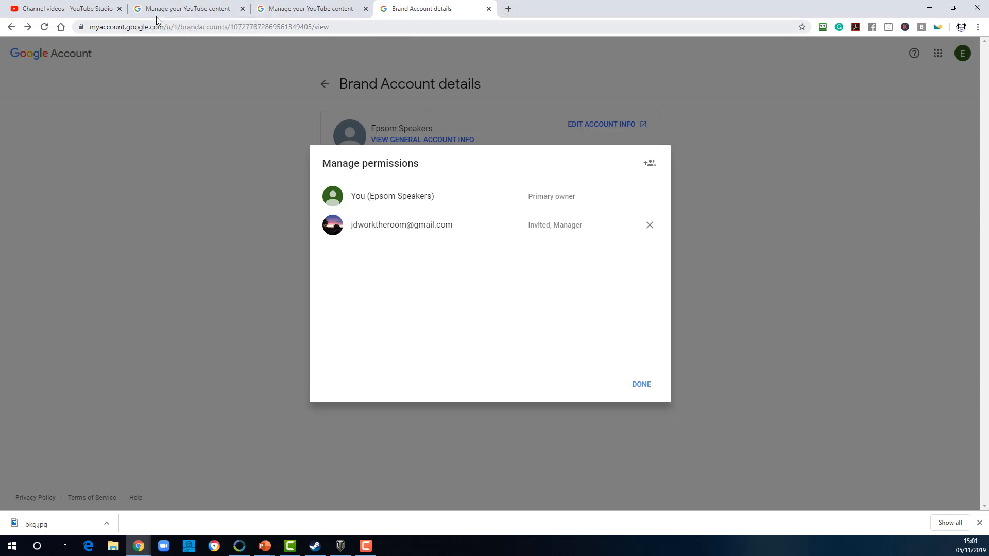
# In Gmail, accept the emailed invitation to become a manager of Epsom Speakers.
pyautogui.click(630, 8)
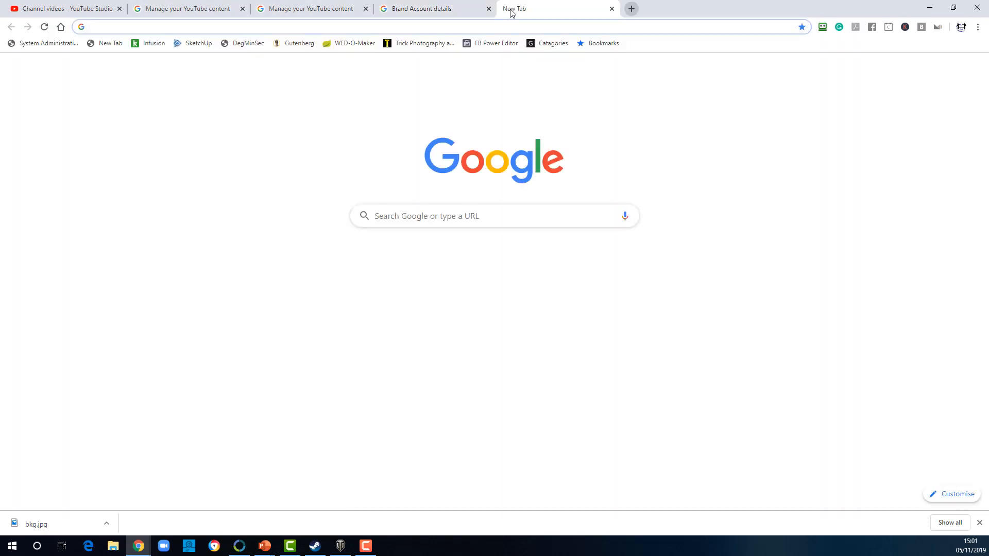
pyautogui.write('gmail.google.com/mail/u/0/#inbox')
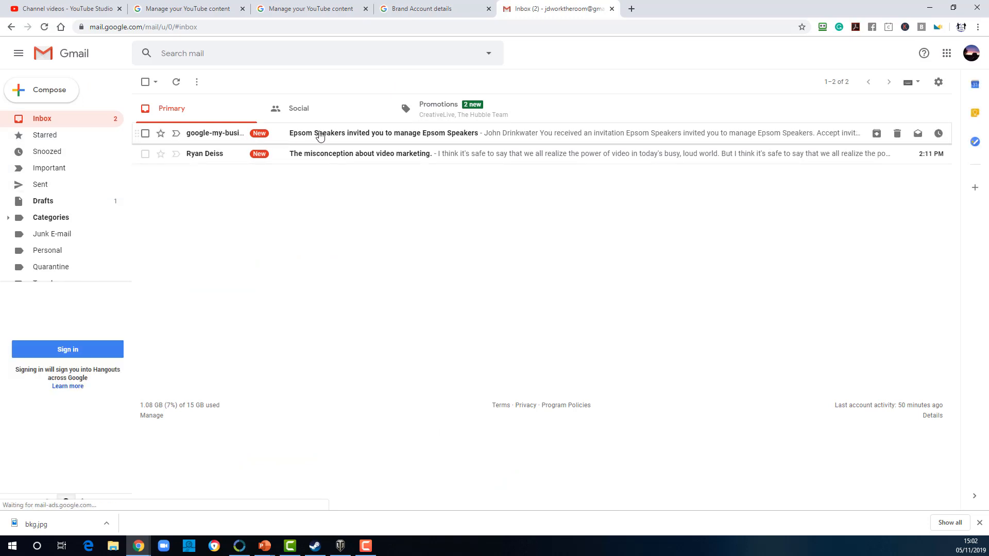
pyautogui.click(384, 133)
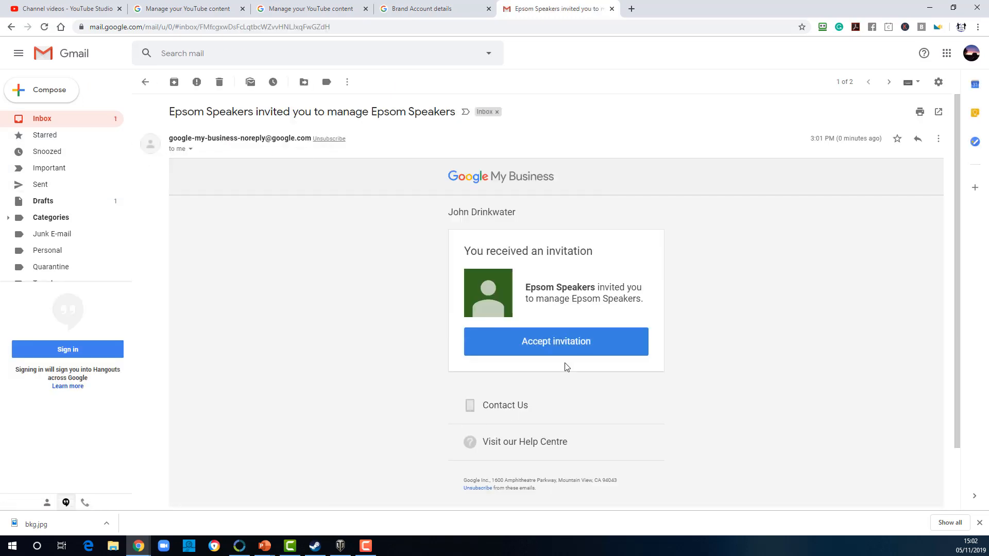
pyautogui.click(555, 341)
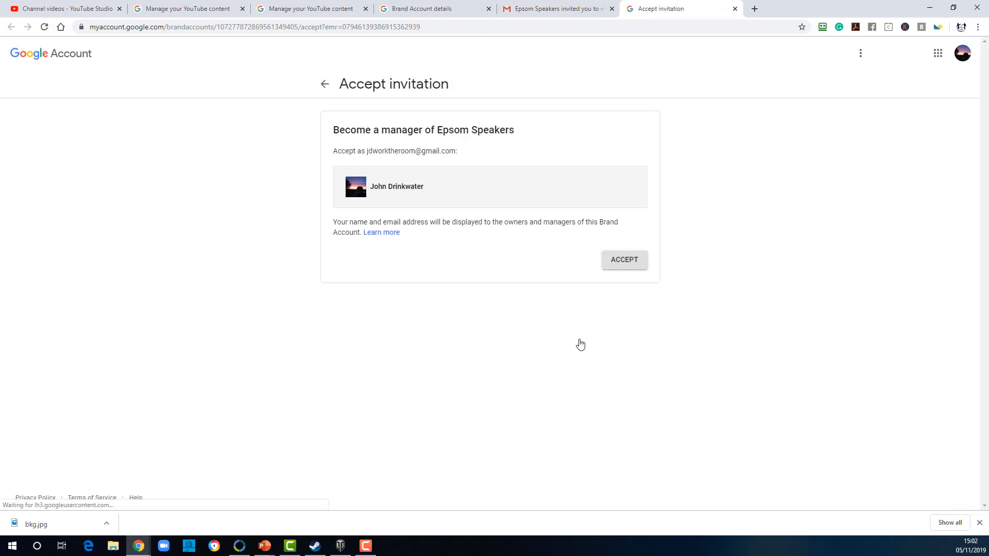
pyautogui.click(623, 260)
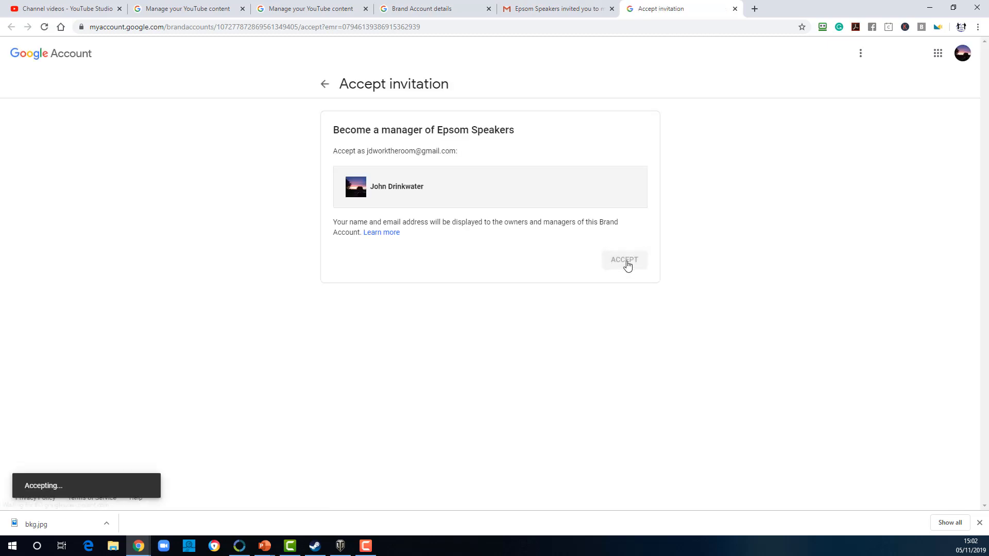
pyautogui.click(623, 260)
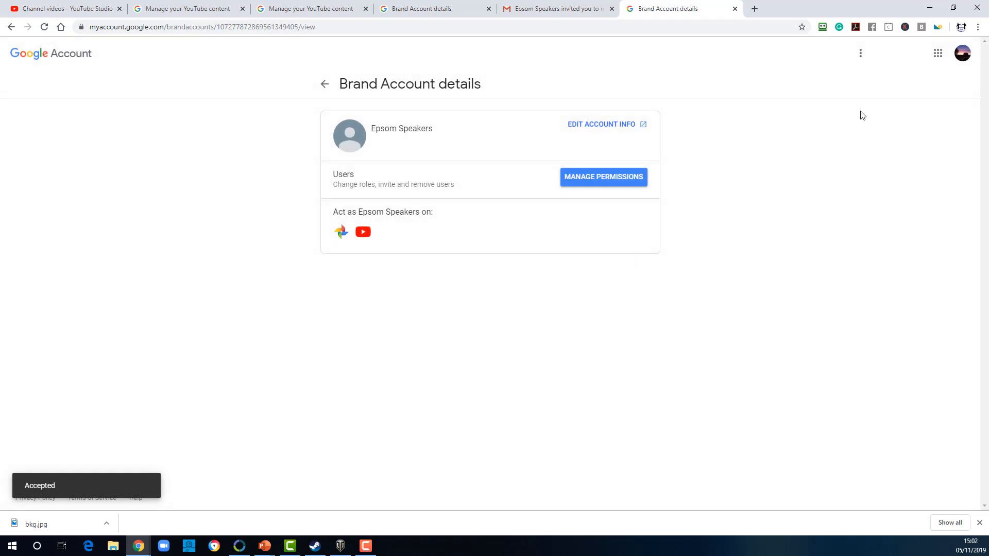
# Go to the personal Google Account home from the signed-in accounts menu.
pyautogui.click(962, 53)
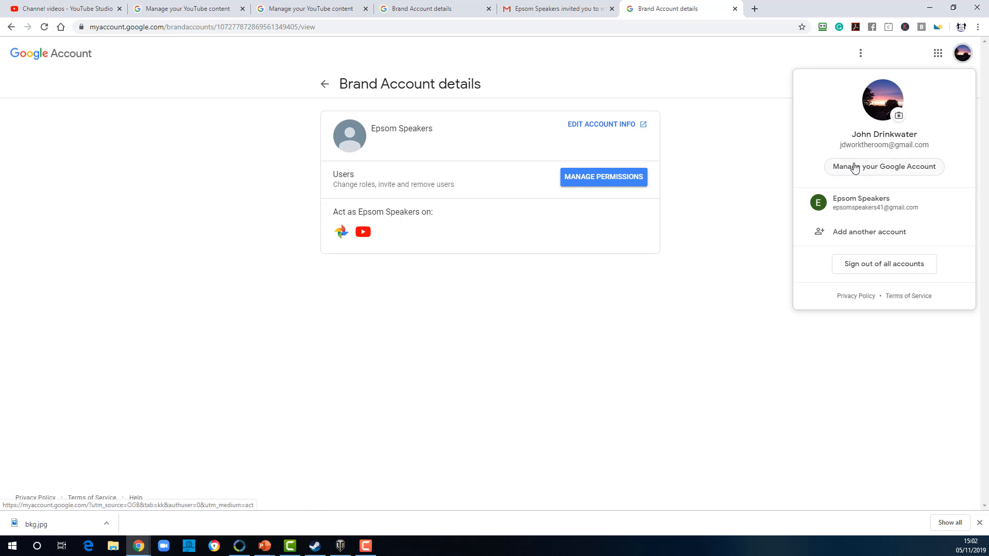
pyautogui.click(883, 166)
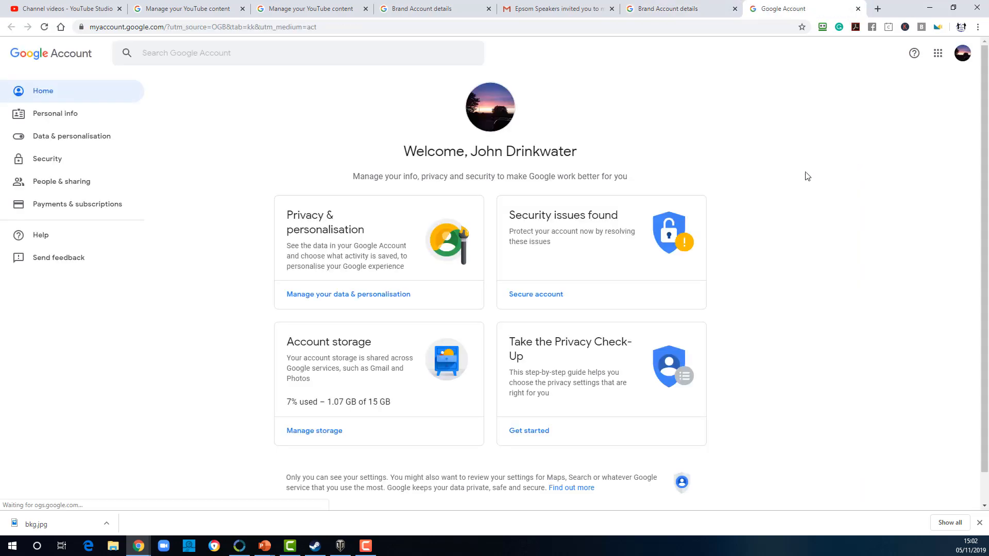
# On YouTube, show the account switcher now listing Epsom Speakers among the personal account's channels.
pyautogui.click(937, 52)
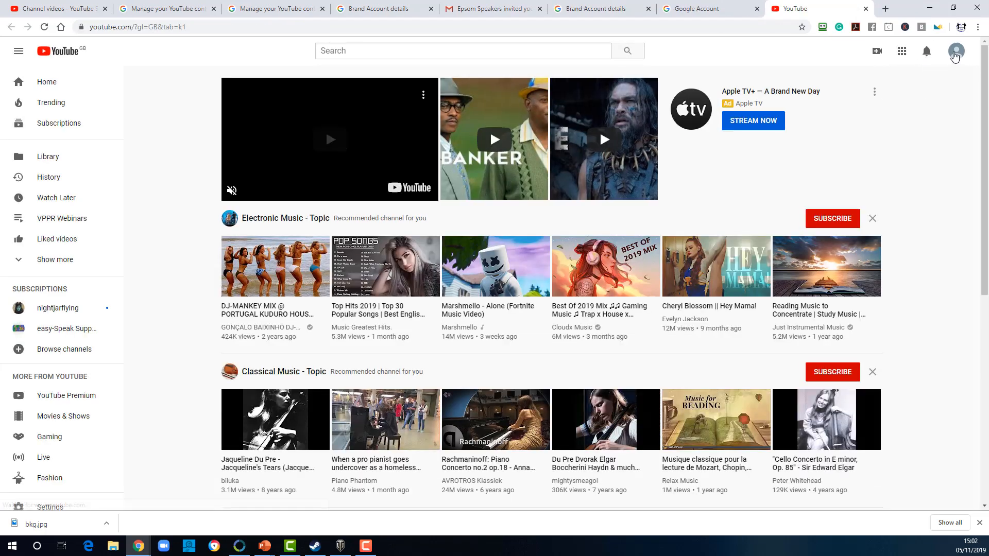
pyautogui.click(955, 52)
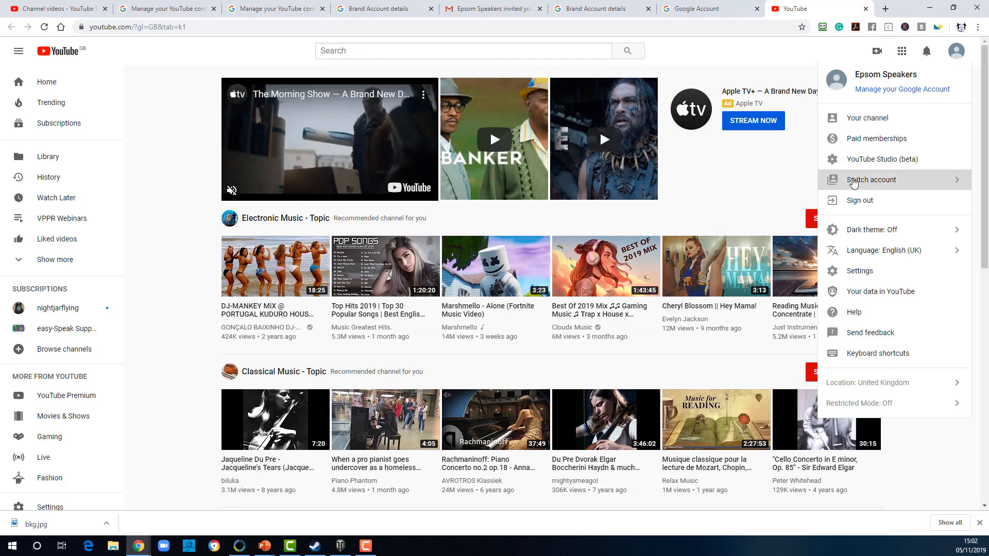
pyautogui.click(872, 179)
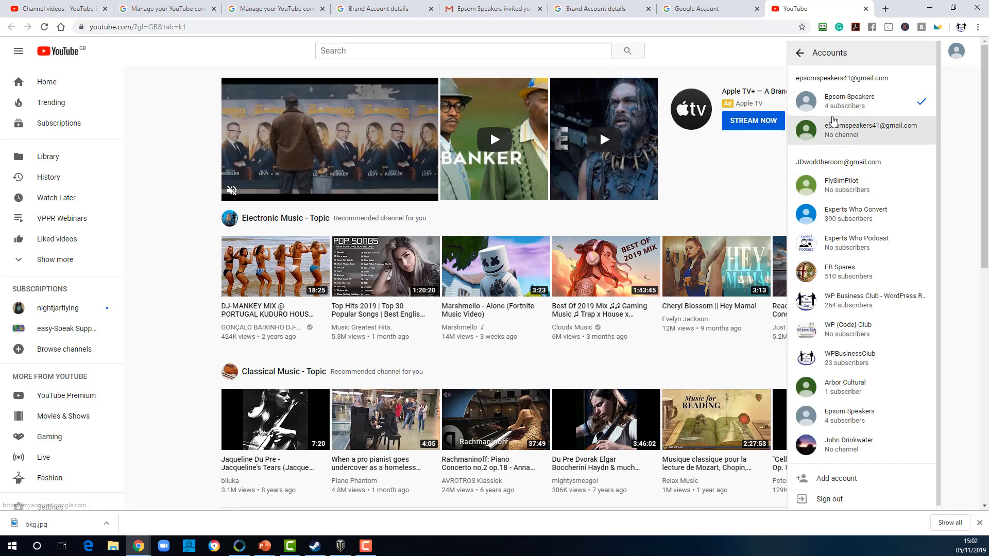
pyautogui.moveTo(841, 184)
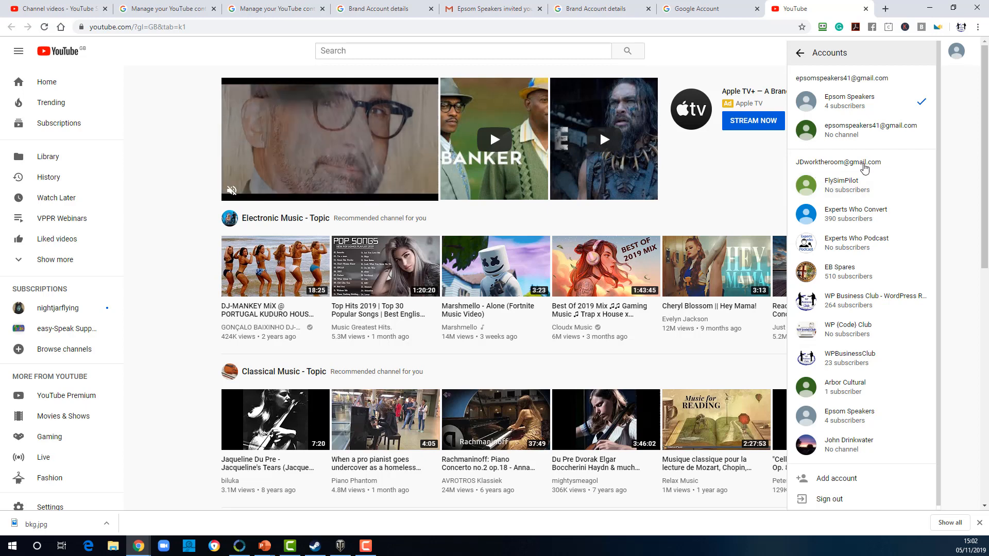
pyautogui.moveTo(848, 415)
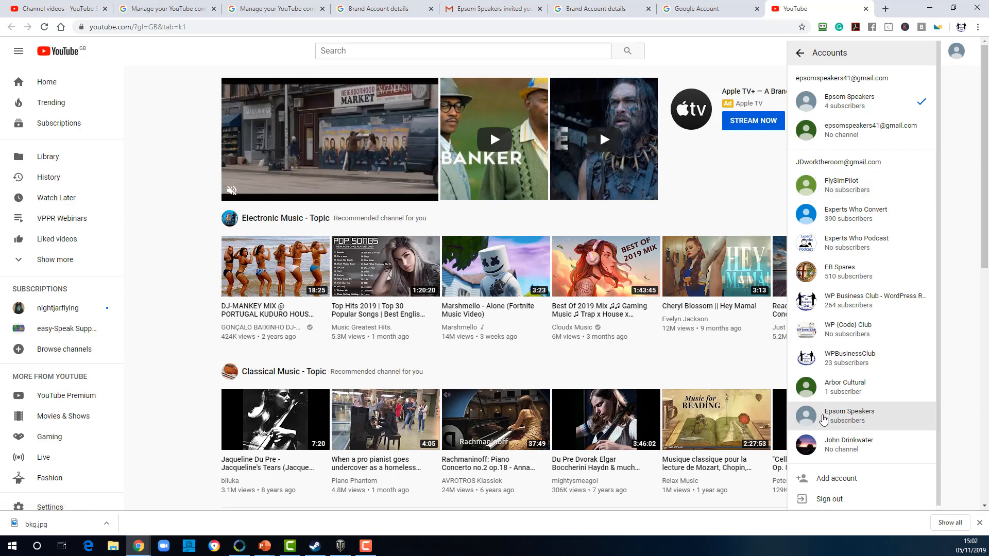